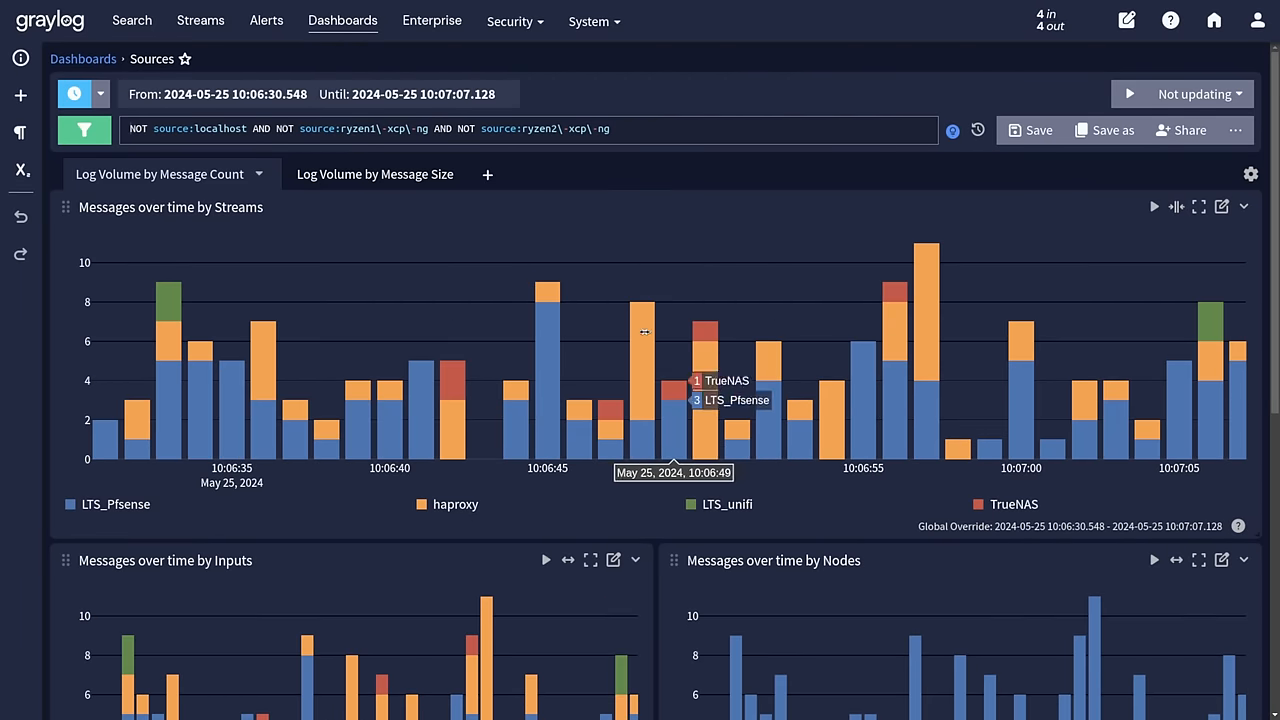
# Add source IP 80.75.212.75 to the Misc Attack query, returning 233 results.
pyautogui.click(132, 20)
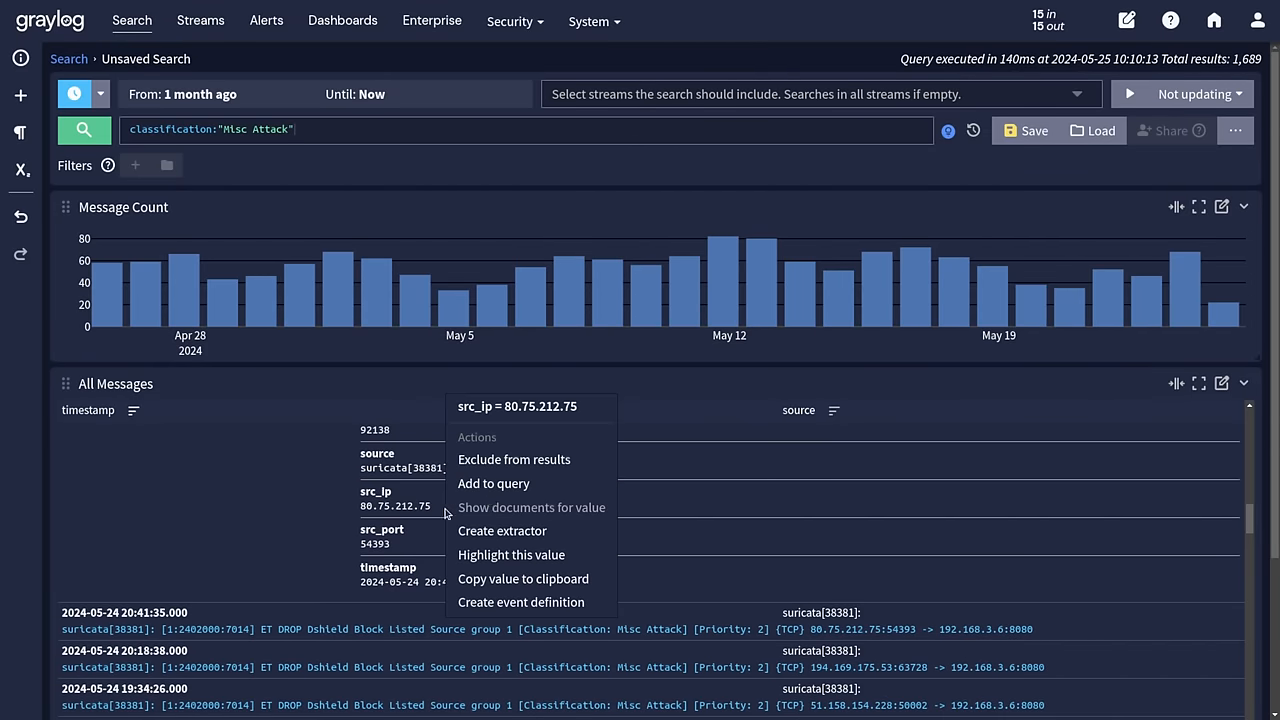
pyautogui.click(492, 482)
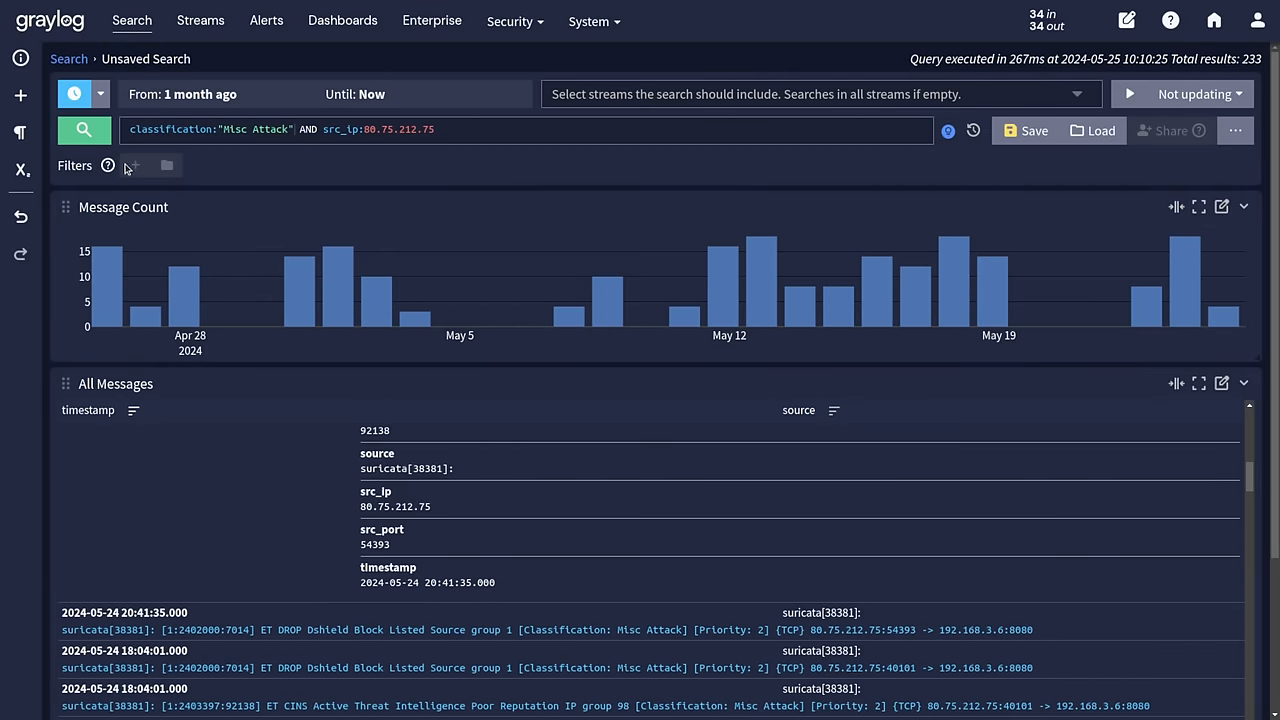
pyautogui.moveTo(680, 316)
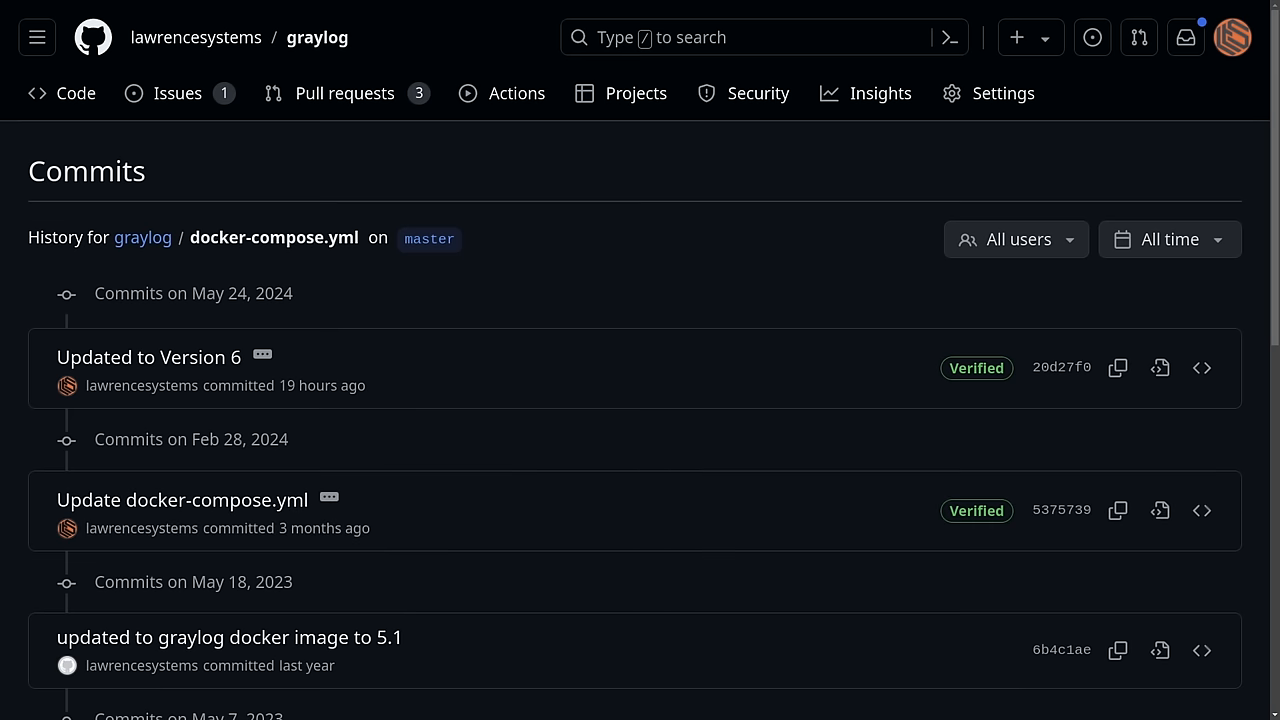
pyautogui.moveTo(1060, 368)
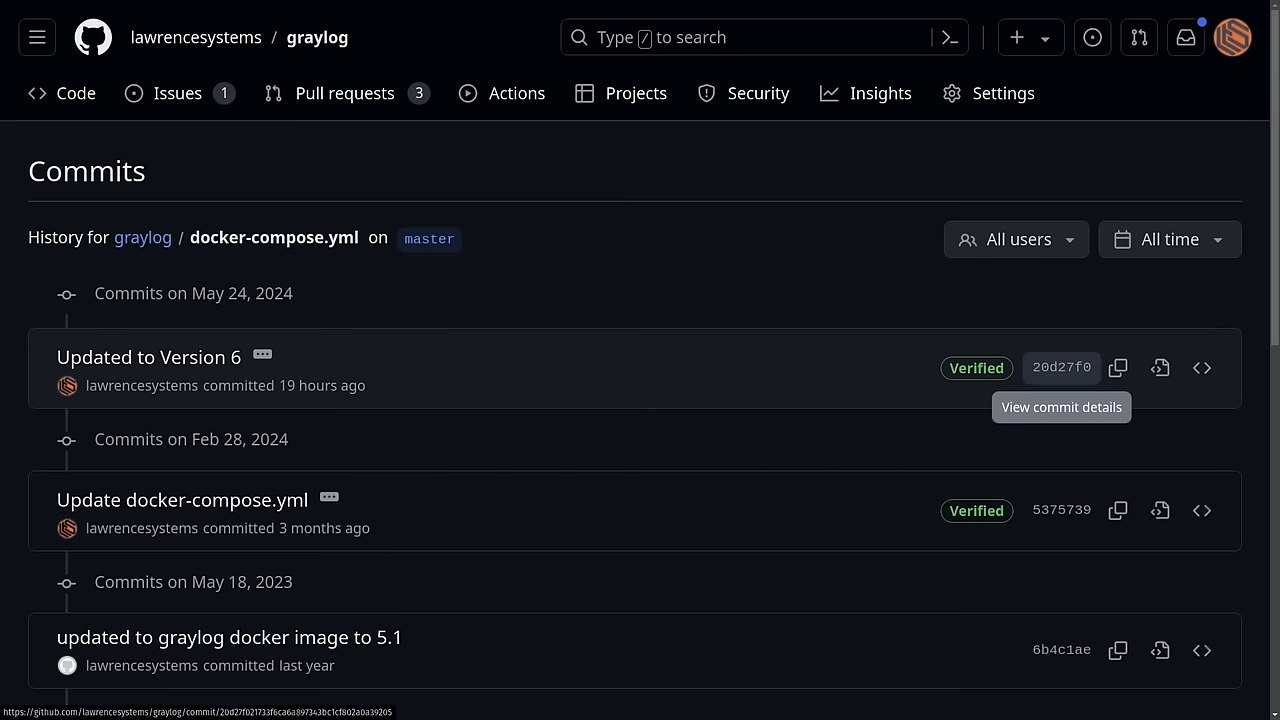
# View the 'Updated to Version 6' commit diff bumping the graylog image from 5.1 to 6.0.
pyautogui.click(148, 356)
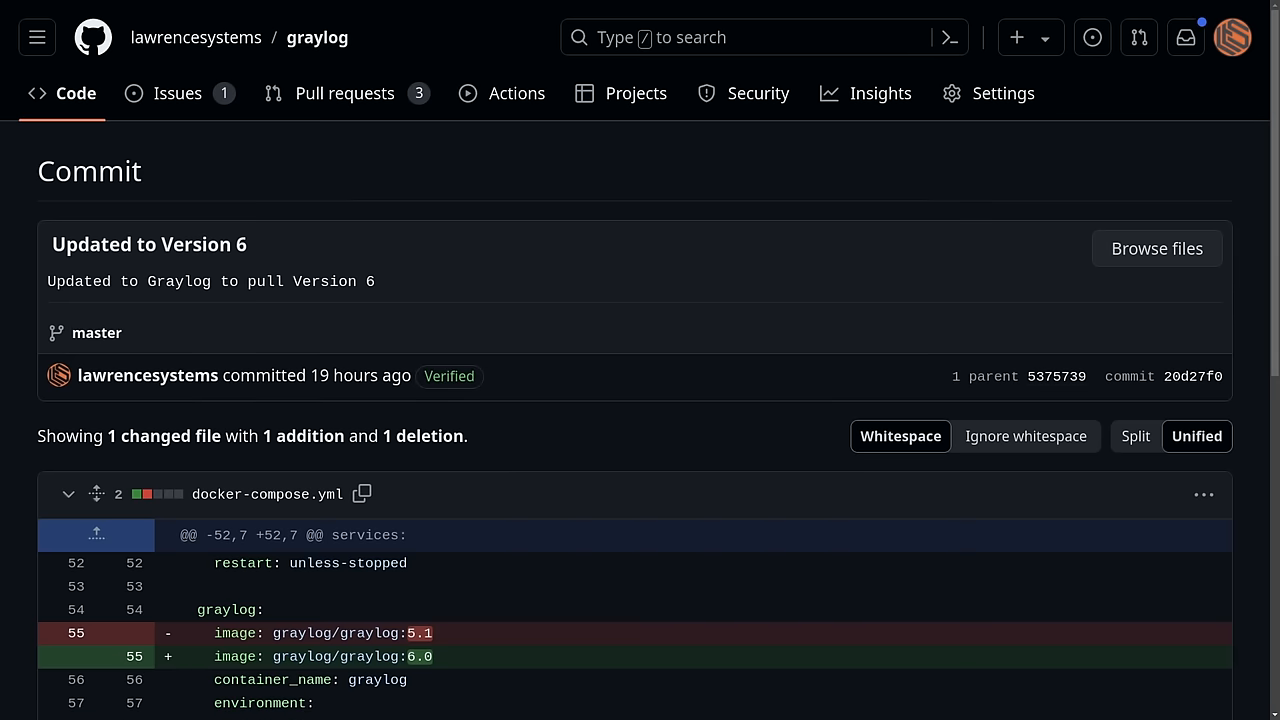
pyautogui.scroll(-3)
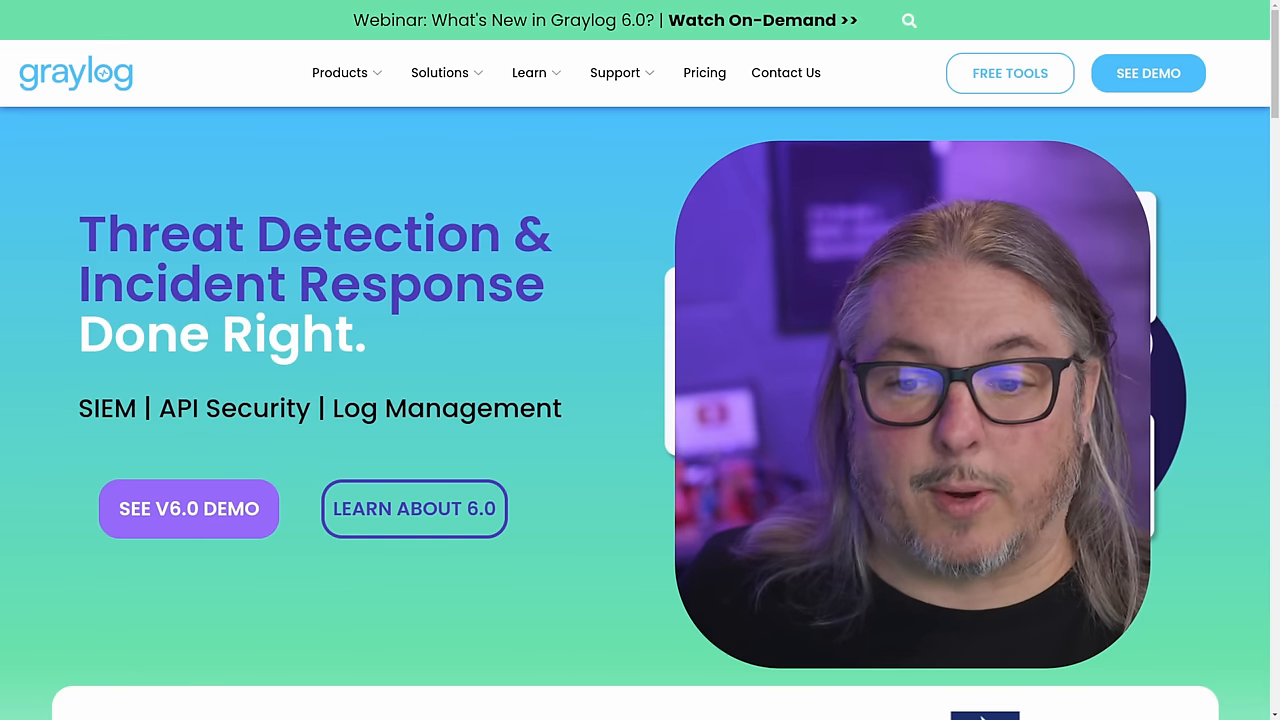
# Browse the Graylog Security product page from the Products menu down to the free tools.
pyautogui.click(340, 72)
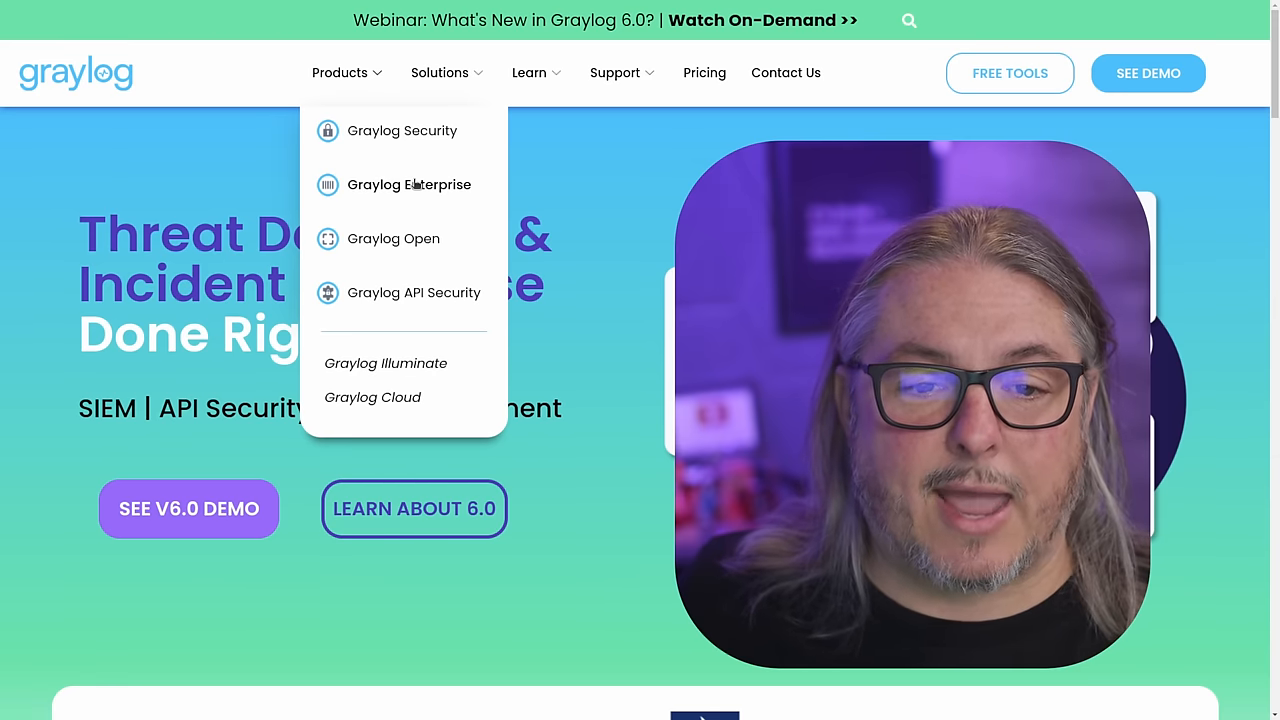
pyautogui.moveTo(402, 130)
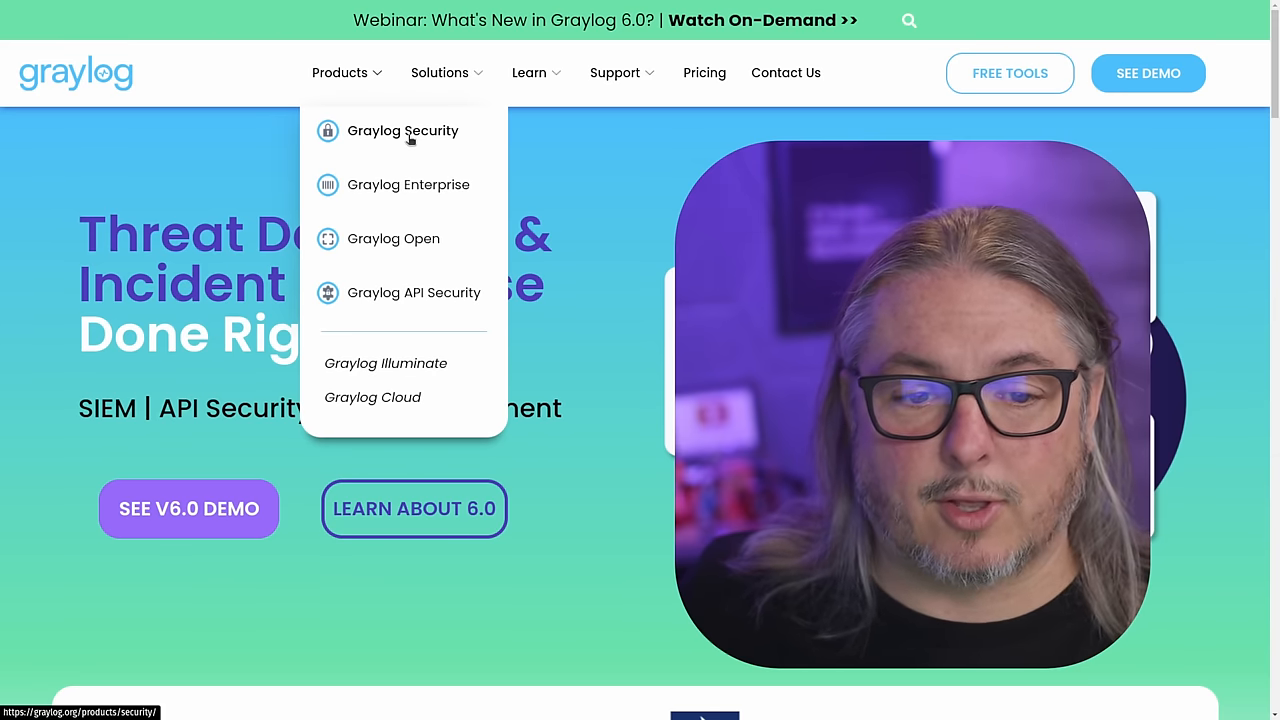
pyautogui.click(402, 130)
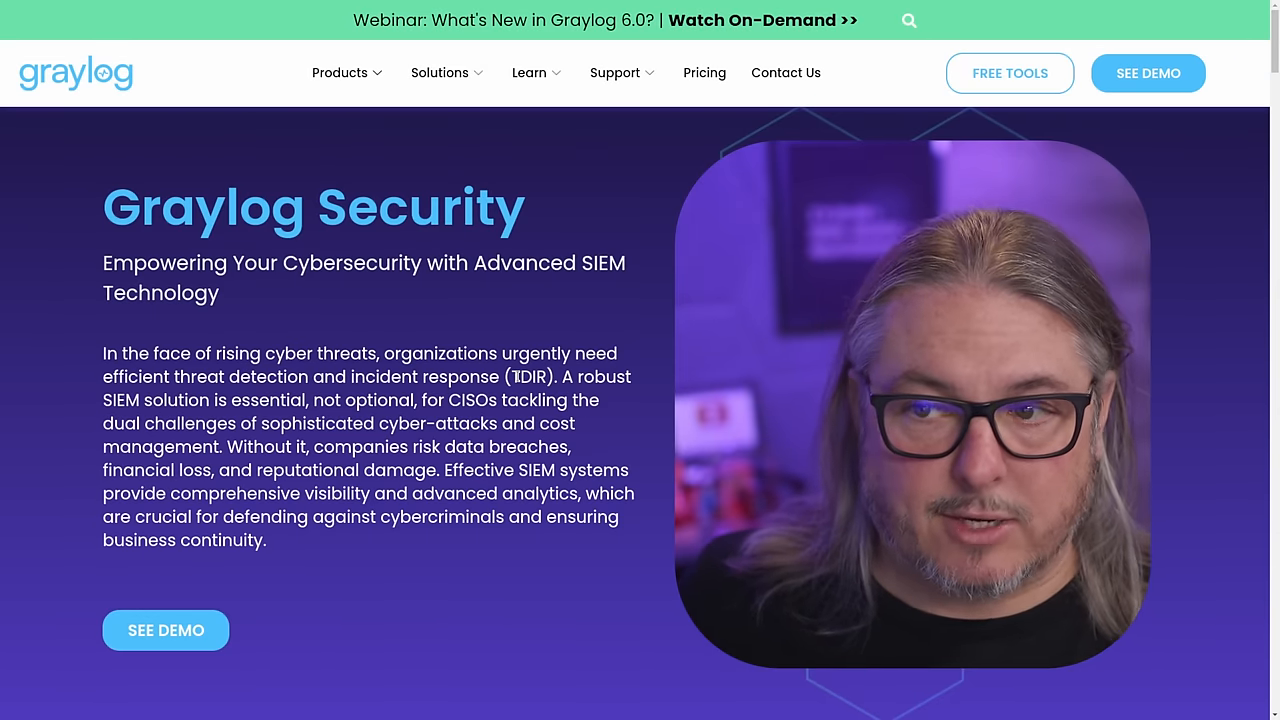
pyautogui.moveTo(1008, 72)
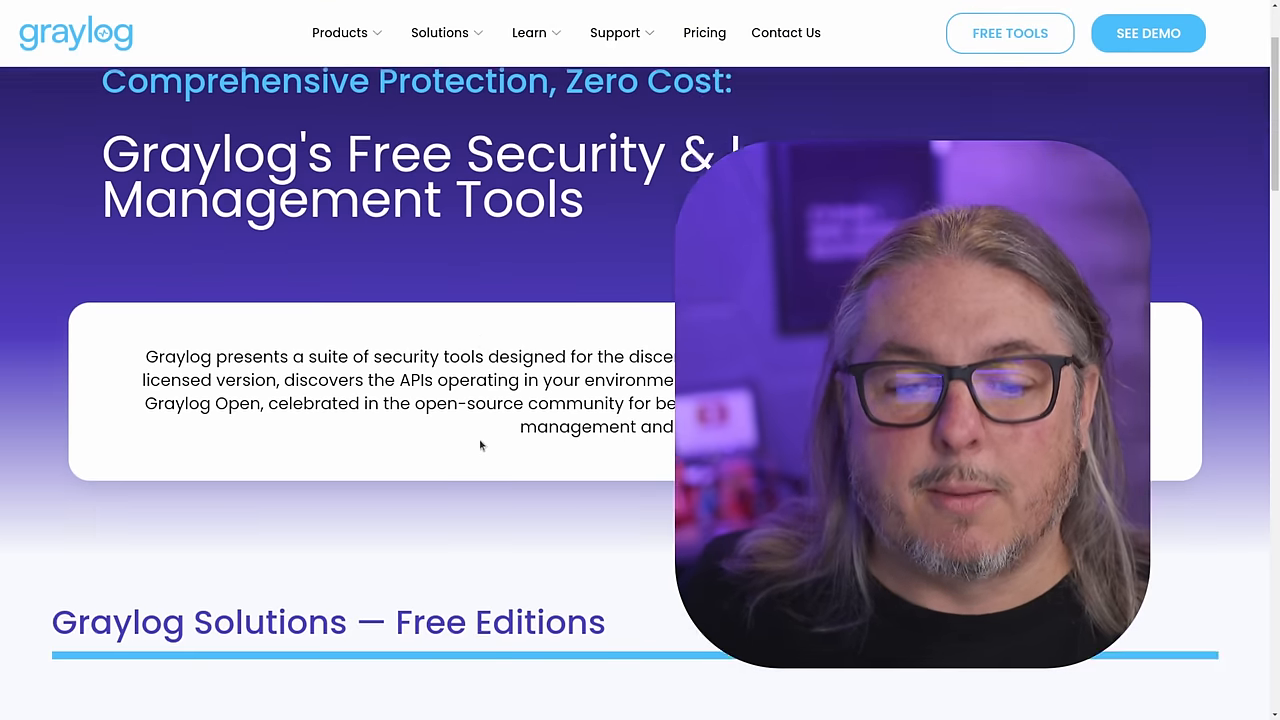
pyautogui.scroll(-3)
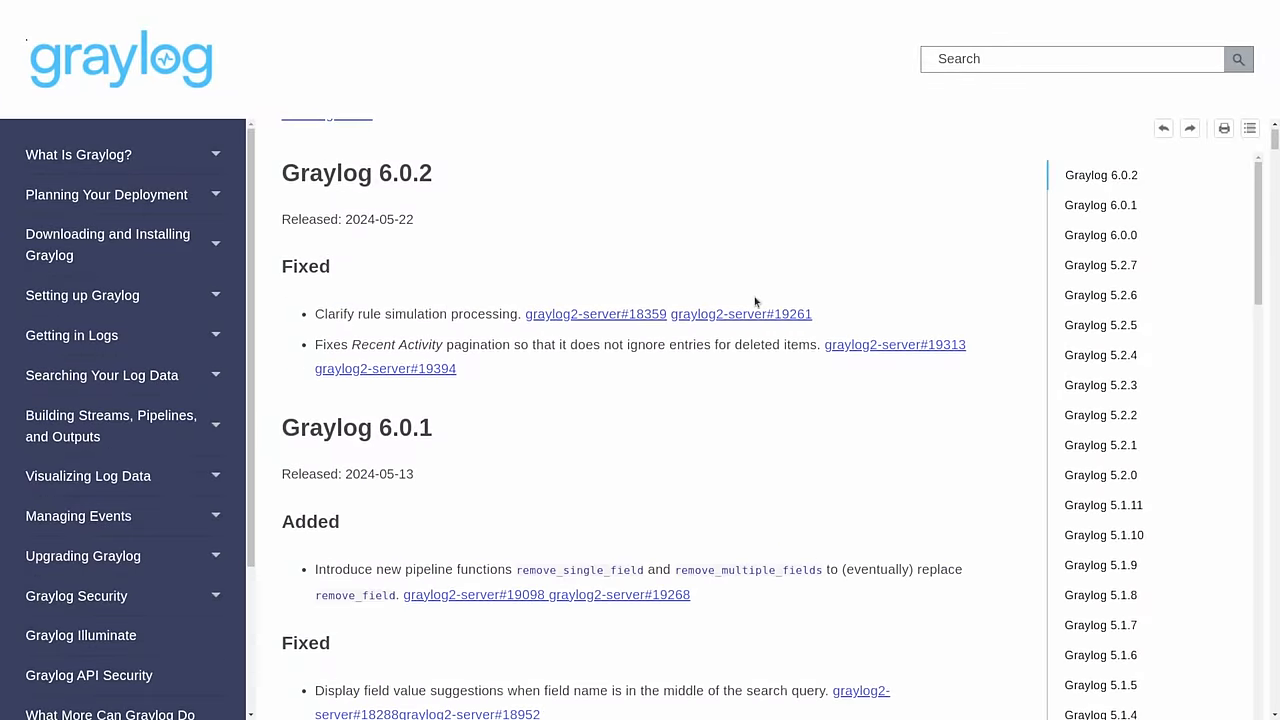
# Read through the Graylog 6.0.x changelog's added and changed entries.
pyautogui.click(1100, 234)
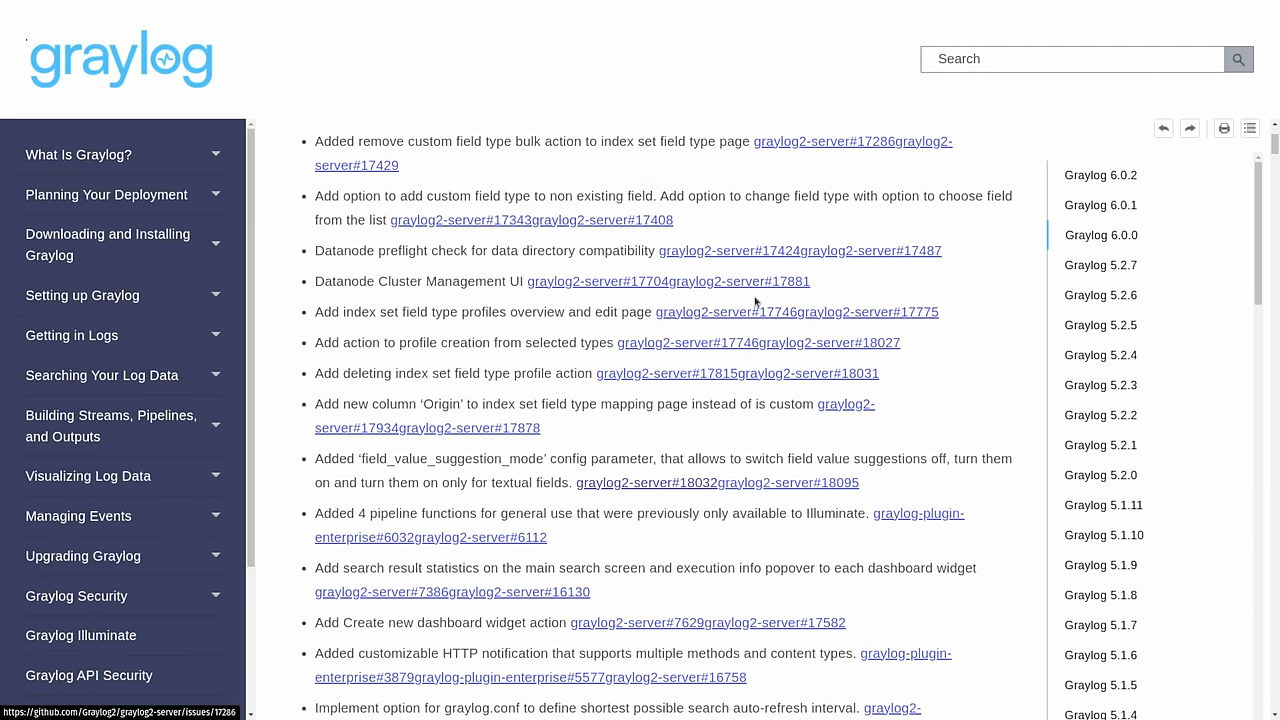
pyautogui.scroll(-3)
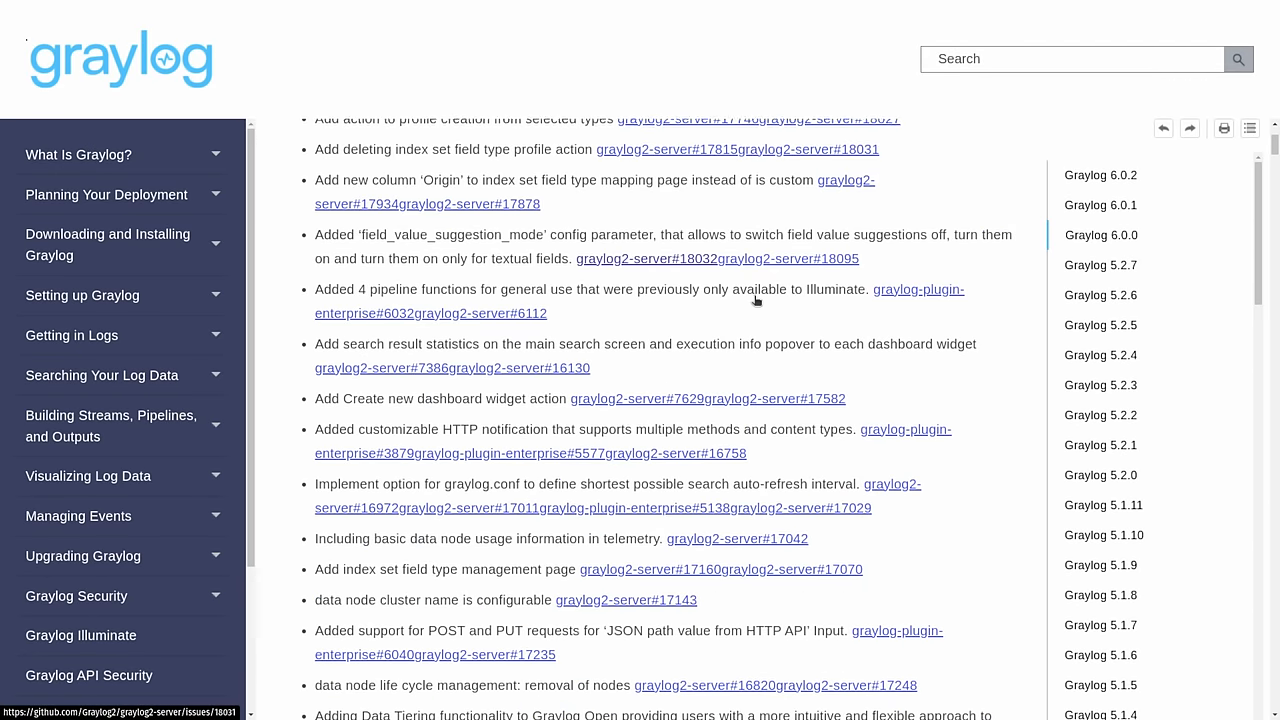
pyautogui.scroll(-3)
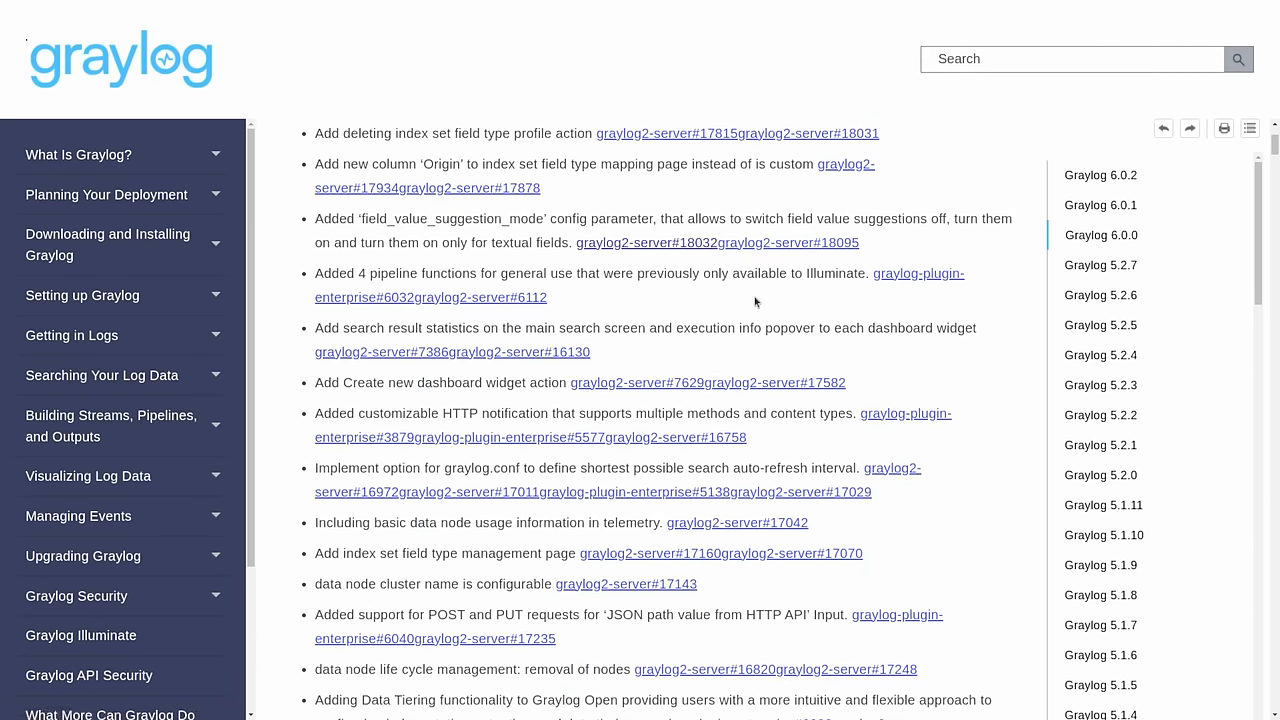
pyautogui.scroll(-3)
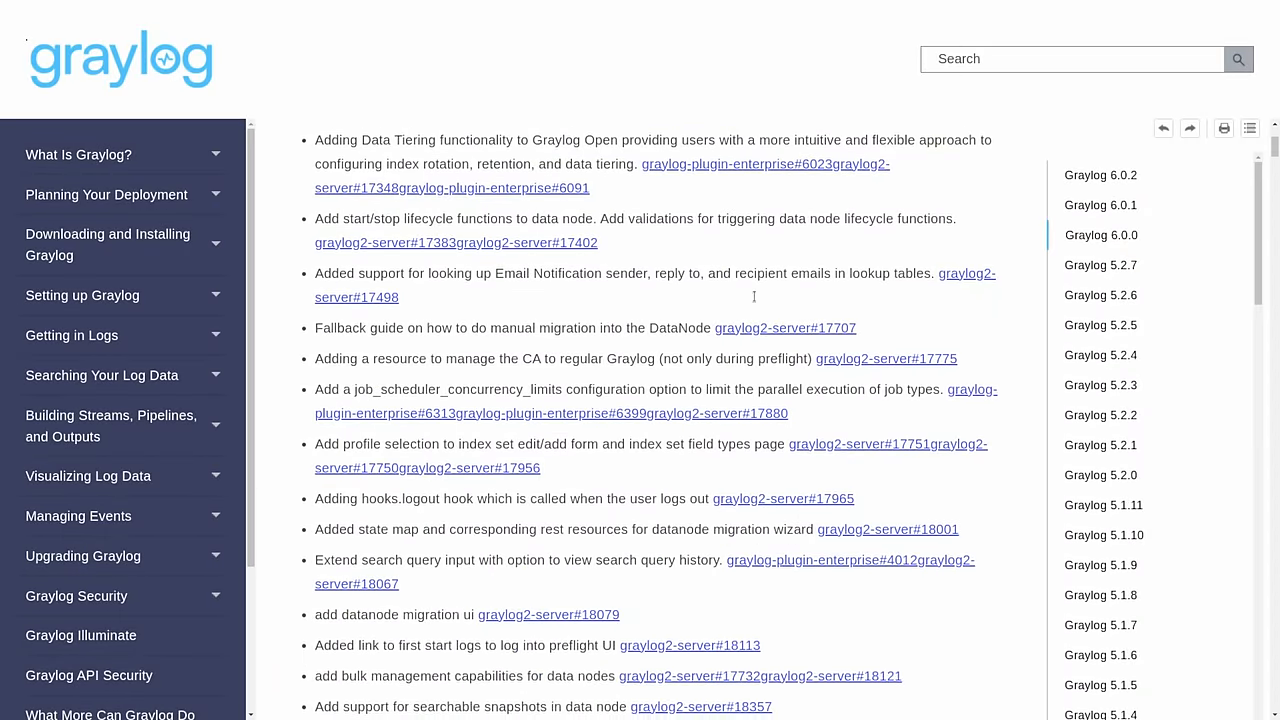
pyautogui.scroll(-3)
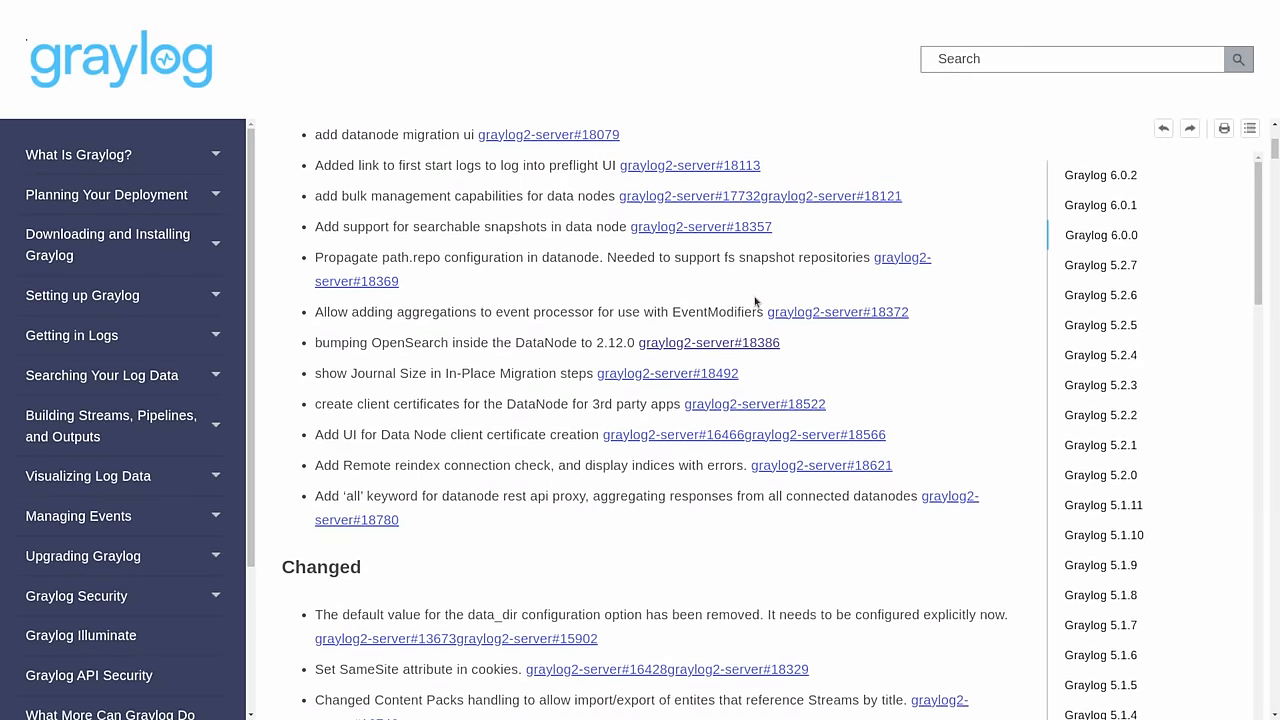
pyautogui.scroll(-3)
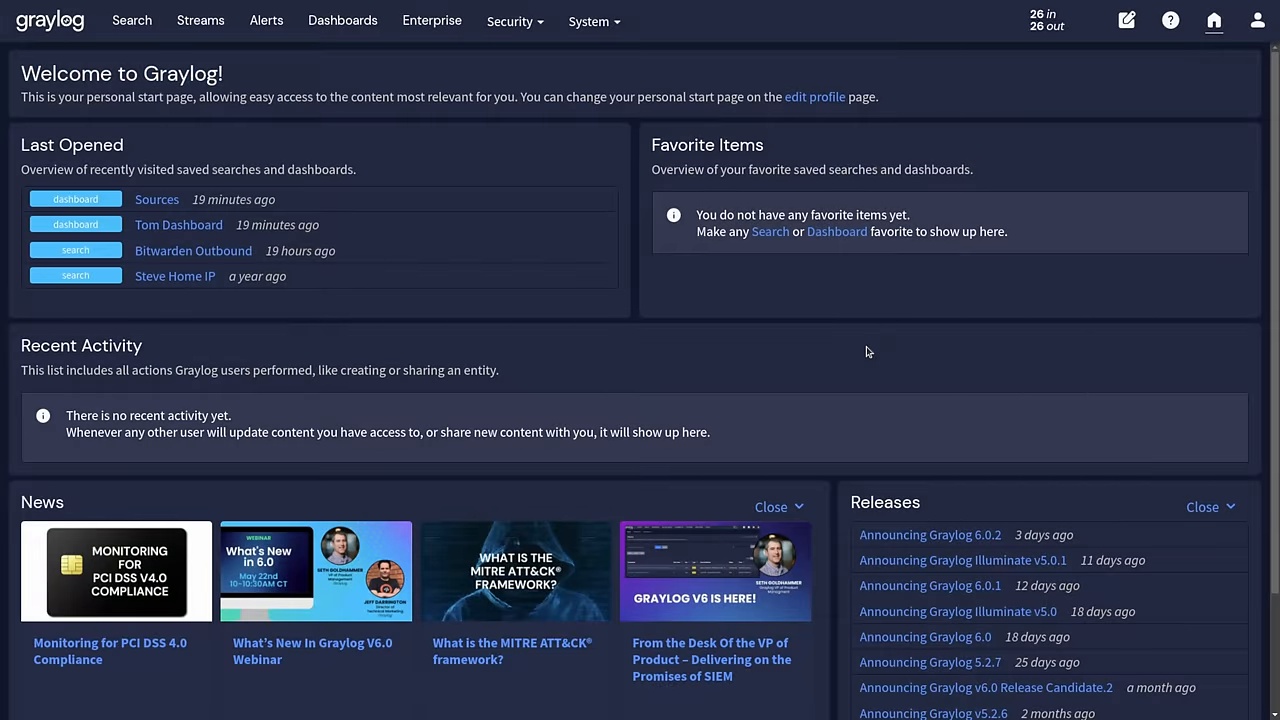
pyautogui.moveTo(870, 378)
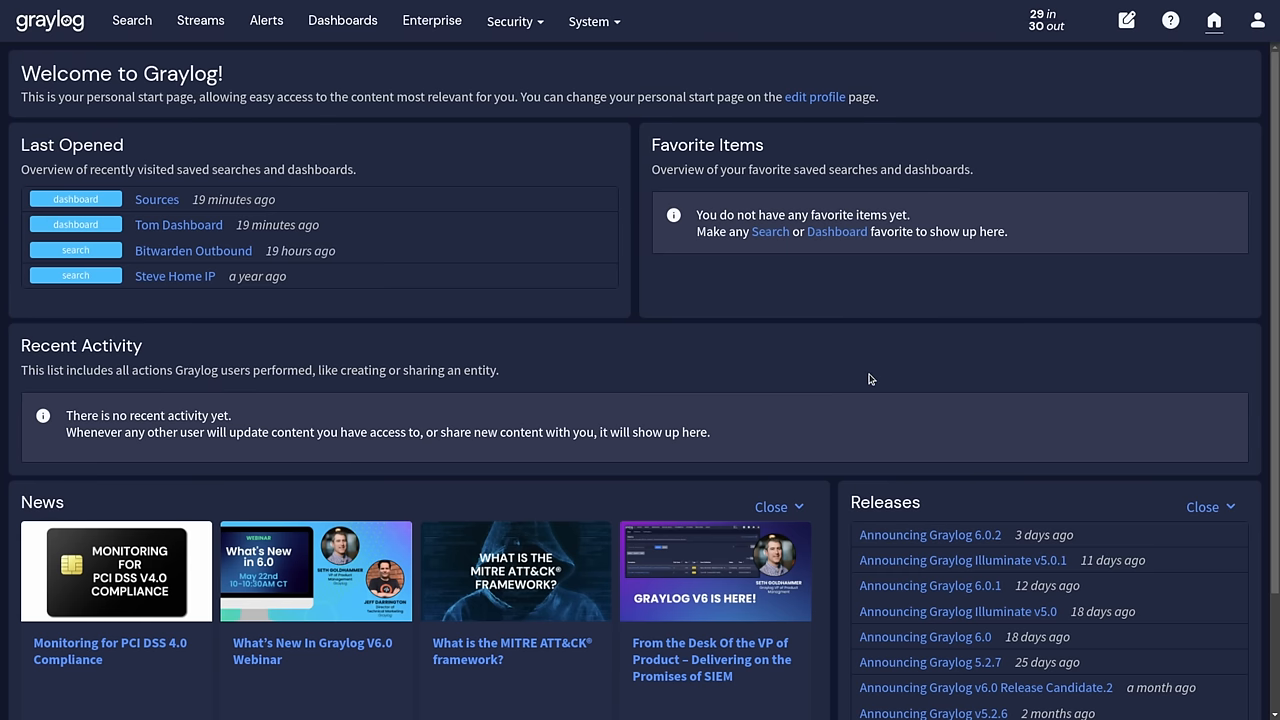
# View the Security Overview dashboard, dismiss the demo popup, then go to Try Graylog Enterprise.
pyautogui.scroll(-3)
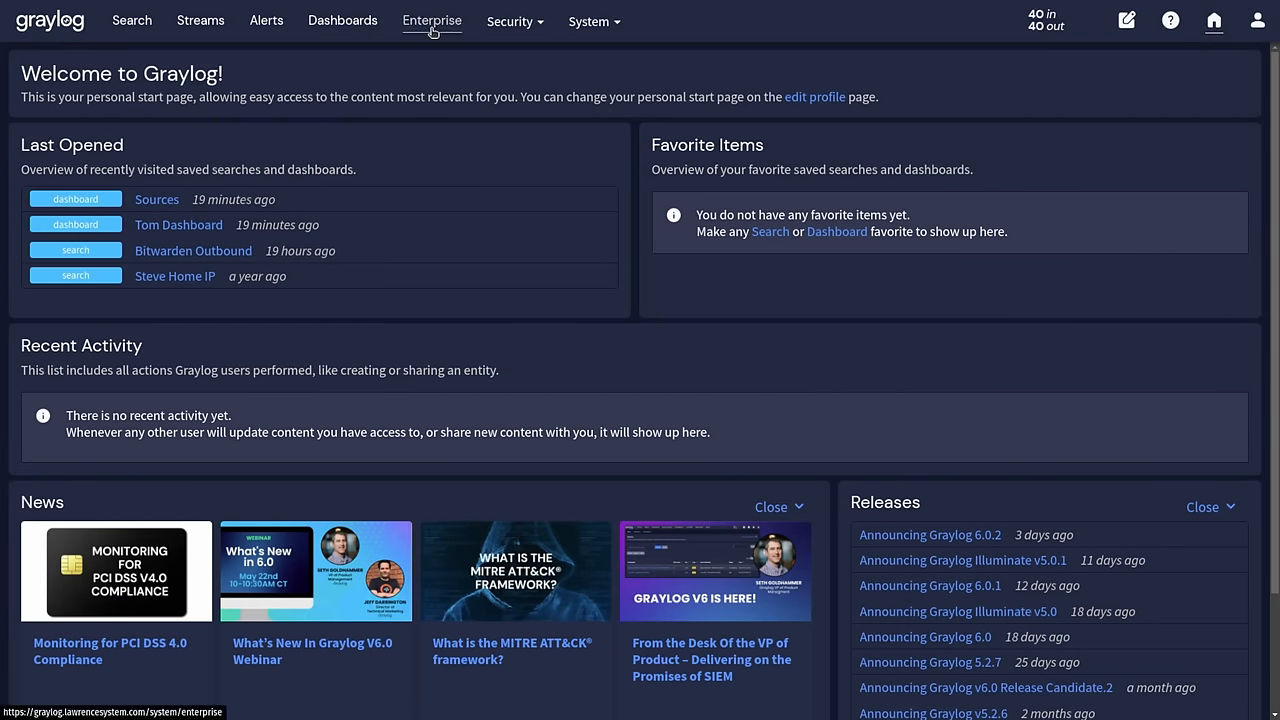
pyautogui.click(510, 20)
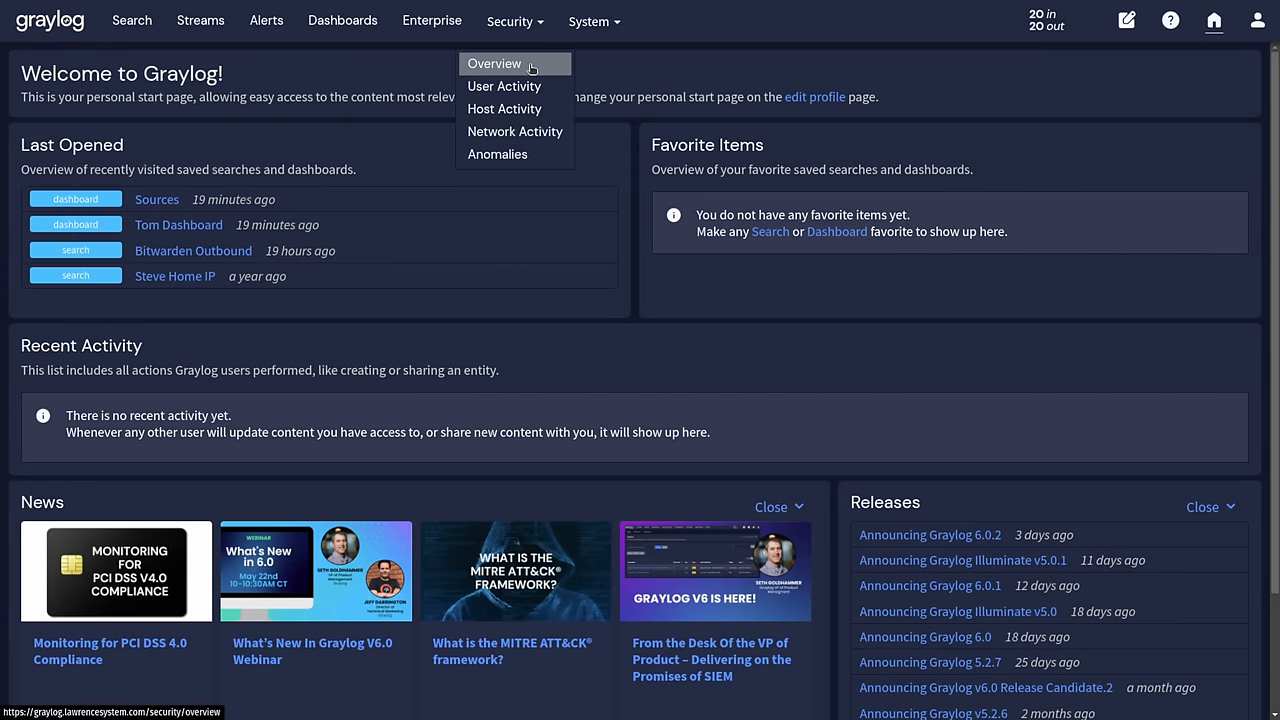
pyautogui.click(494, 62)
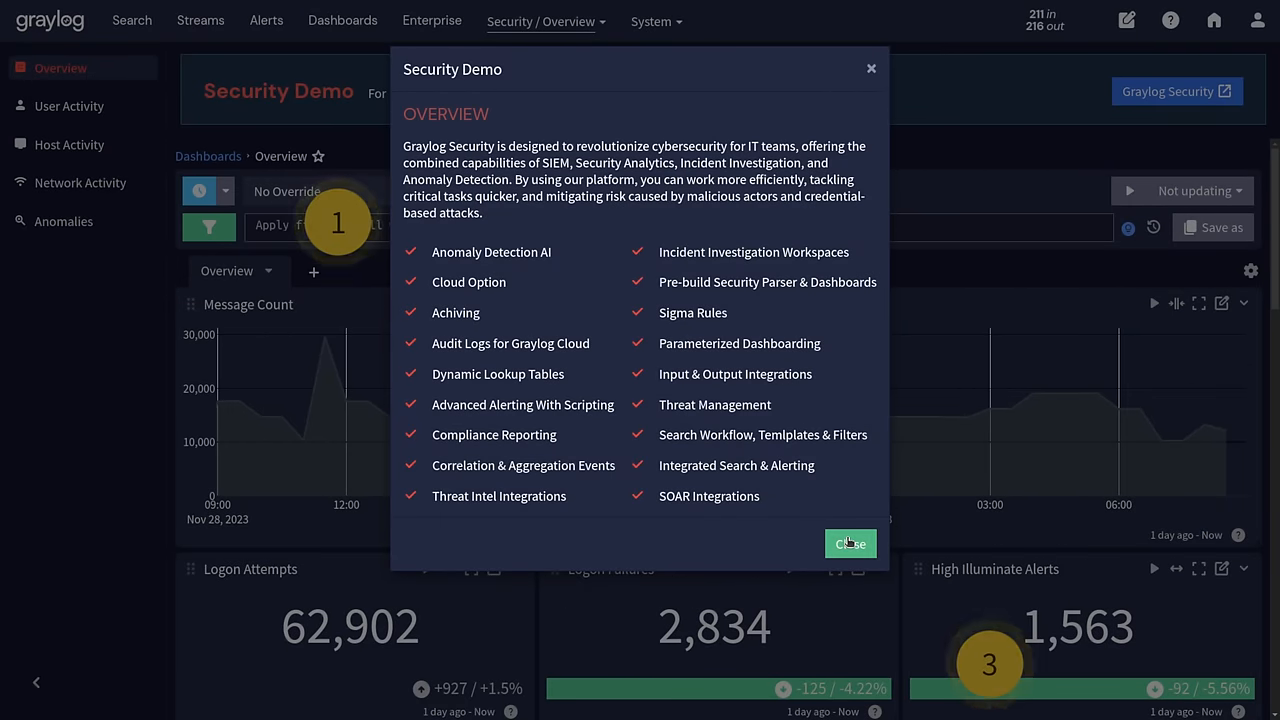
pyautogui.click(848, 544)
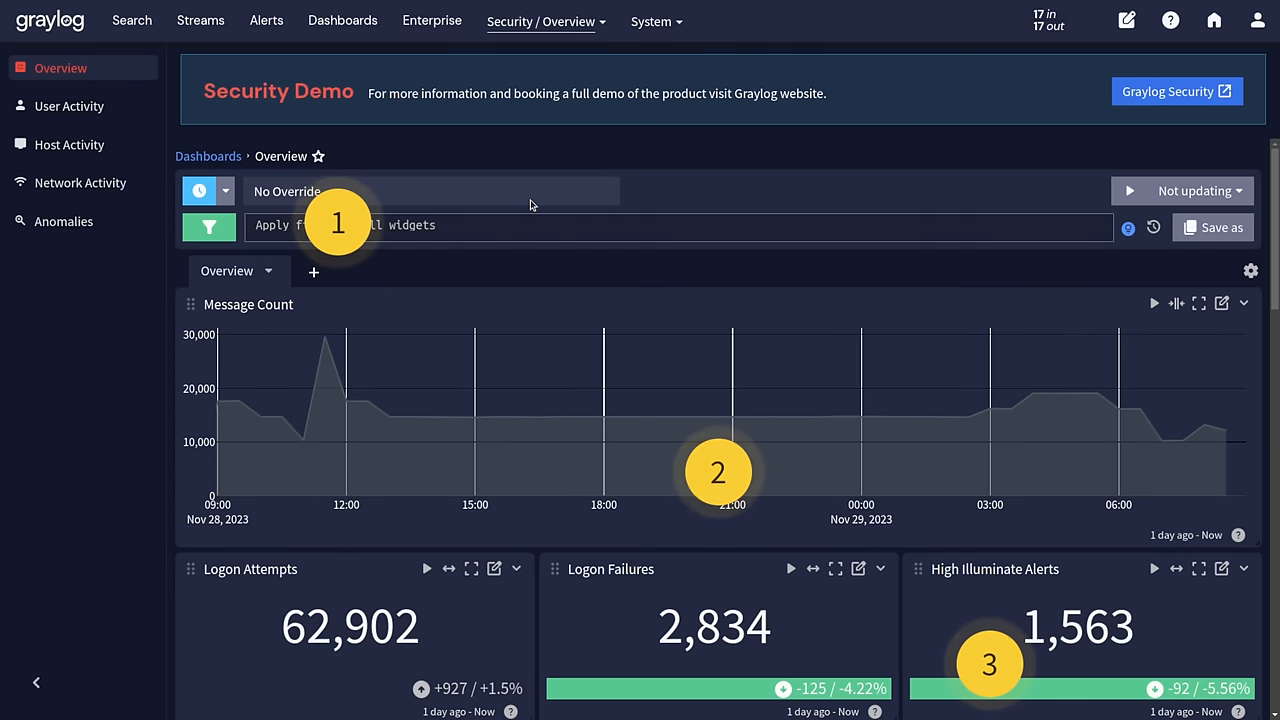
pyautogui.click(432, 20)
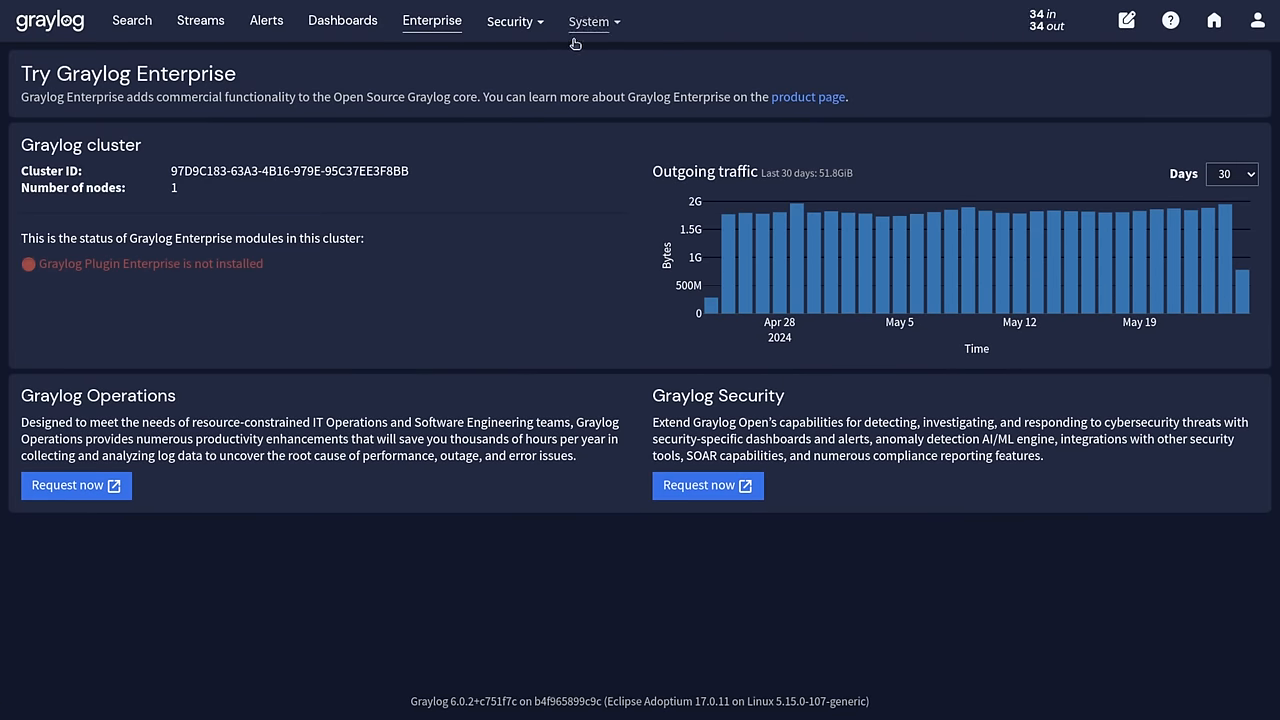
# Go to System > Indices and scroll to the LTS_Office_pfsense rotation and retention settings.
pyautogui.click(588, 20)
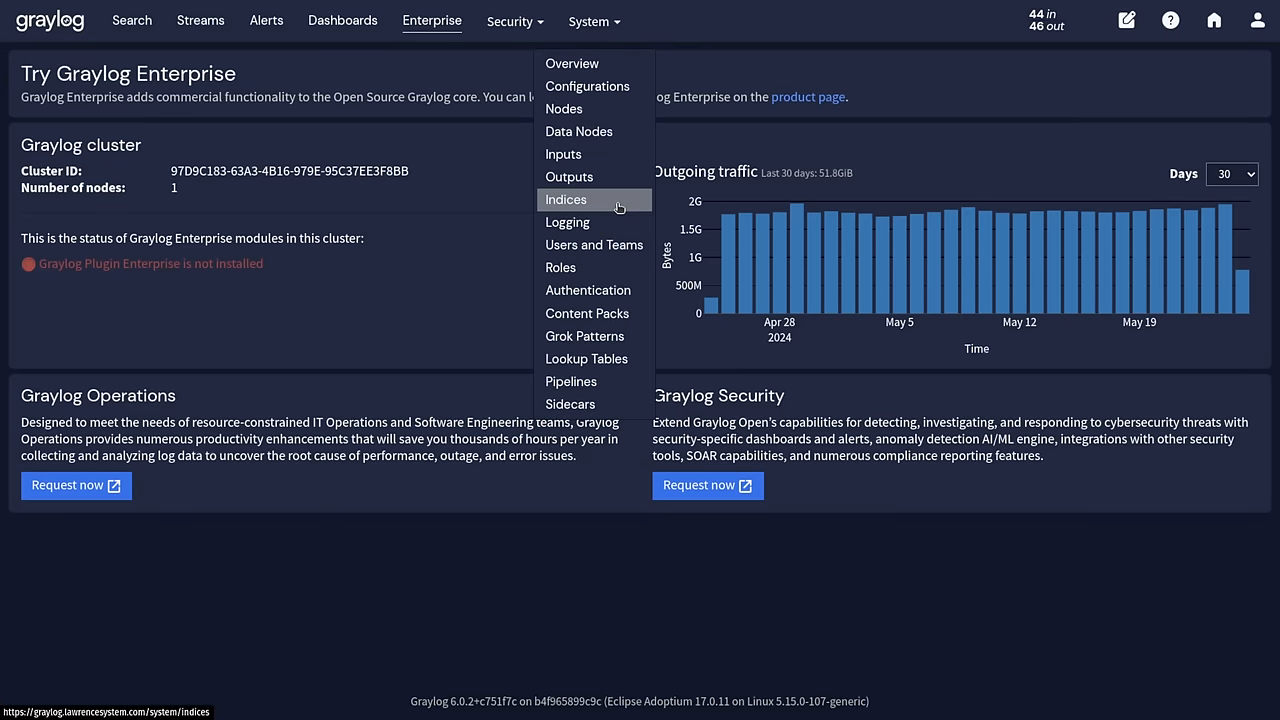
pyautogui.click(564, 200)
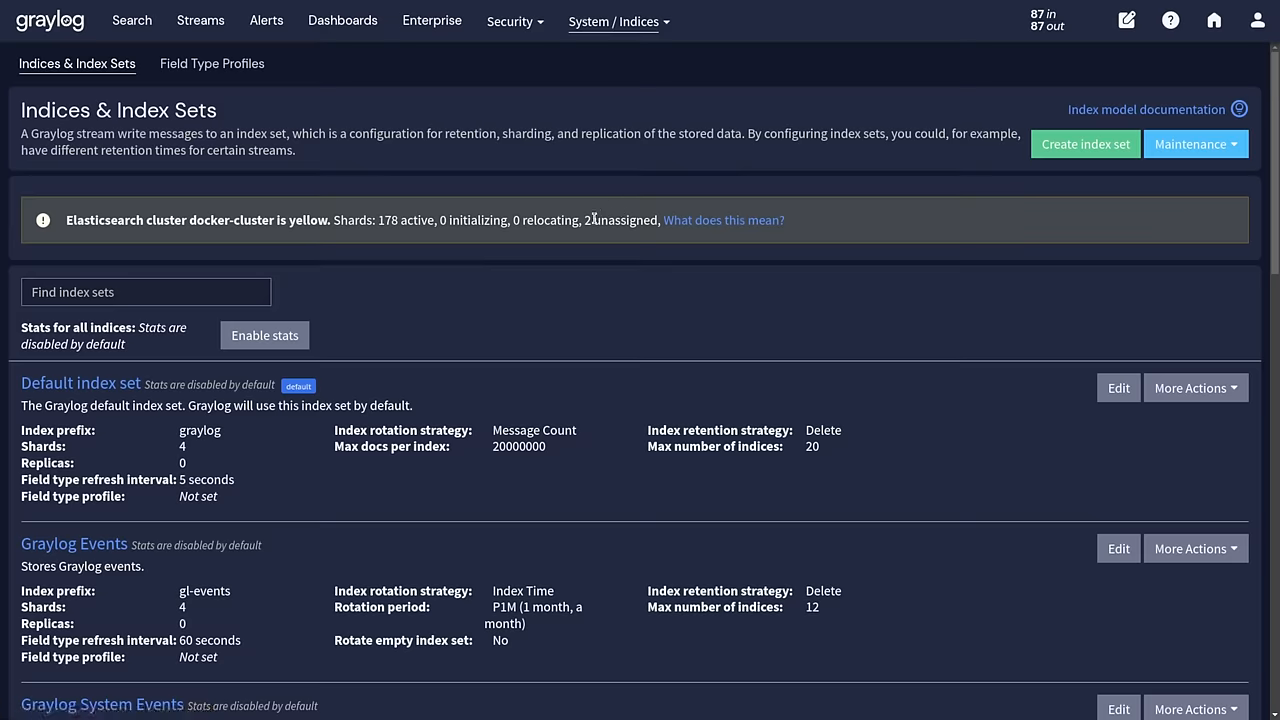
pyautogui.scroll(-3)
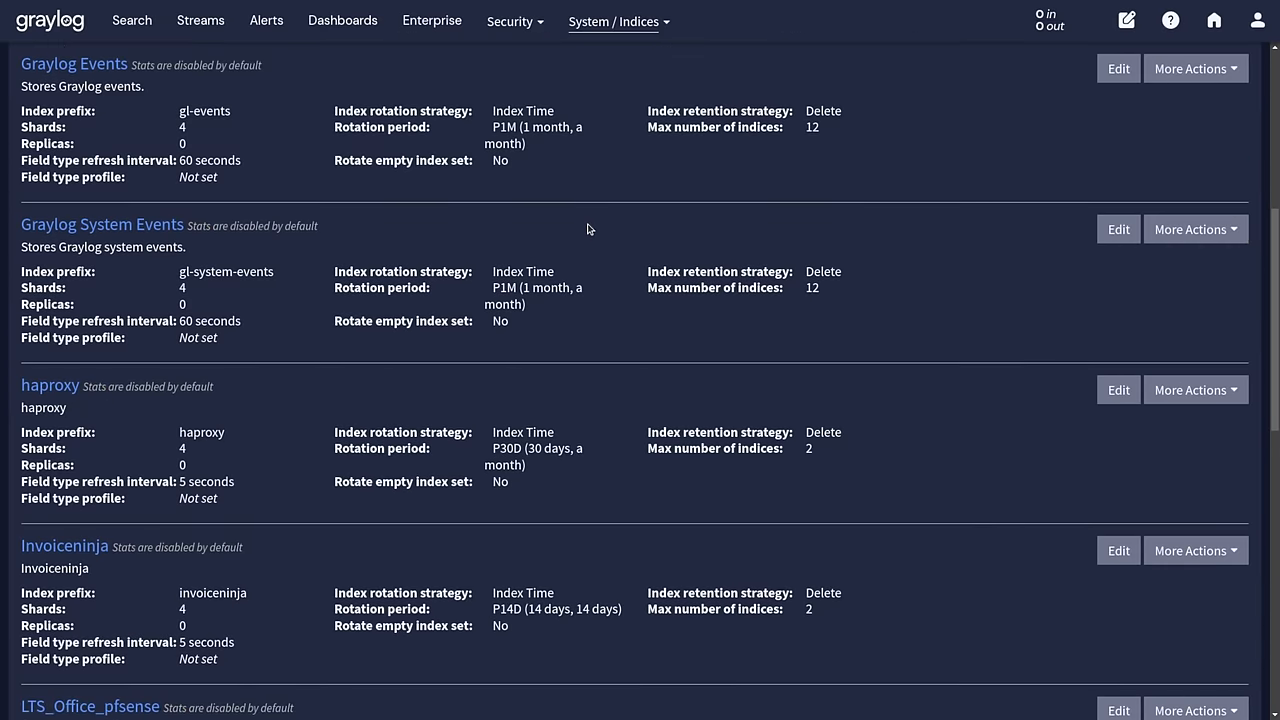
pyautogui.scroll(-3)
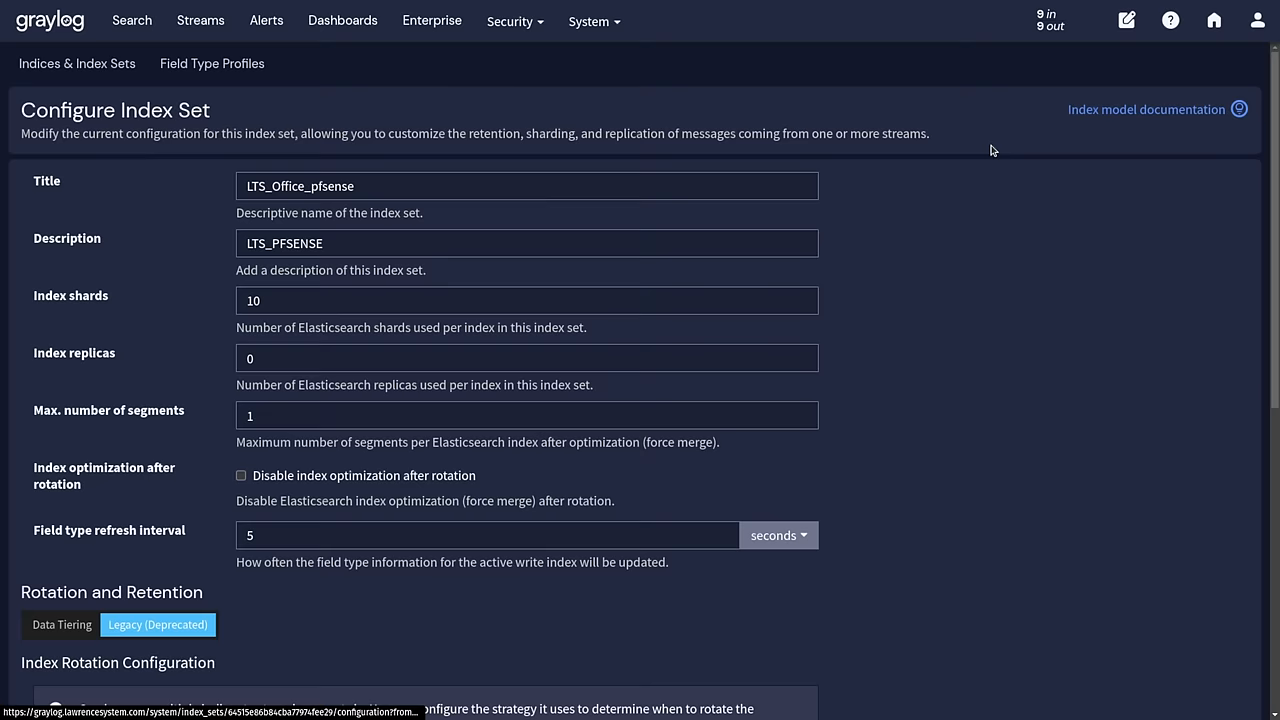
pyautogui.scroll(-3)
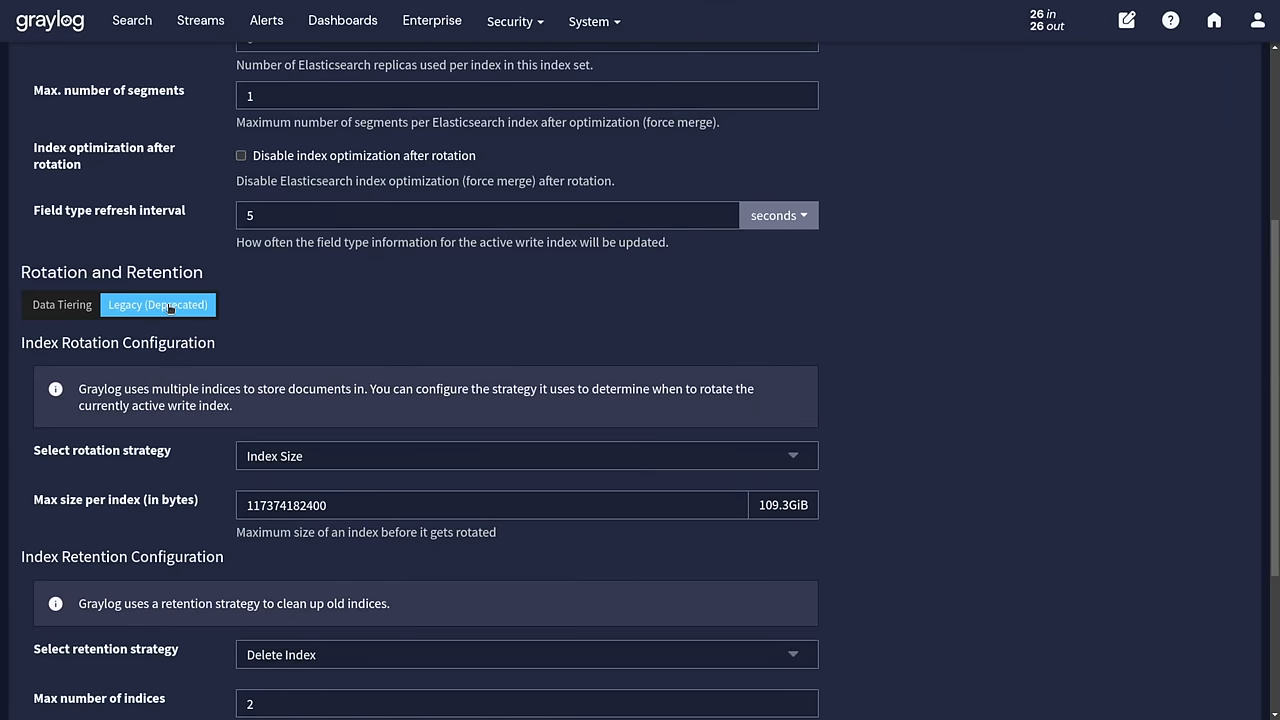
pyautogui.scroll(-3)
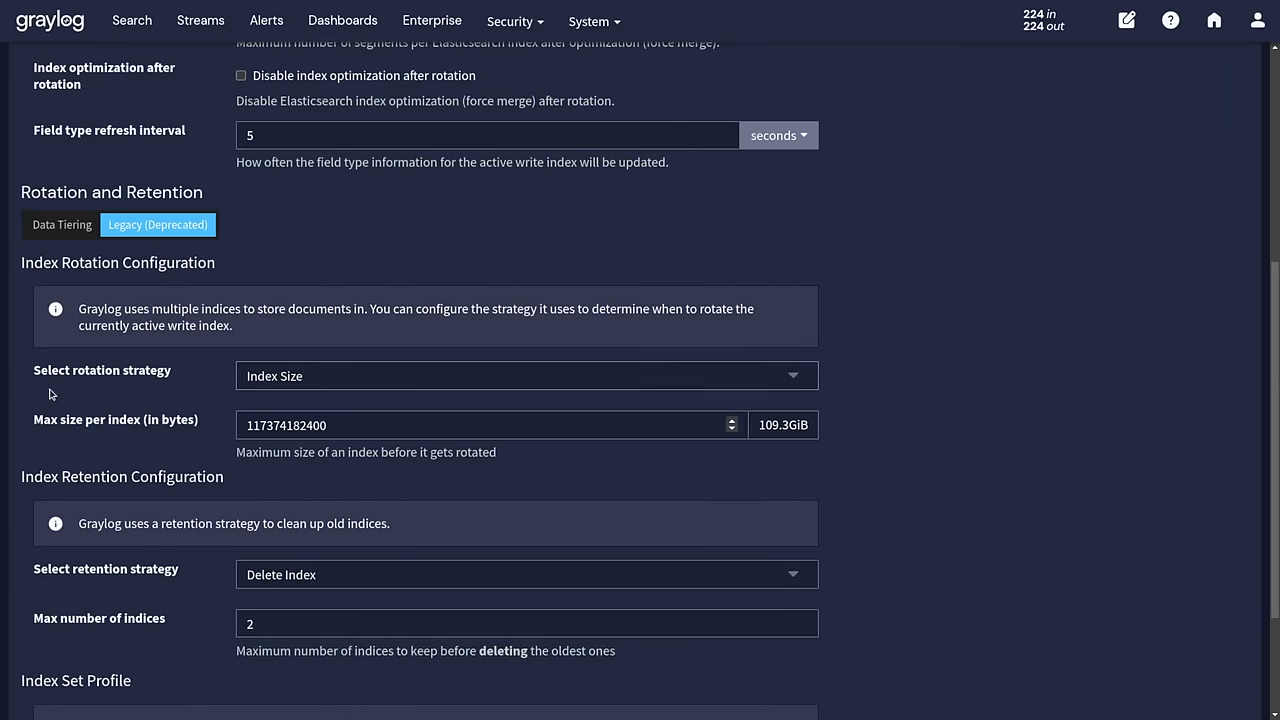
pyautogui.moveTo(430, 276)
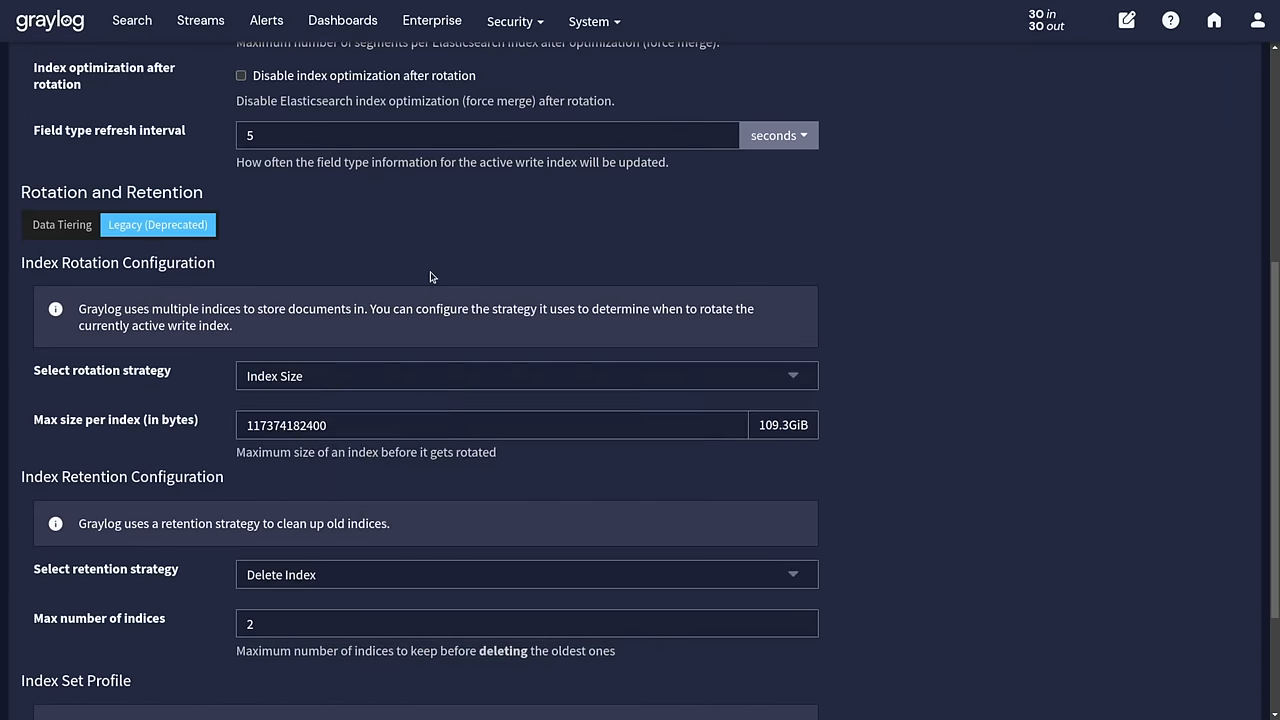
# Compare the Data Tiering max-days retention with the Legacy (Deprecated) rotation settings.
pyautogui.click(60, 224)
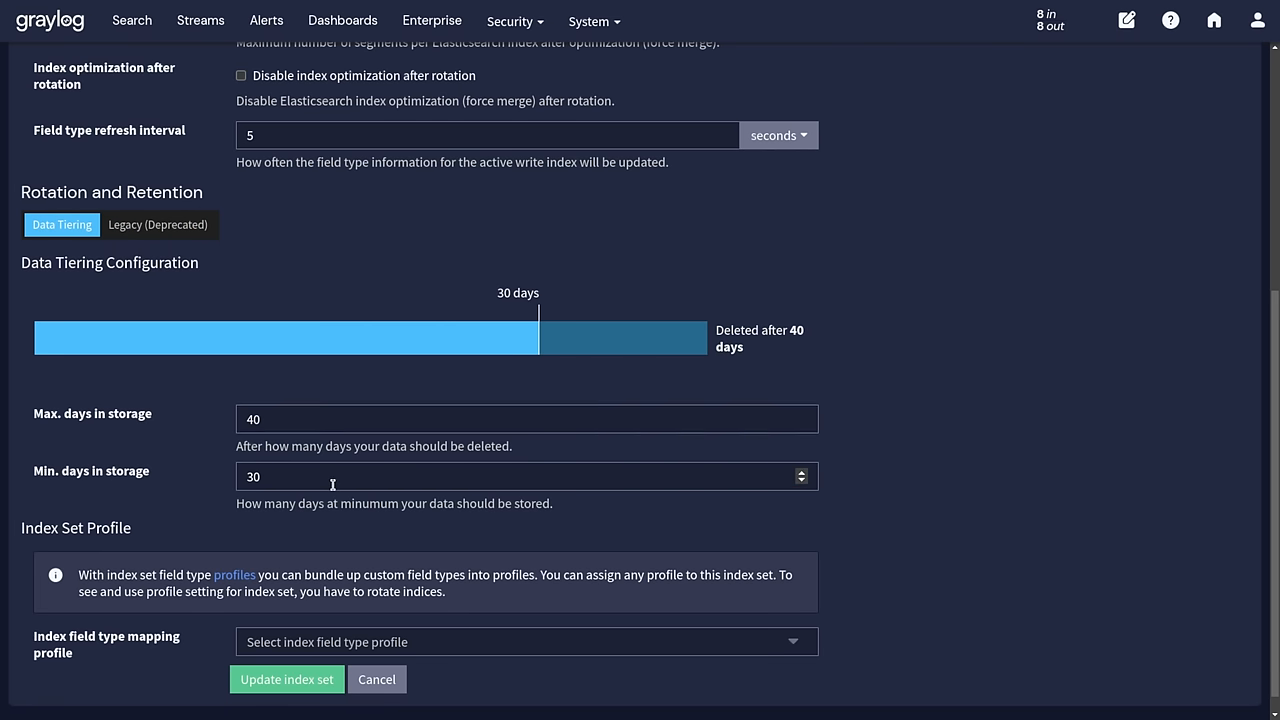
pyautogui.click(528, 418)
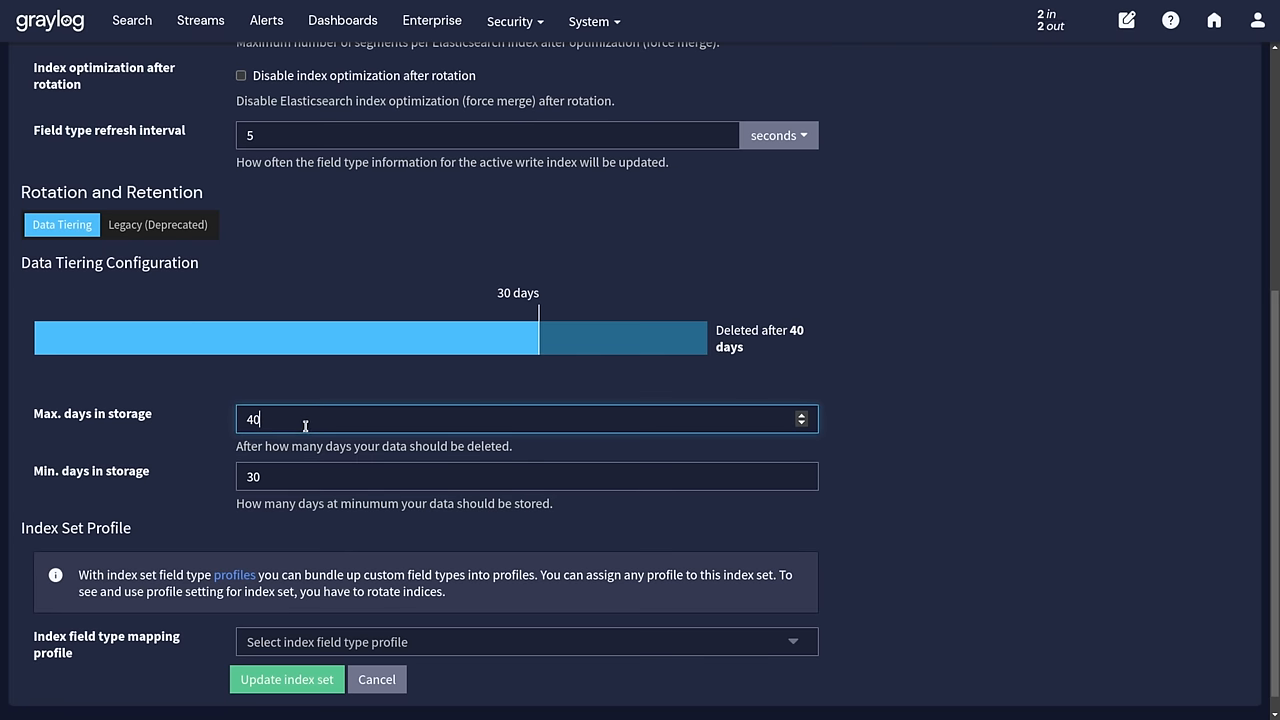
pyautogui.moveTo(650, 336)
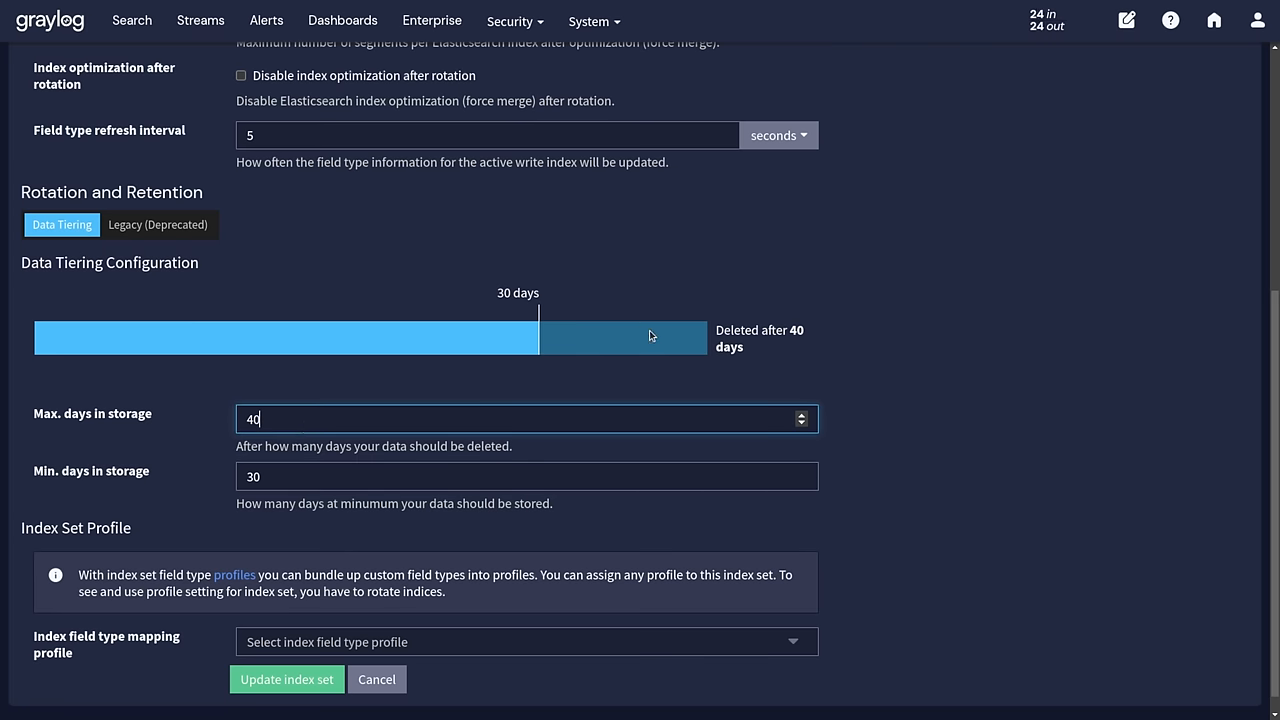
pyautogui.click(156, 224)
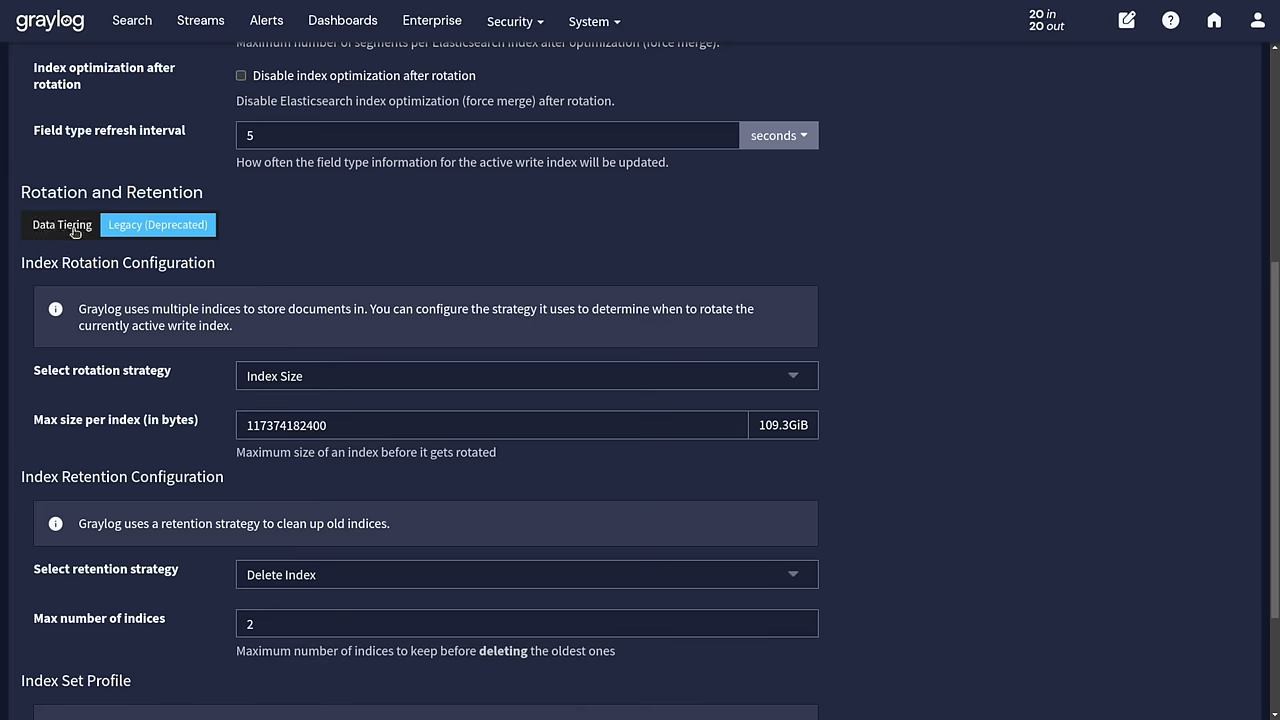
pyautogui.moveTo(266, 20)
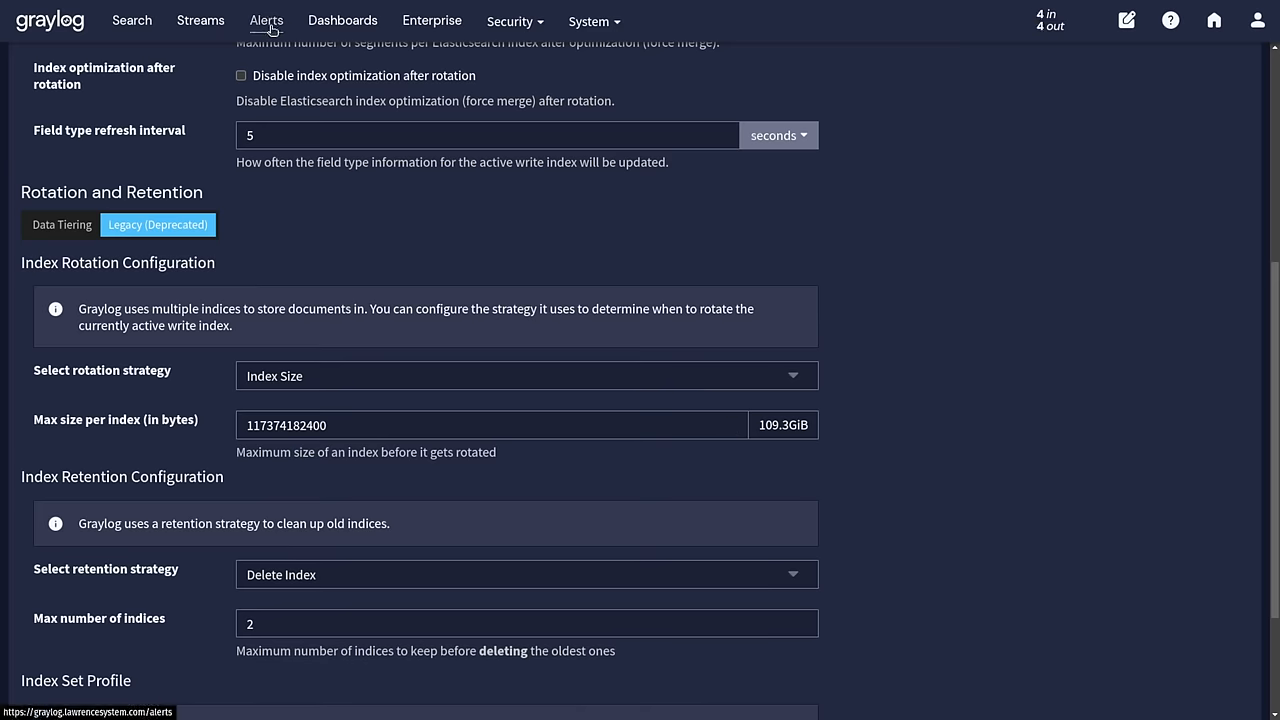
# Start a new alert notification of type Custom HTTP Notification.
pyautogui.click(266, 20)
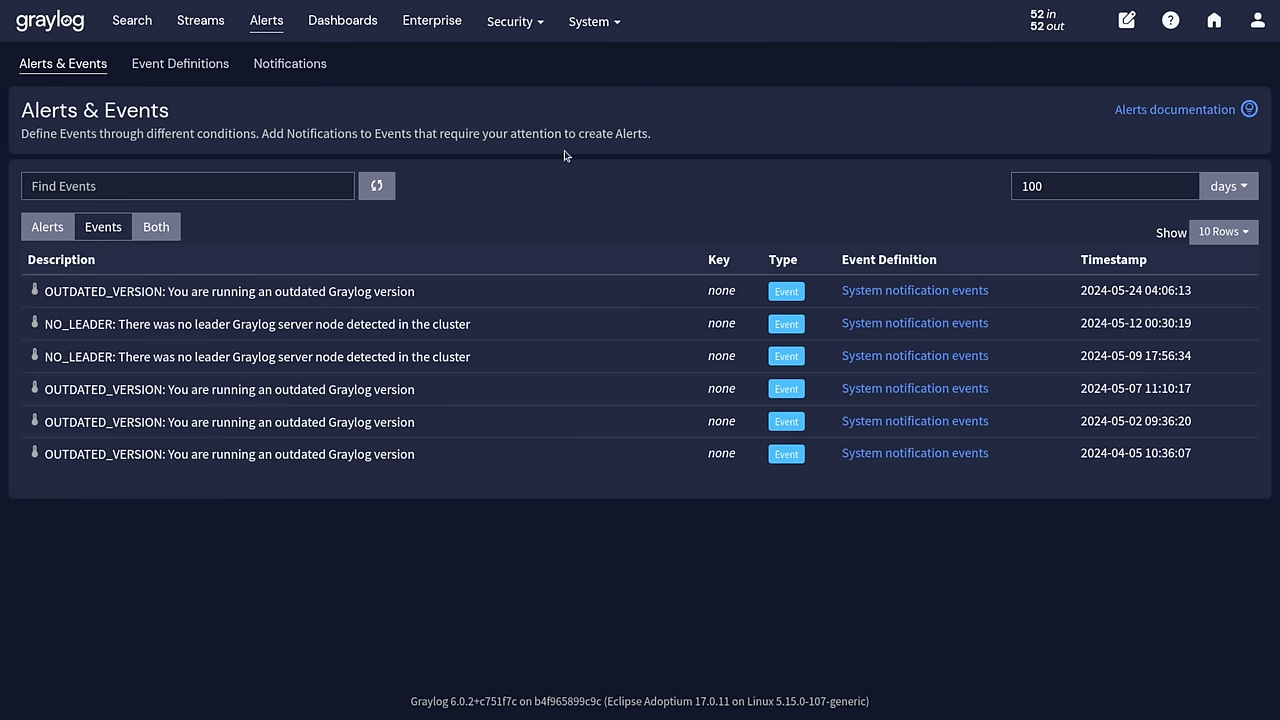
pyautogui.click(290, 62)
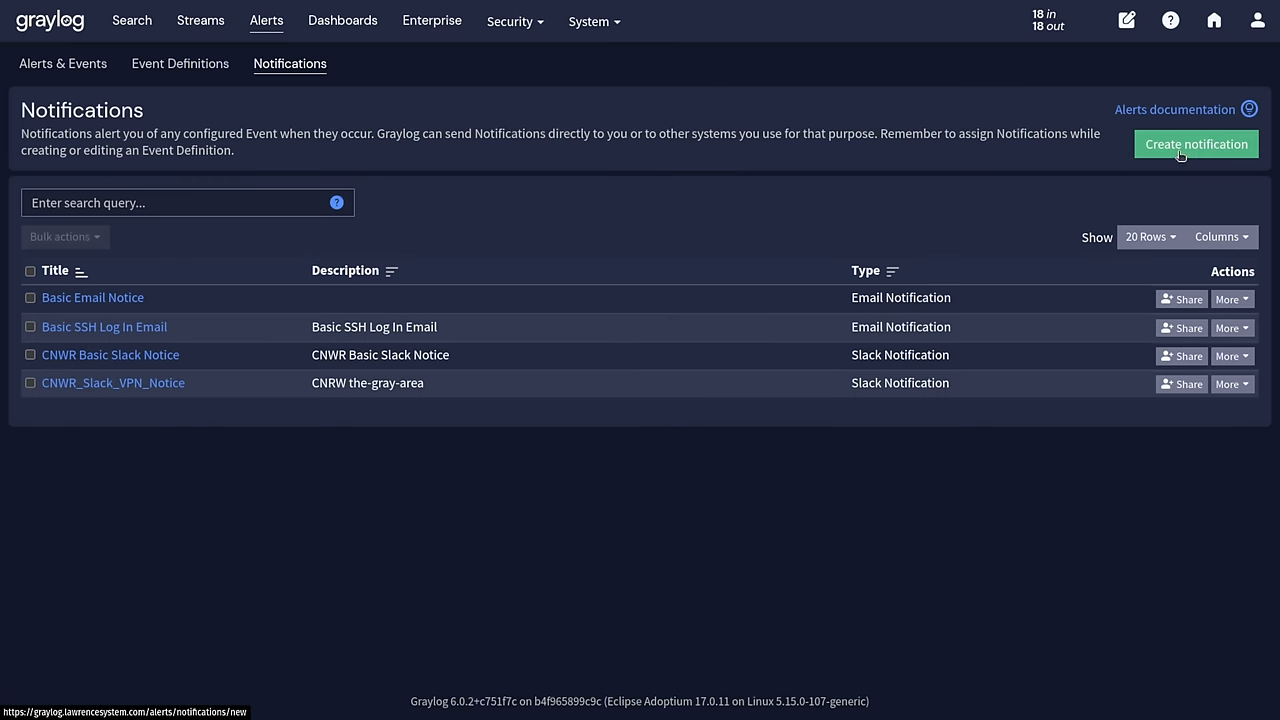
pyautogui.click(1196, 144)
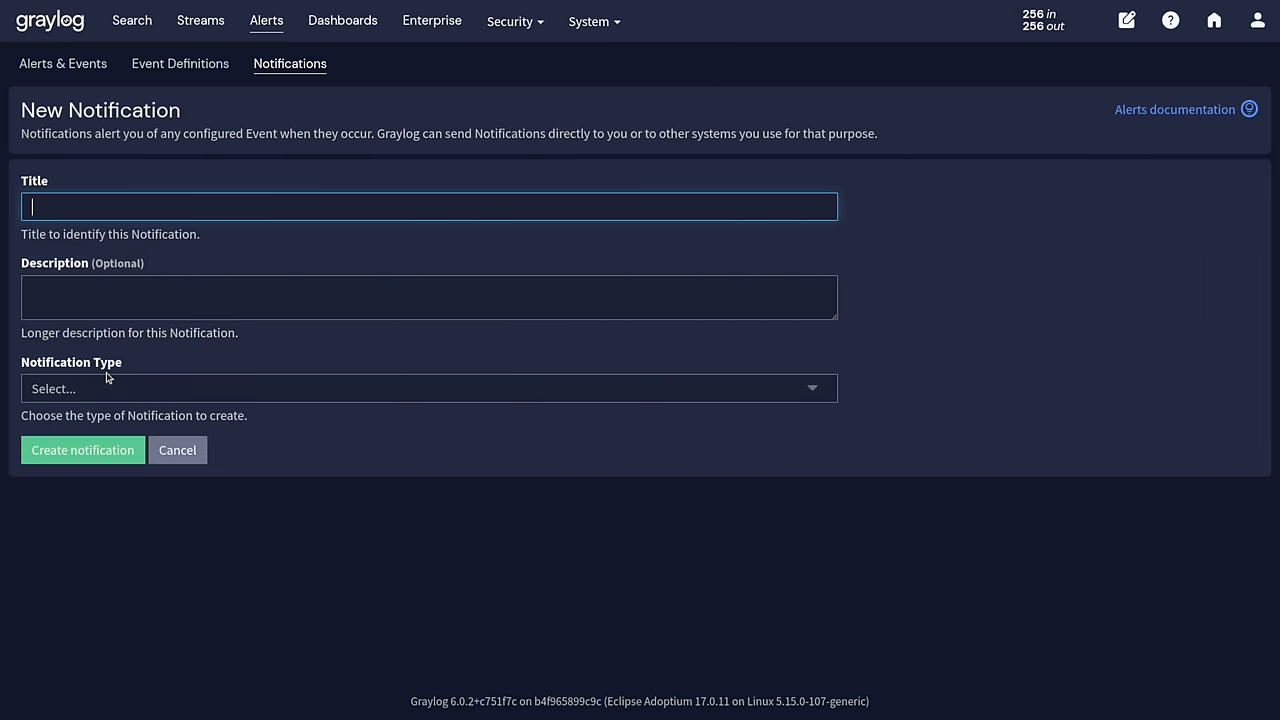
pyautogui.click(430, 388)
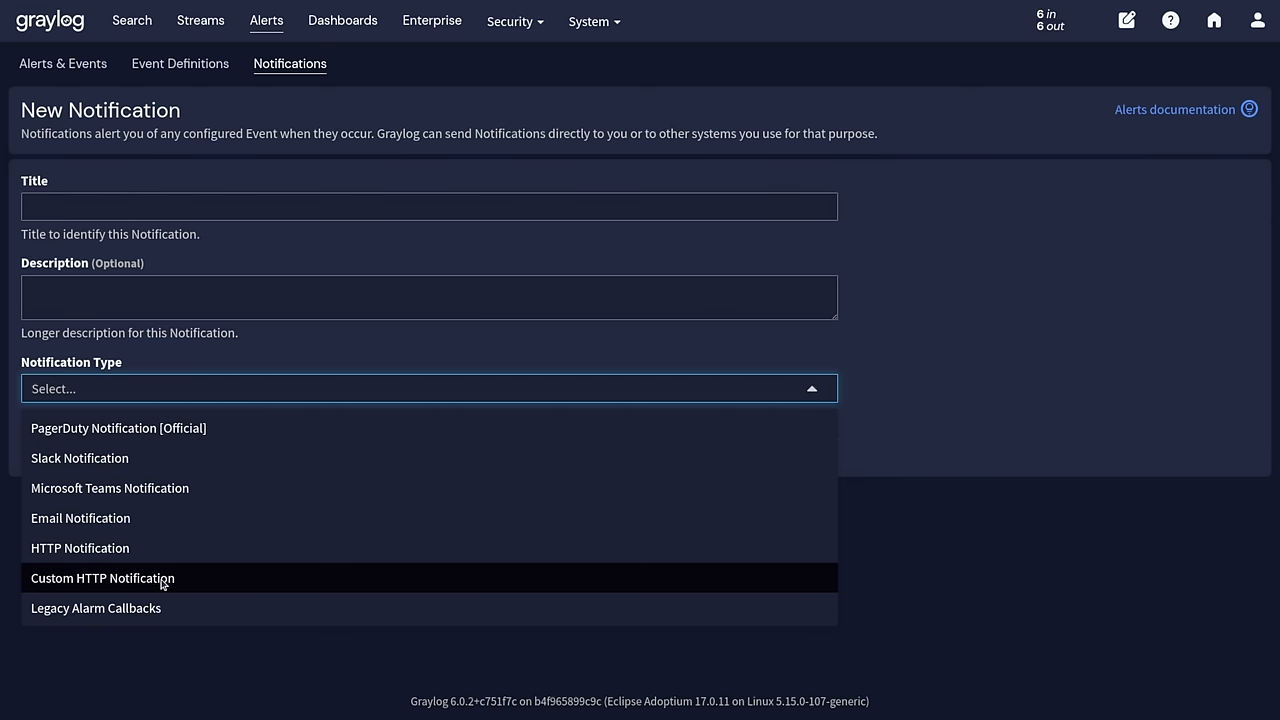
pyautogui.click(102, 578)
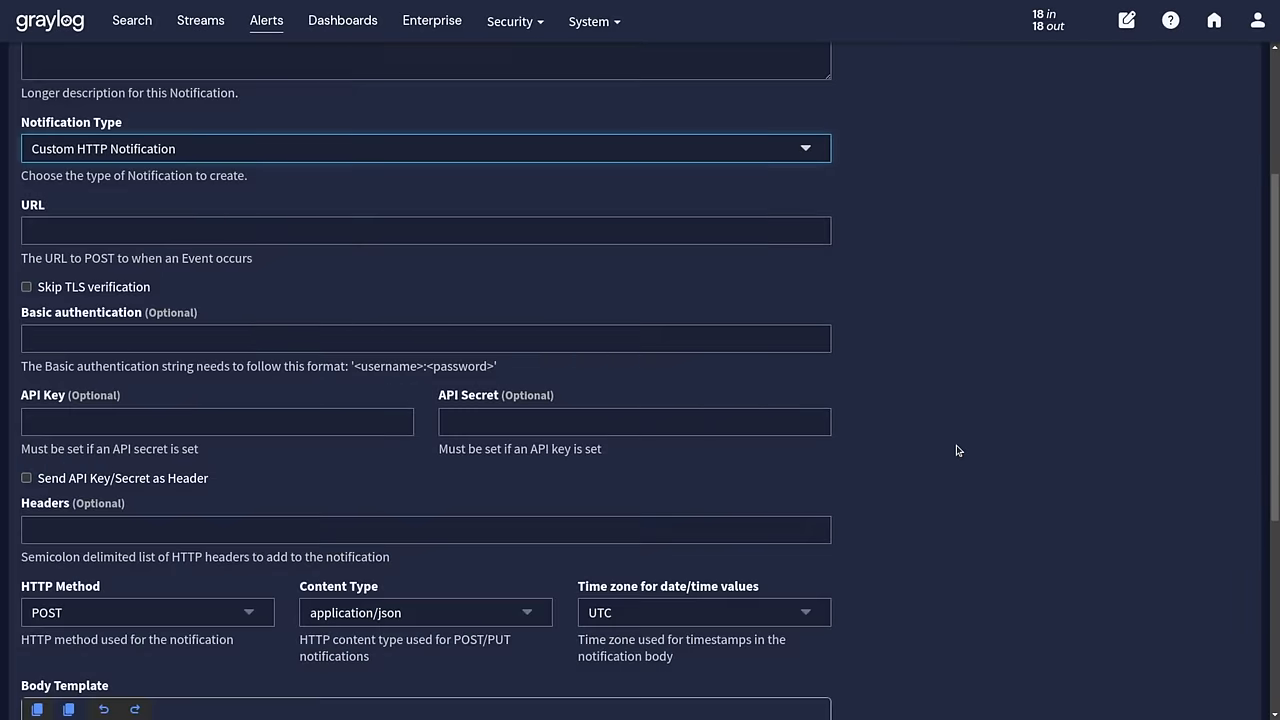
# Enable Skip TLS verification on the custom HTTP notification form.
pyautogui.scroll(-3)
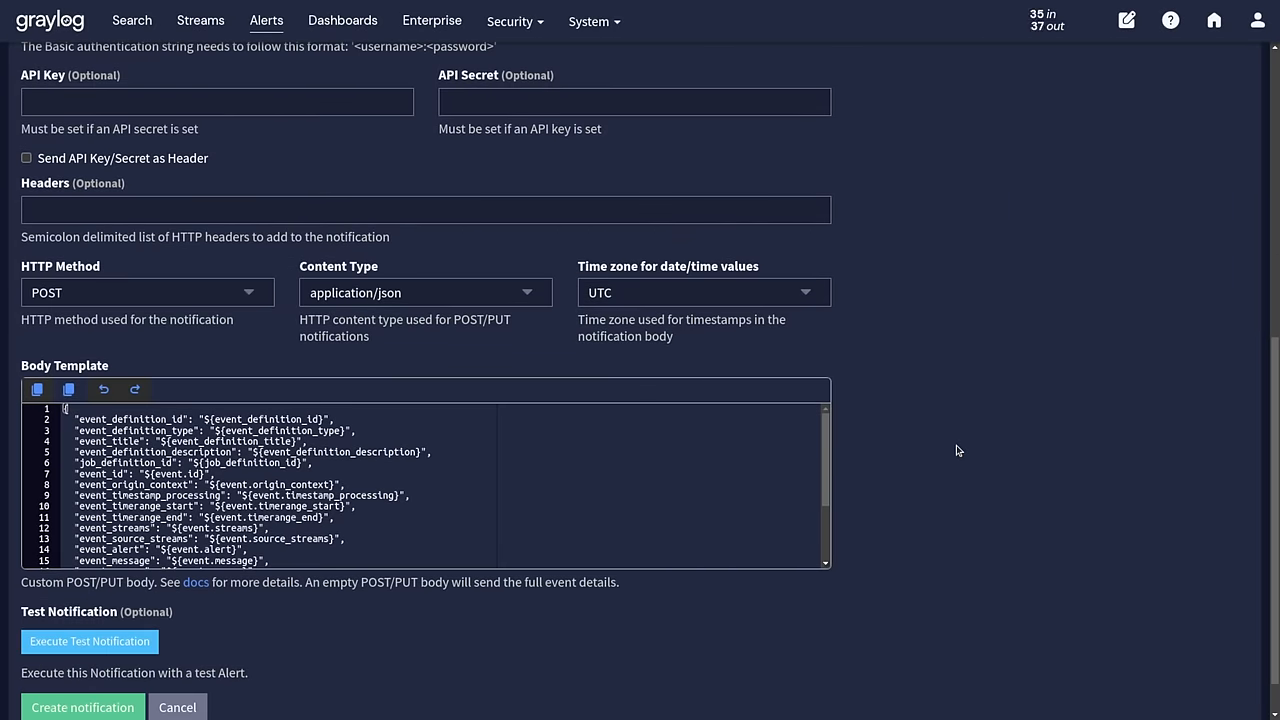
pyautogui.moveTo(372, 308)
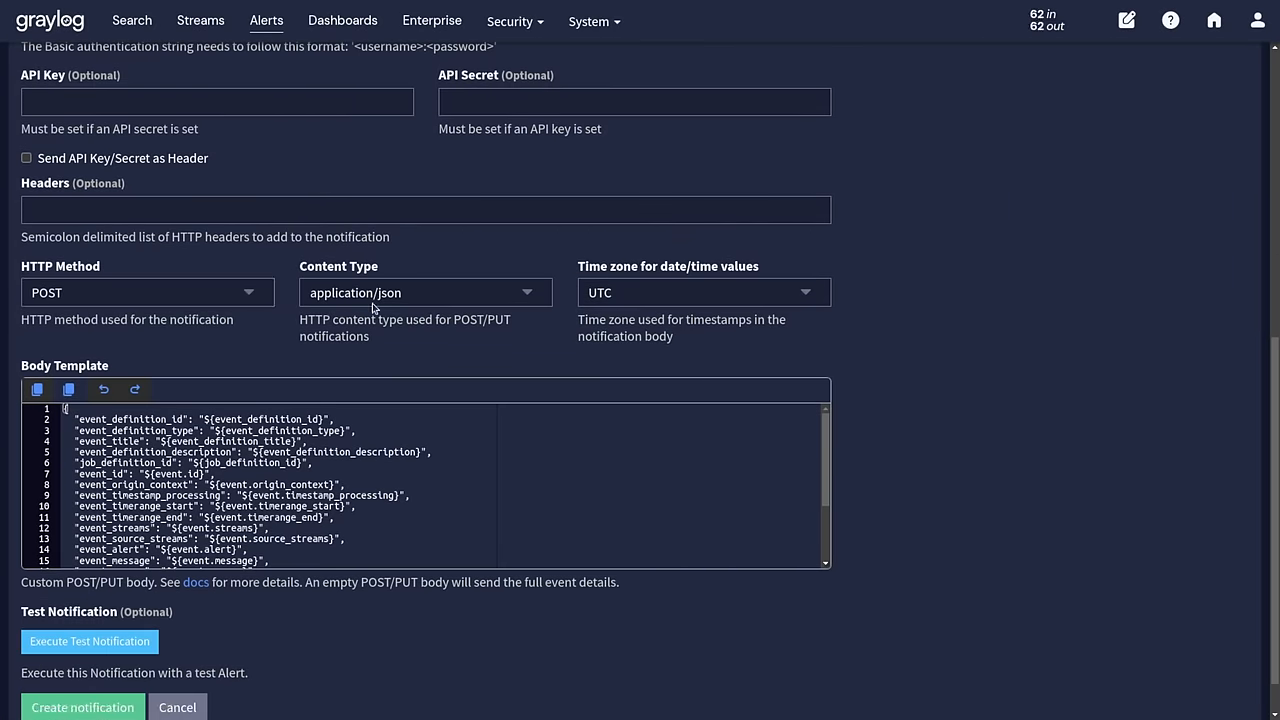
pyautogui.click(424, 292)
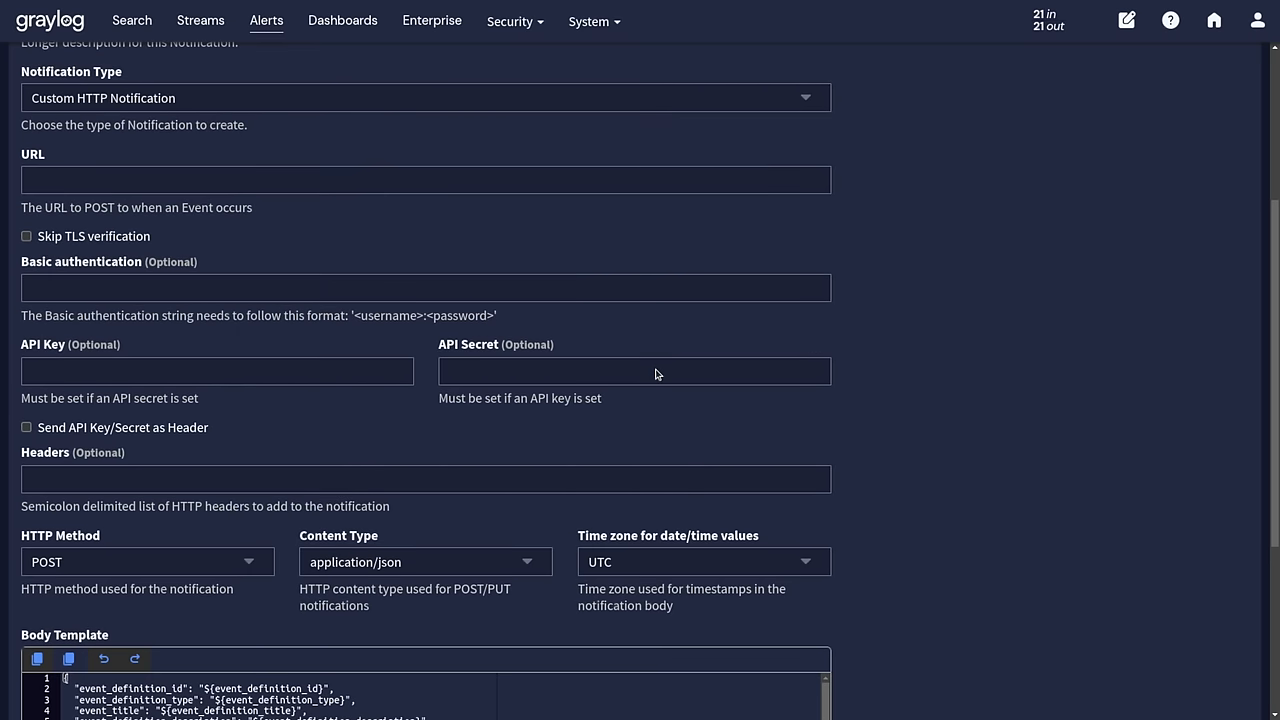
pyautogui.click(28, 236)
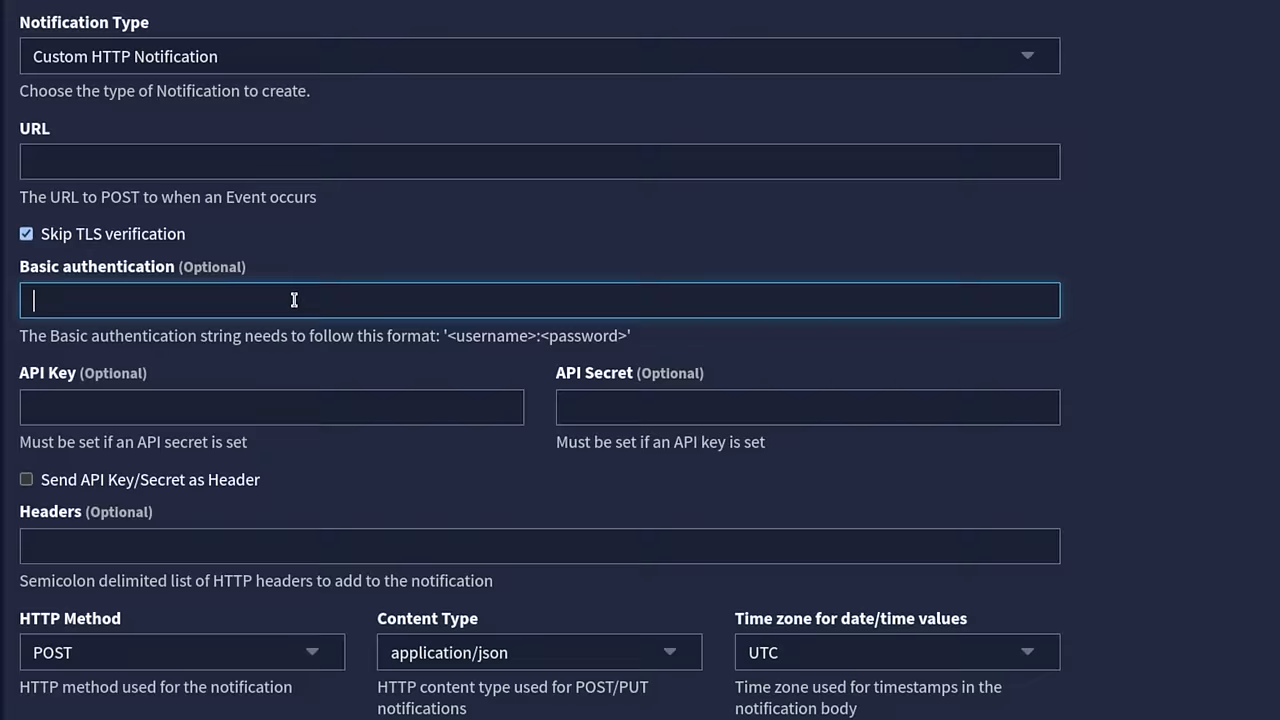
pyautogui.scroll(-3)
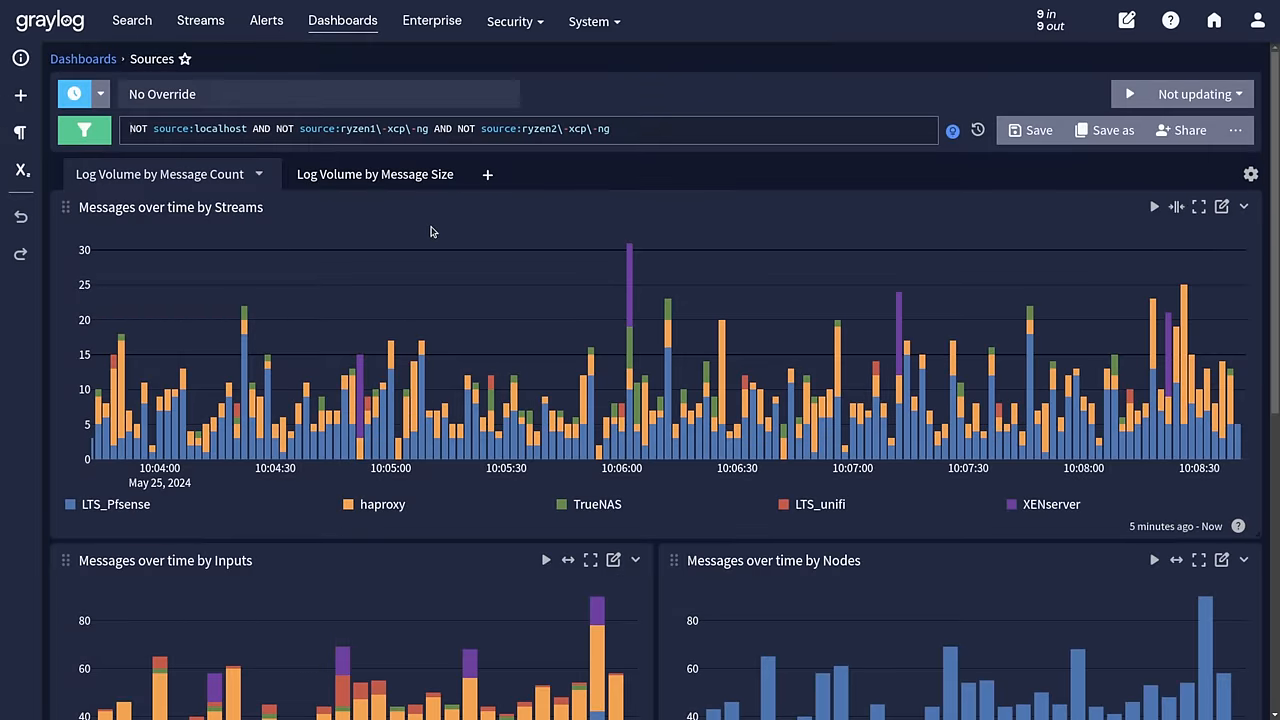
pyautogui.moveTo(738, 348)
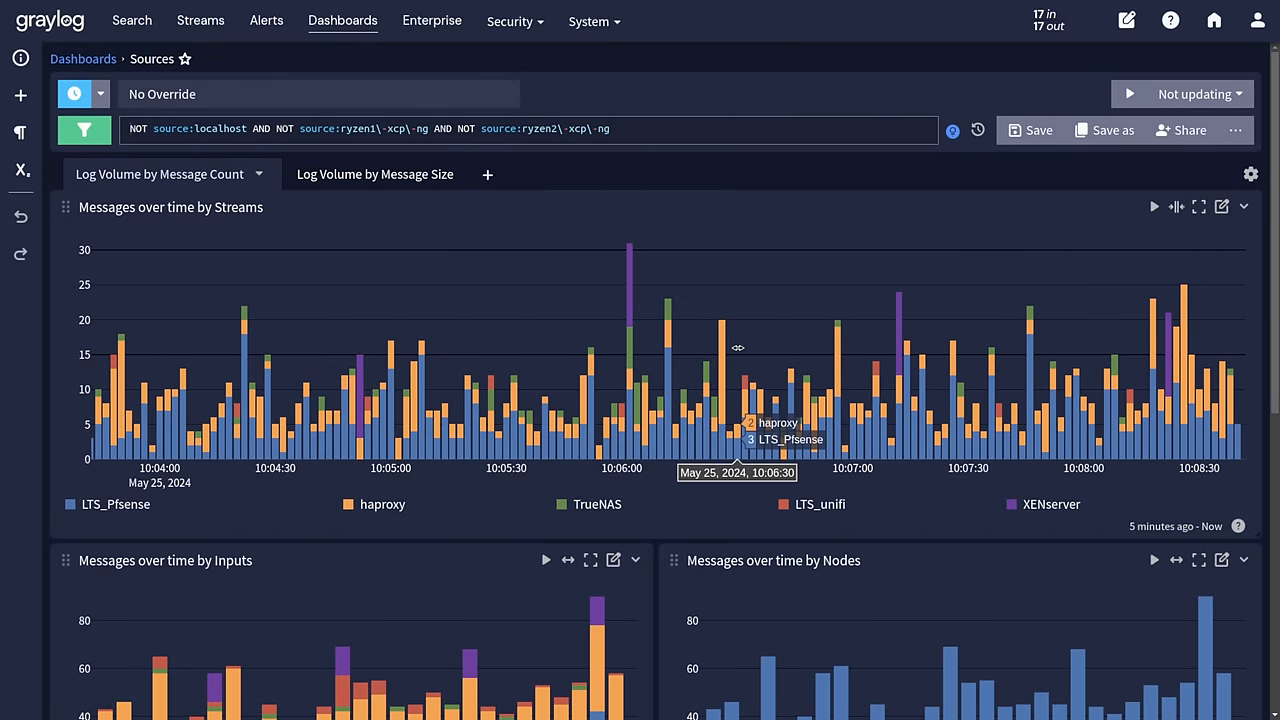
pyautogui.moveTo(552, 410)
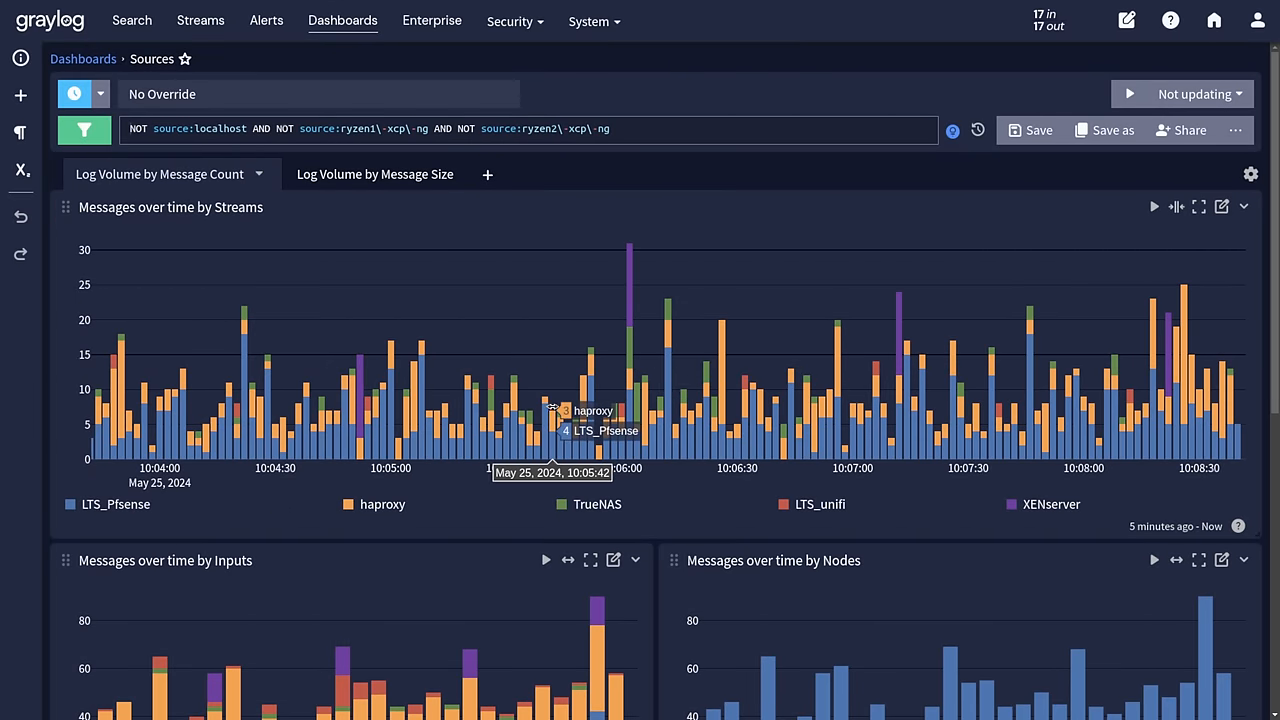
pyautogui.moveTo(836, 360)
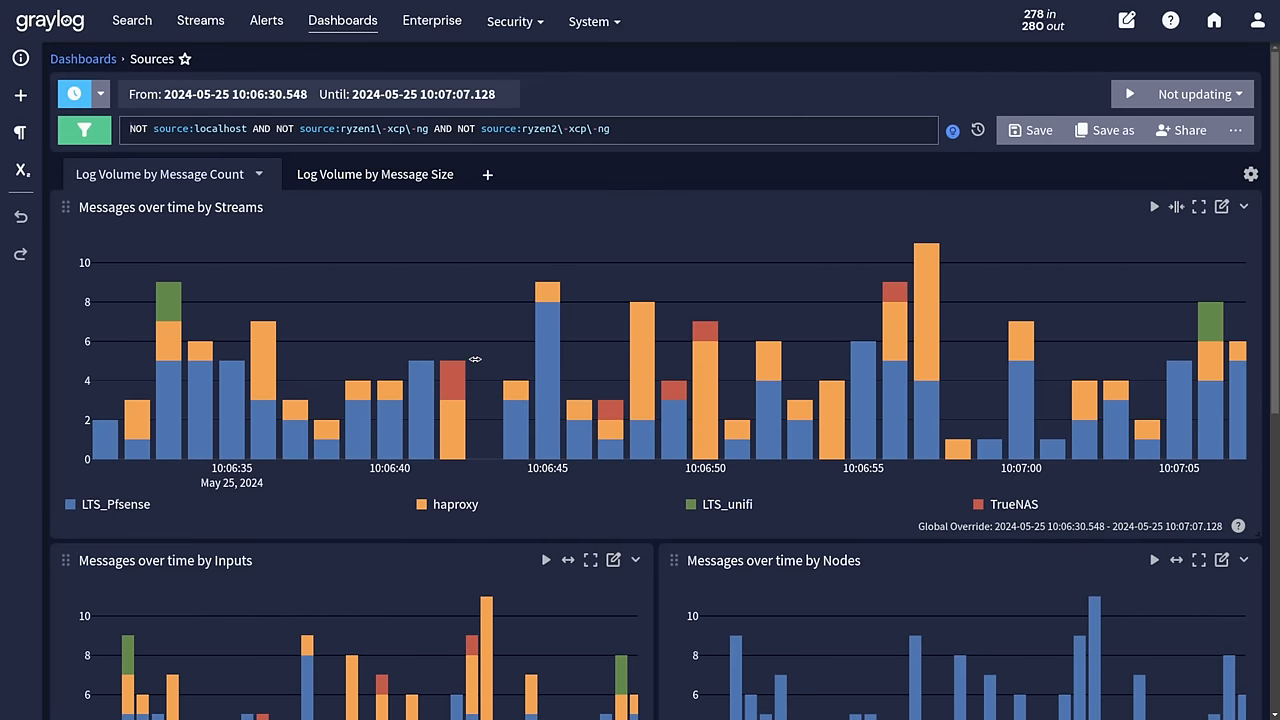
pyautogui.moveTo(548, 350)
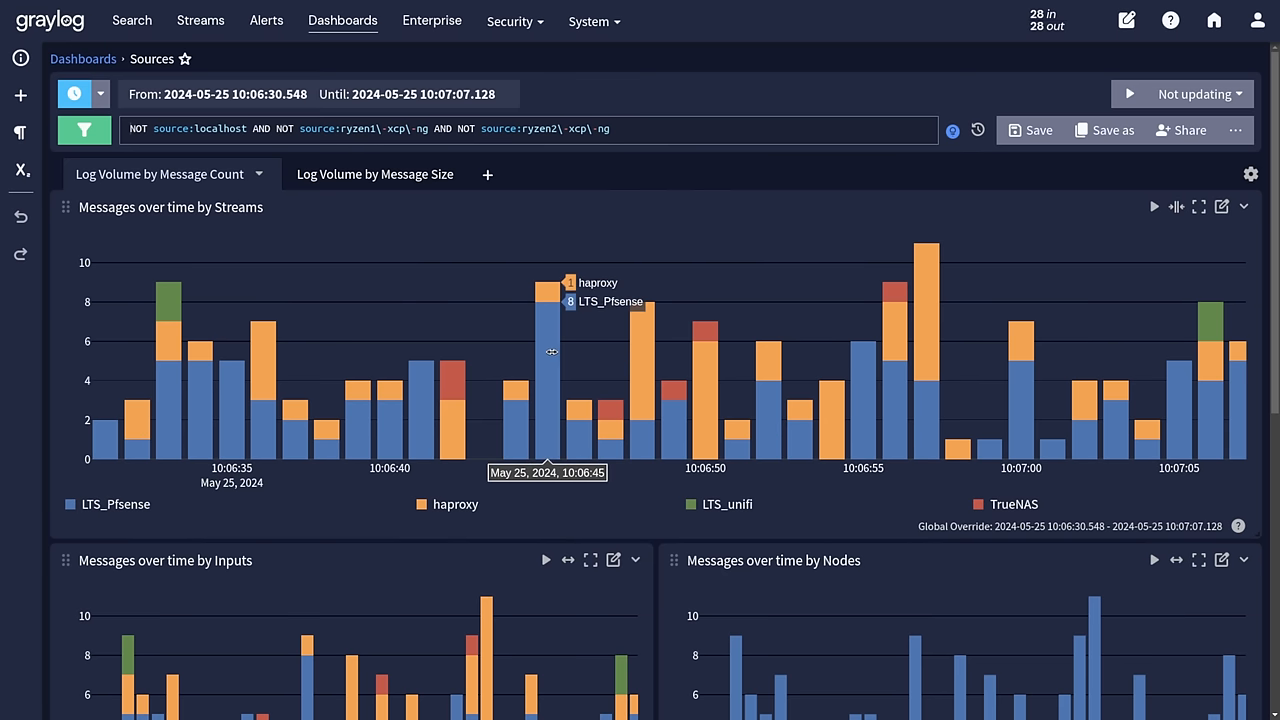
# Scroll the Sources dashboard after narrowing it to 10:06:30–10:07:07 on May 25, 2024.
pyautogui.scroll(-3)
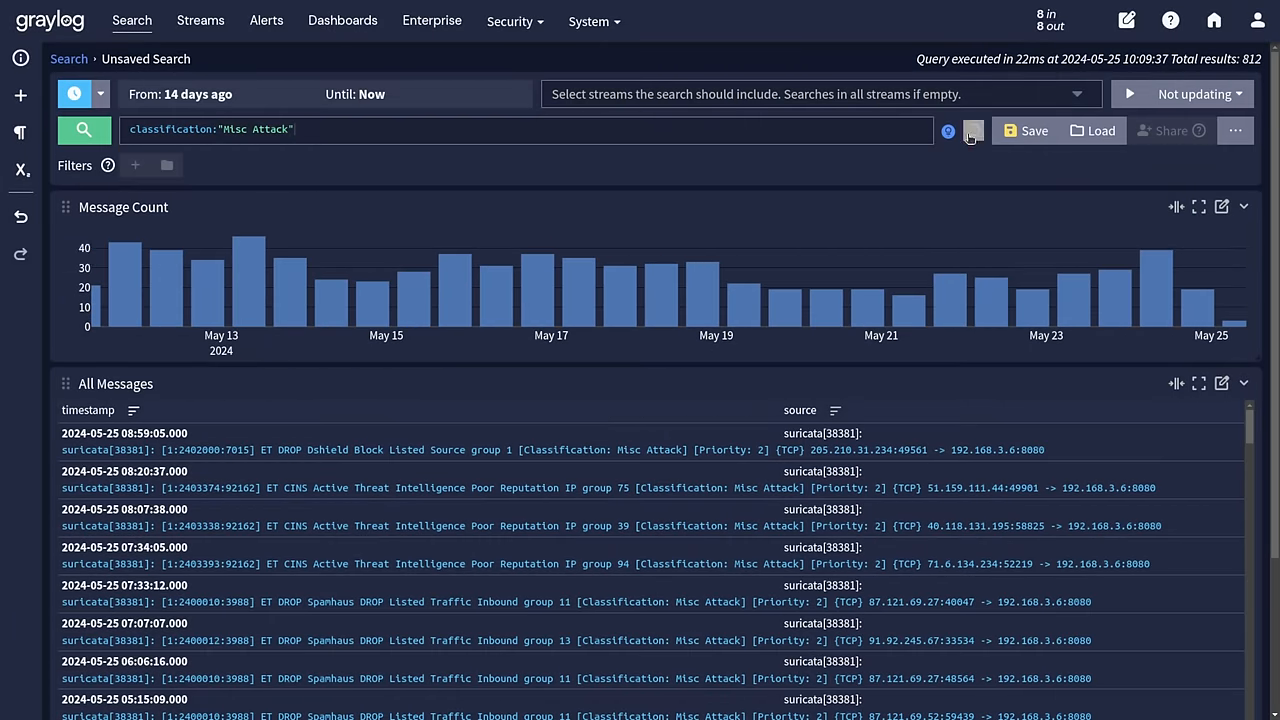
# Undo to a previous query, search classification:"Misc Attack" over the last month.
pyautogui.click(528, 128)
pyautogui.write('src_ip:87.121.69.27')
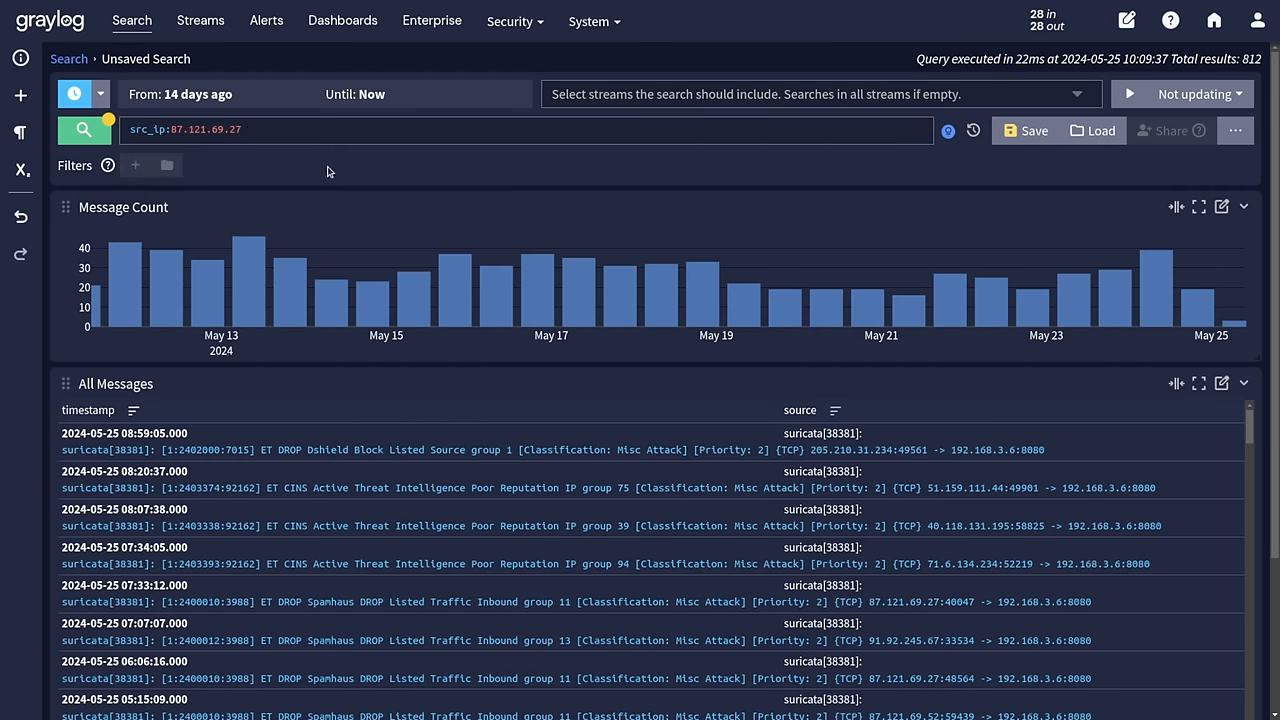
pyautogui.moveTo(414, 272)
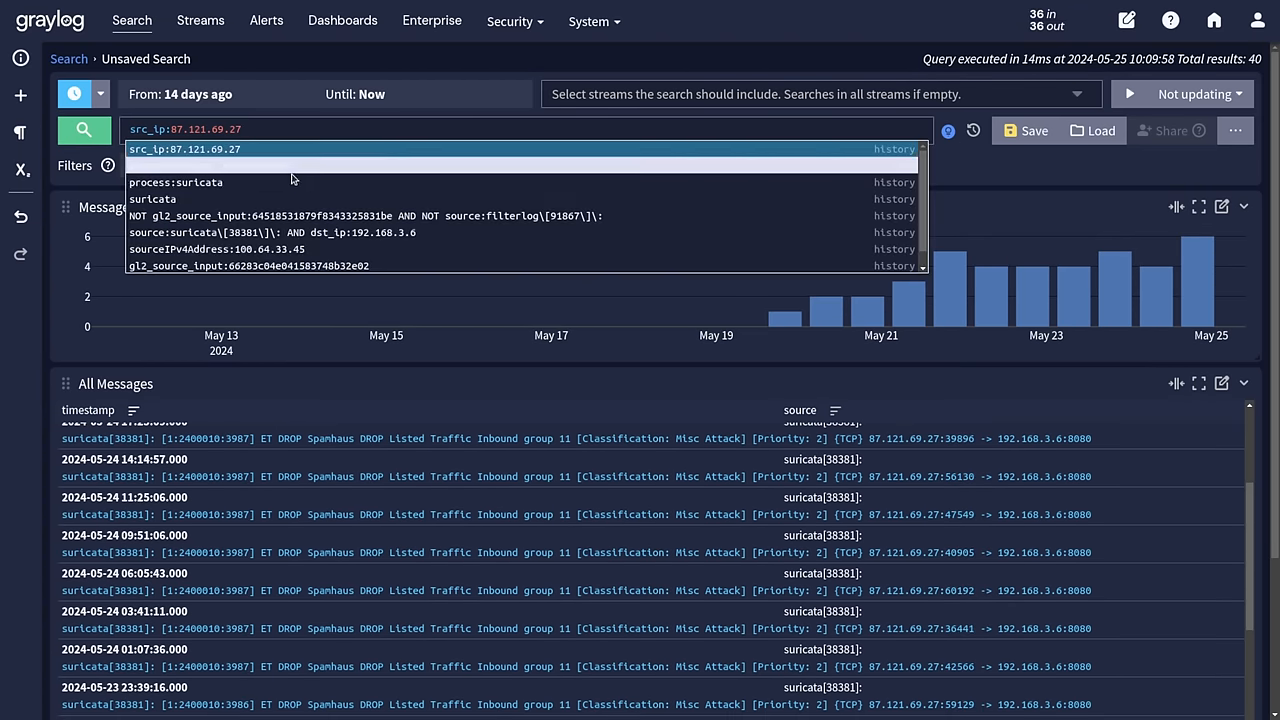
pyautogui.write('classification:"Misc Attack"')
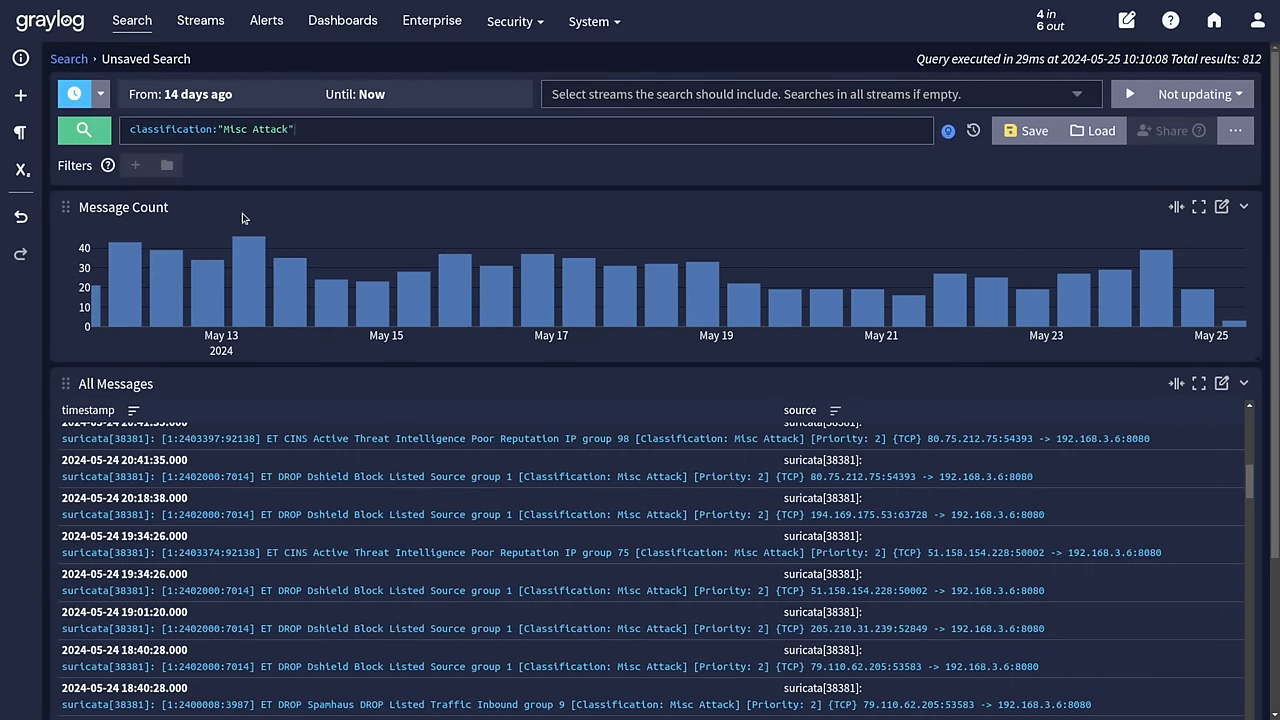
pyautogui.moveTo(104, 112)
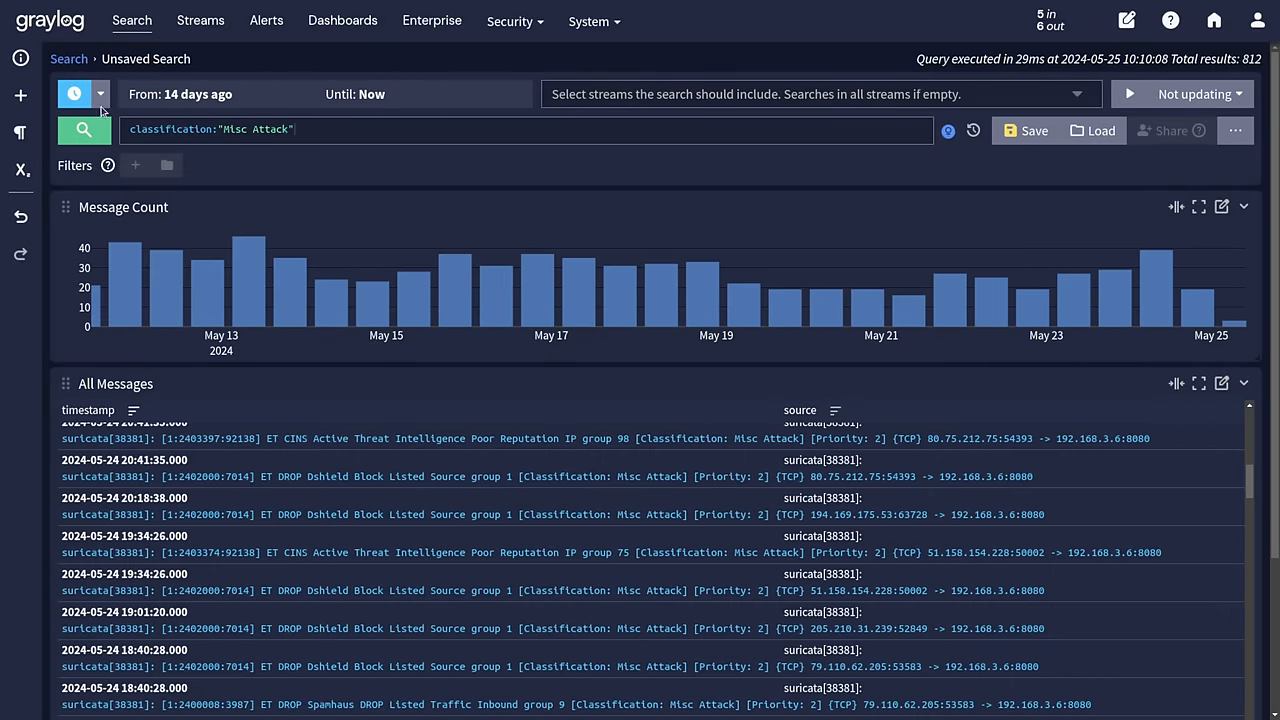
pyautogui.click(100, 94)
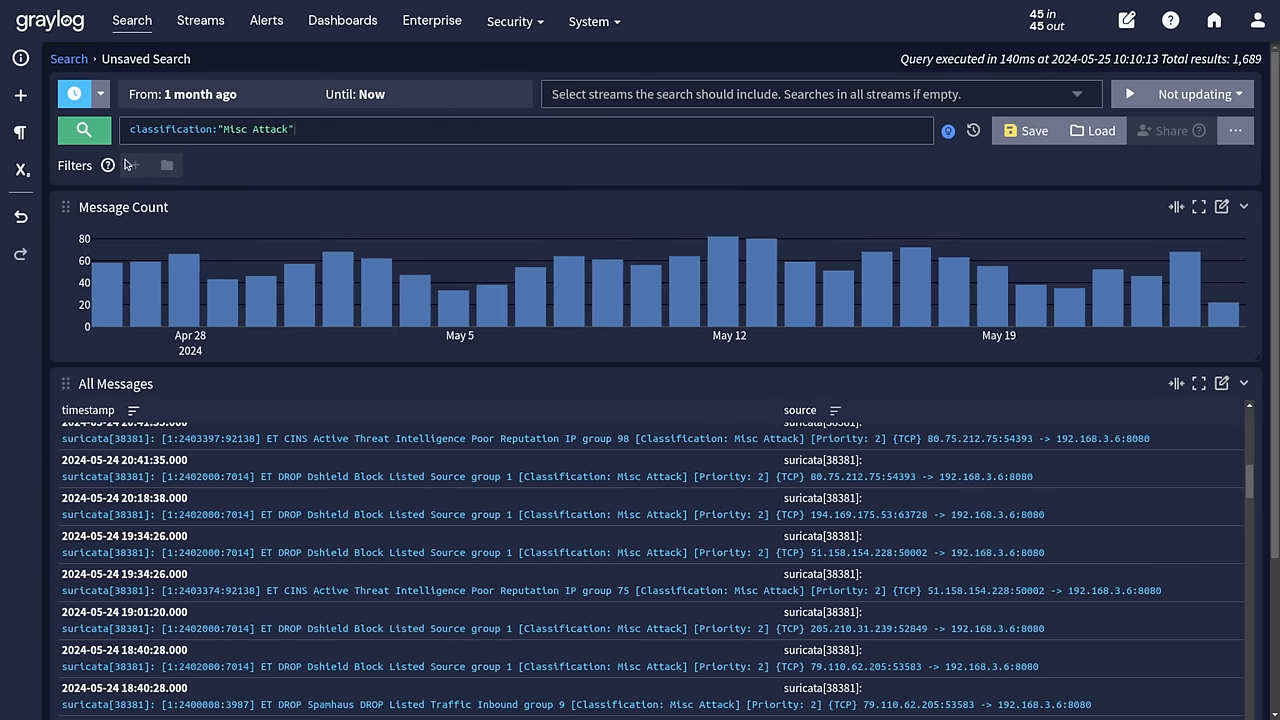
pyautogui.moveTo(564, 384)
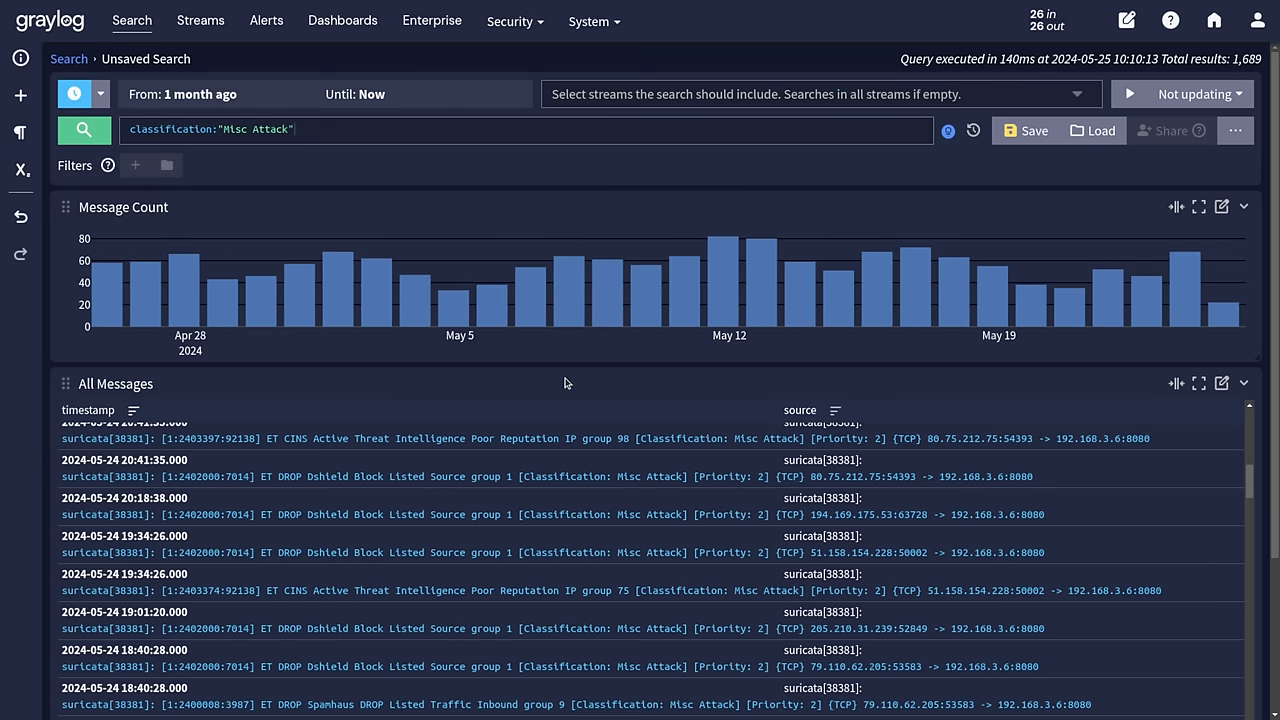
# Add src_ip 80.75.212.75 from an expanded message to the query, giving 233 results.
pyautogui.click(400, 438)
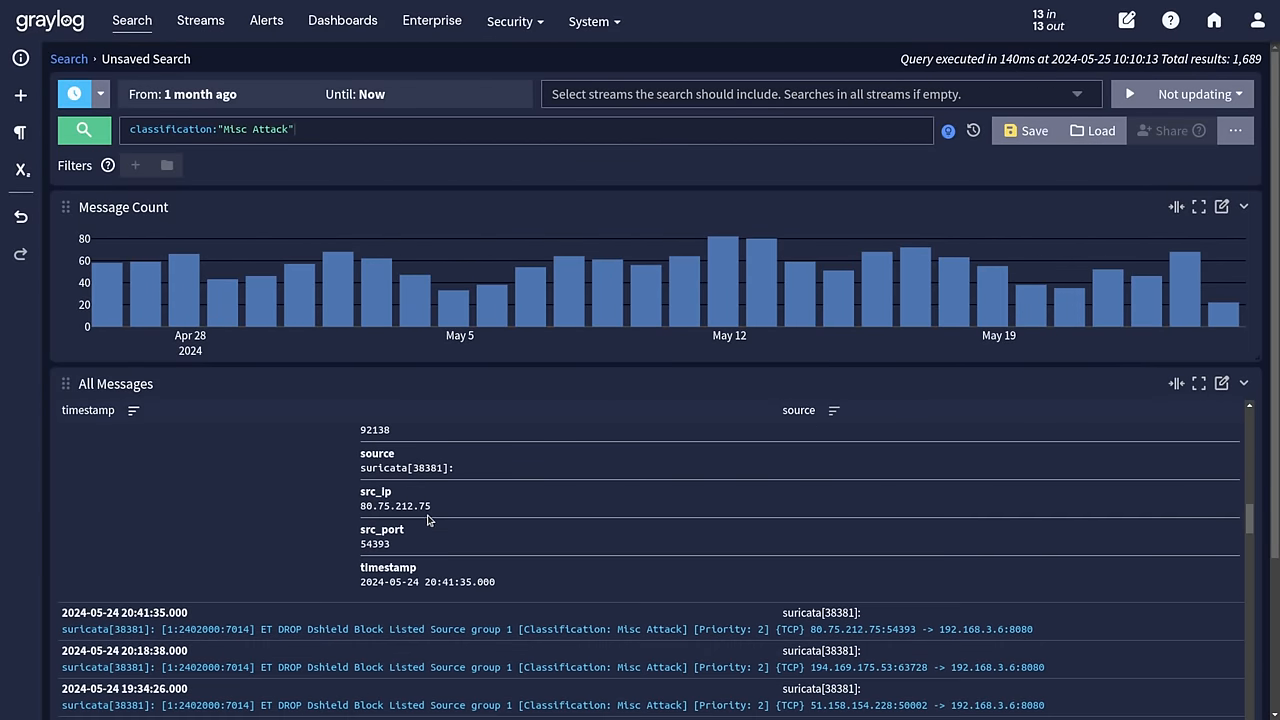
pyautogui.click(396, 504)
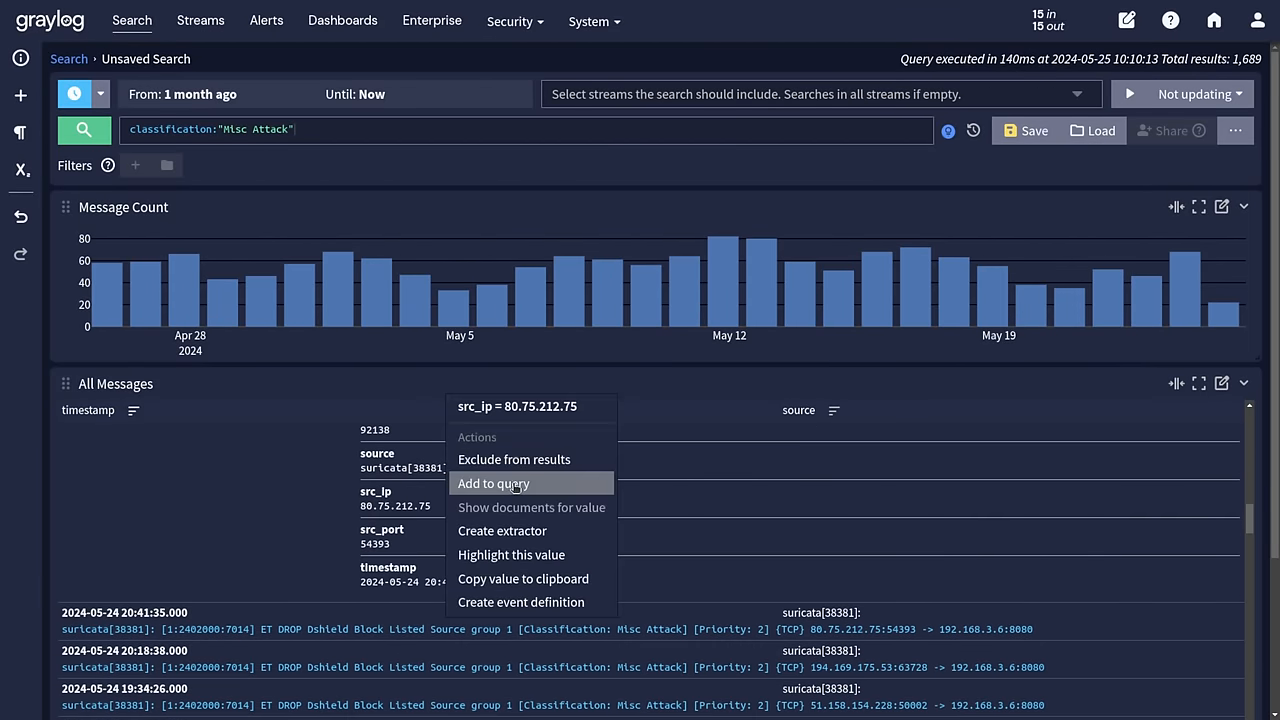
pyautogui.click(492, 482)
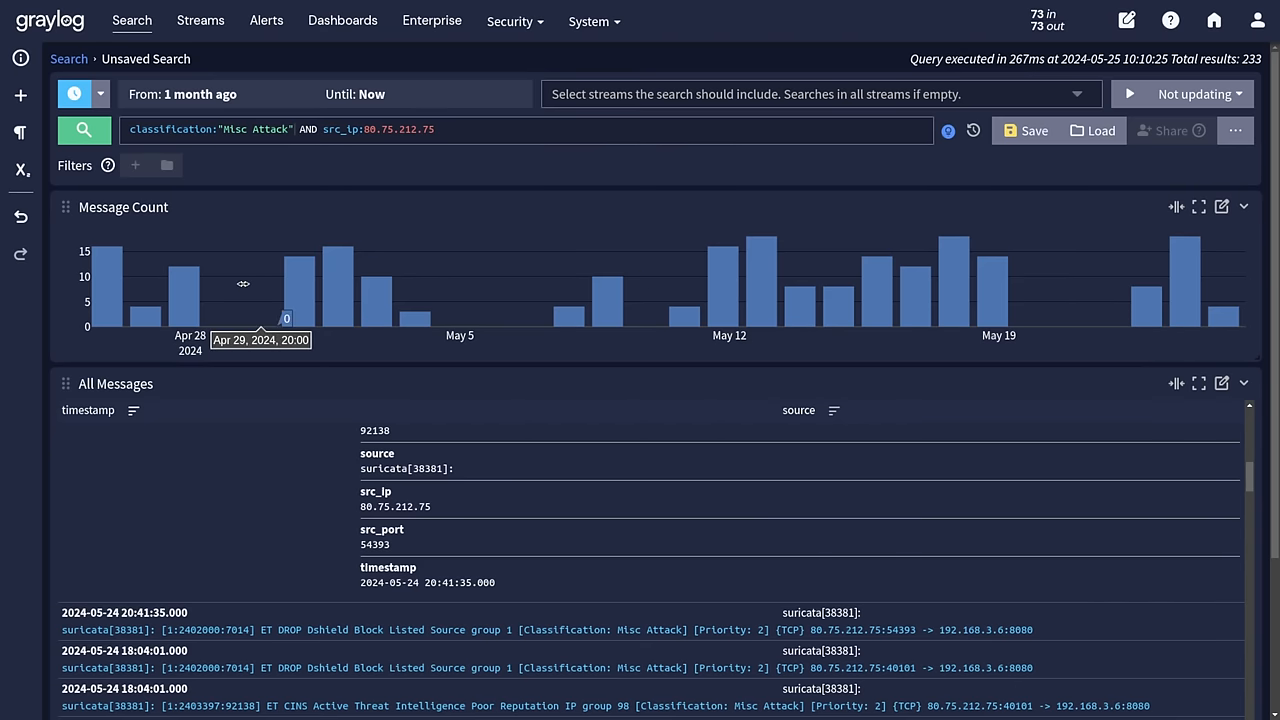
pyautogui.moveTo(914, 290)
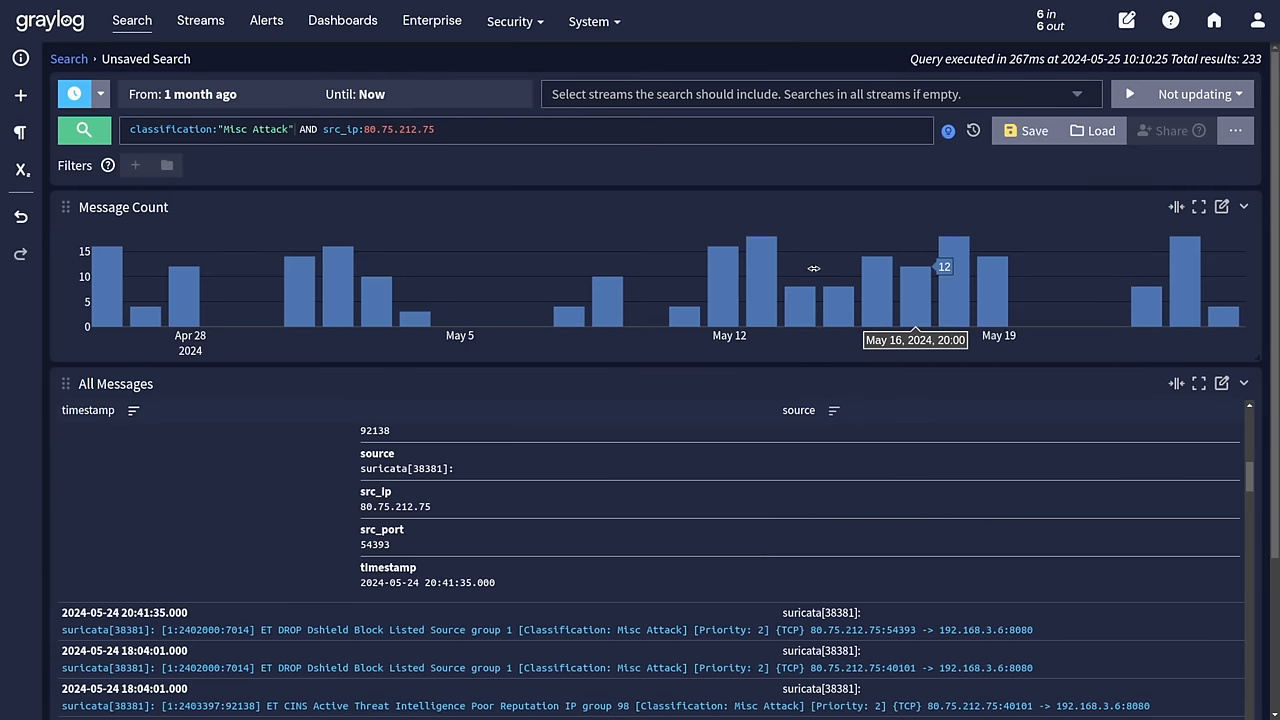
pyautogui.moveTo(20, 216)
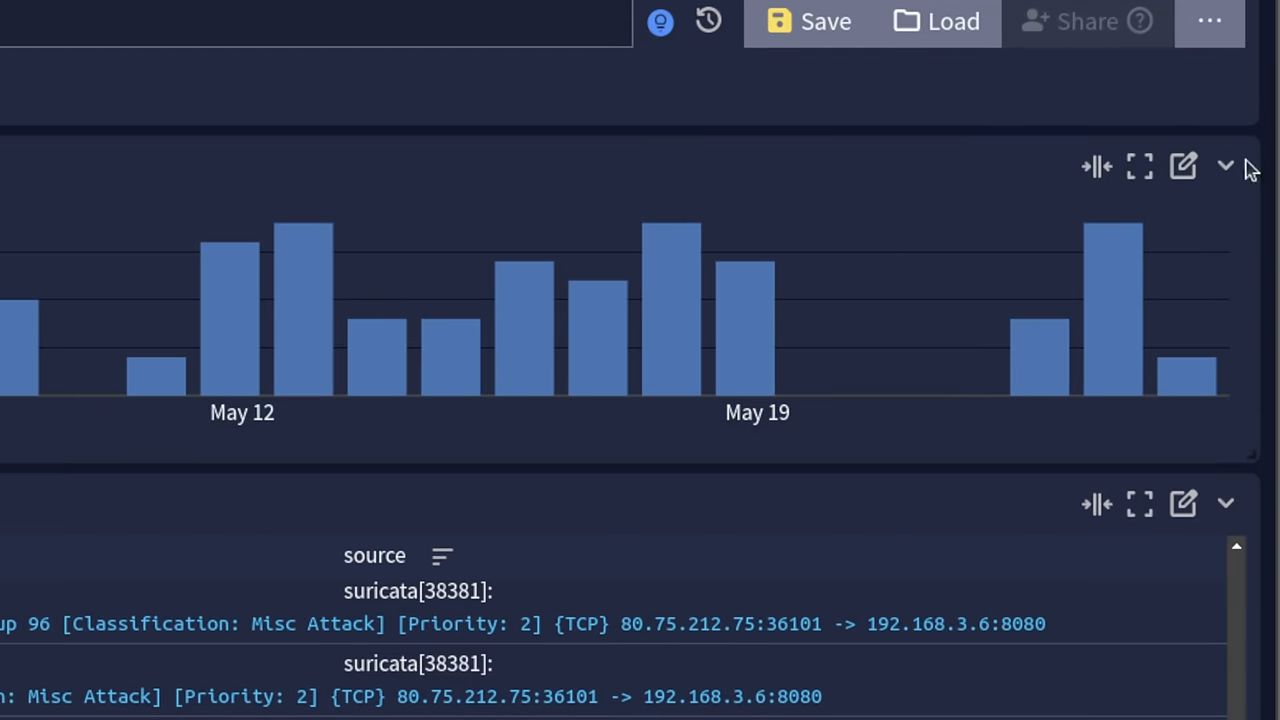
# Duplicate the Message Count chart via its Actions menu.
pyautogui.click(1224, 166)
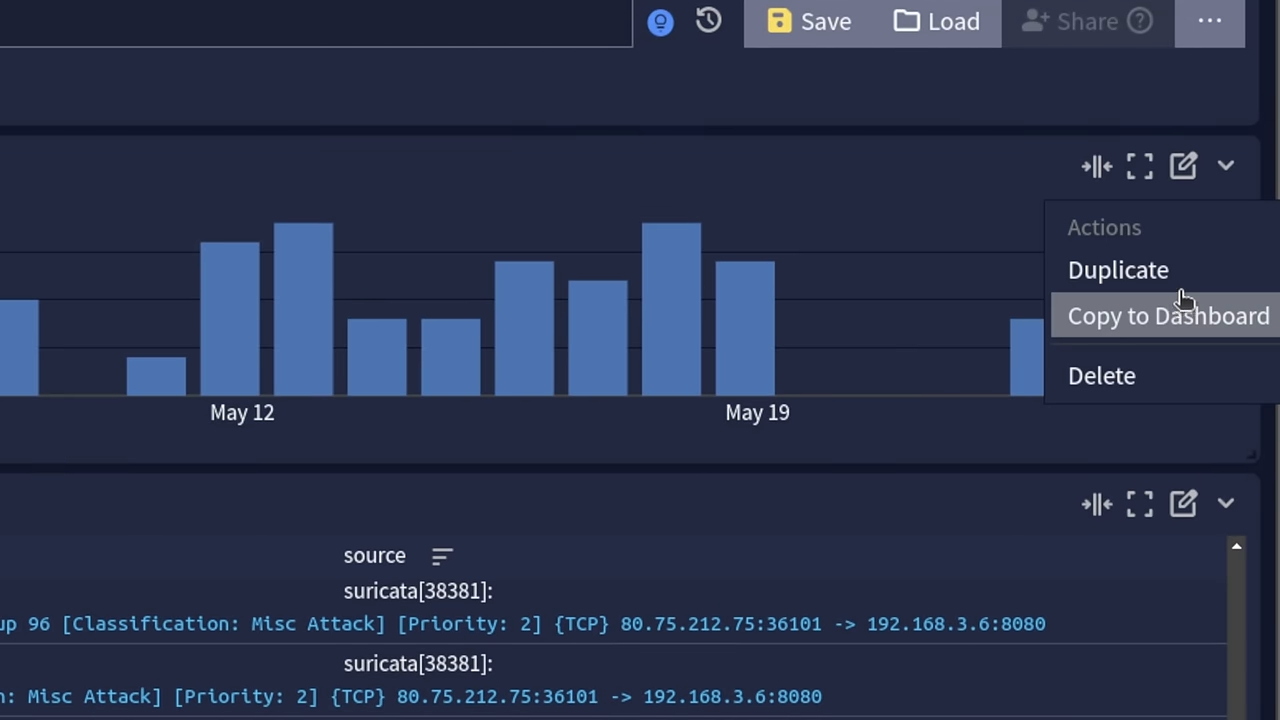
pyautogui.moveTo(1118, 270)
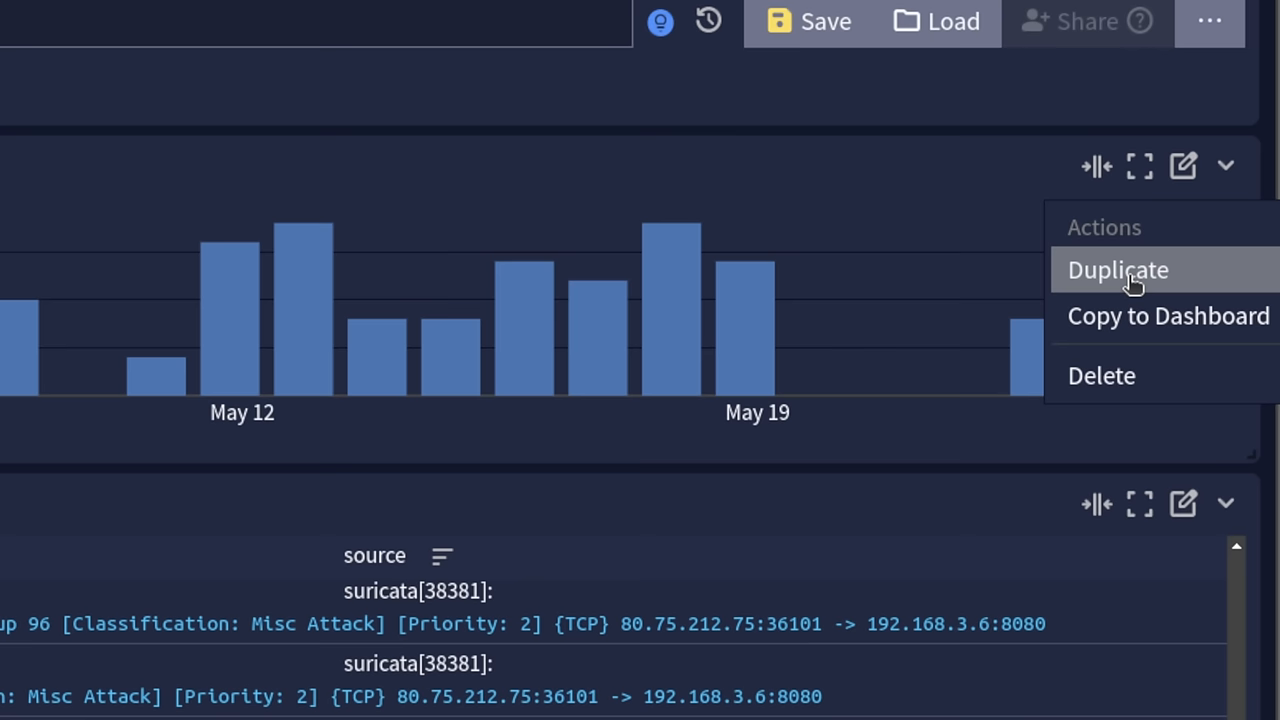
pyautogui.click(1224, 164)
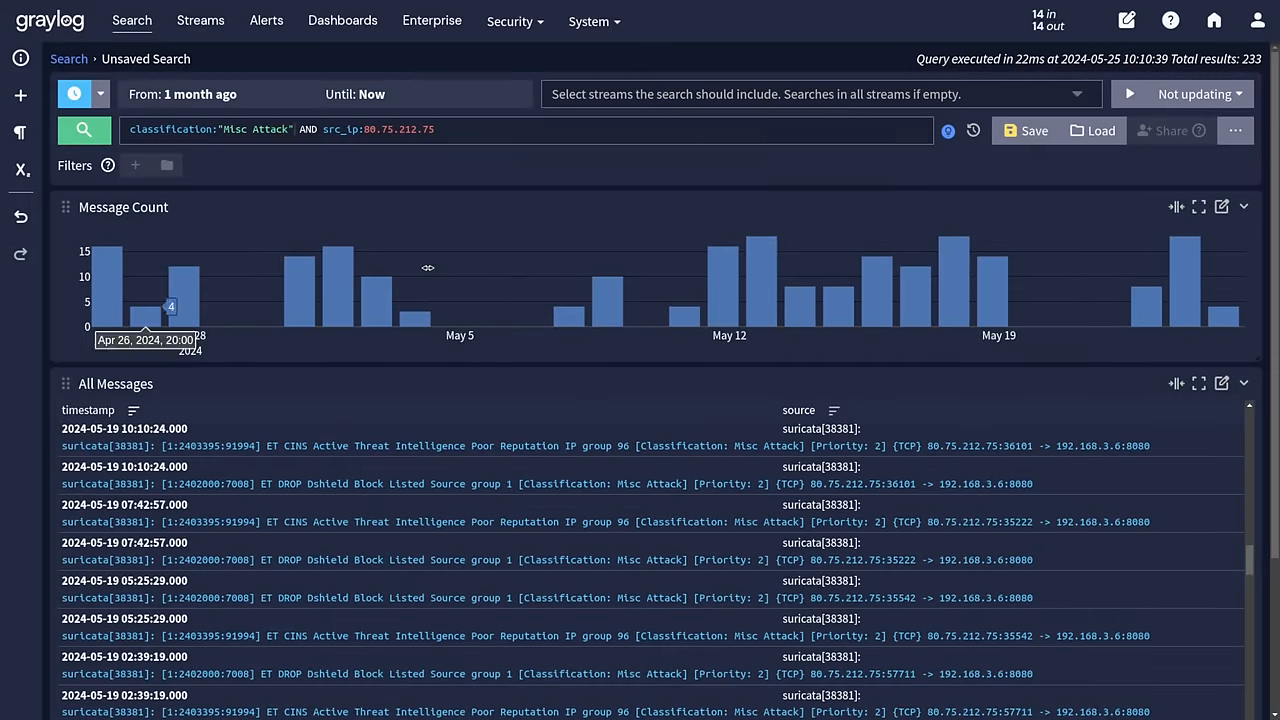
pyautogui.moveTo(1056, 318)
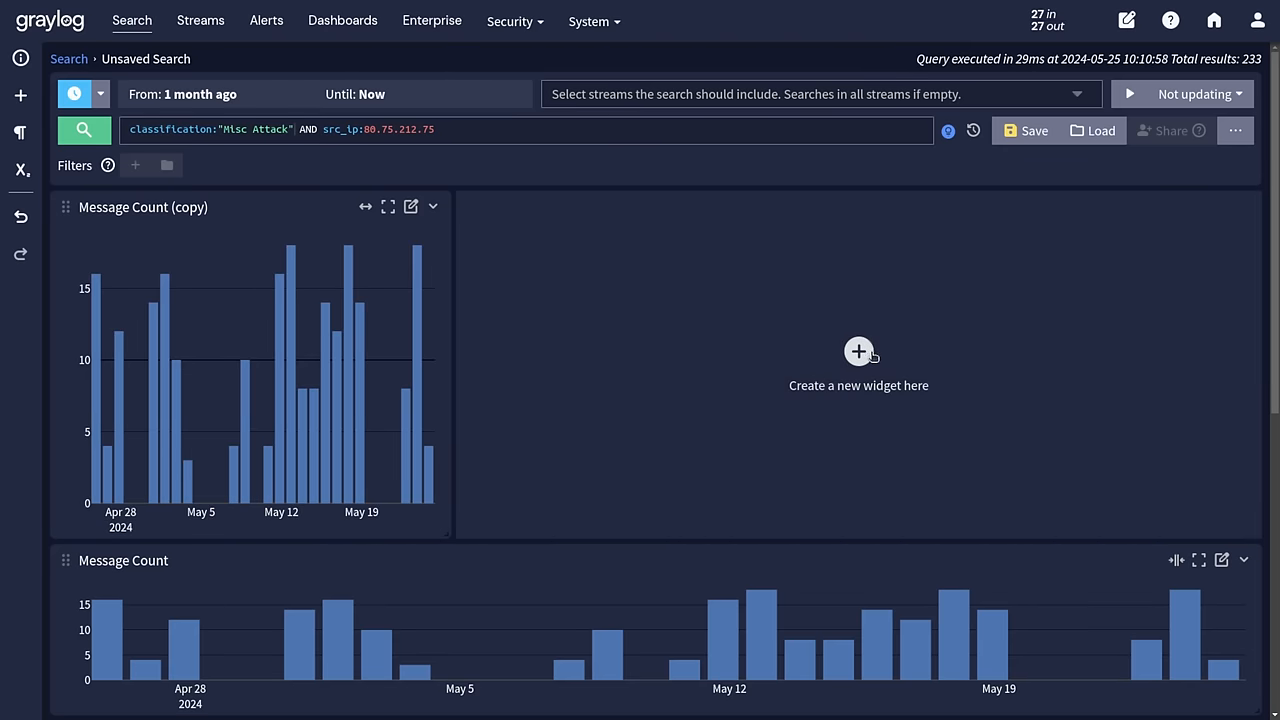
pyautogui.scroll(-3)
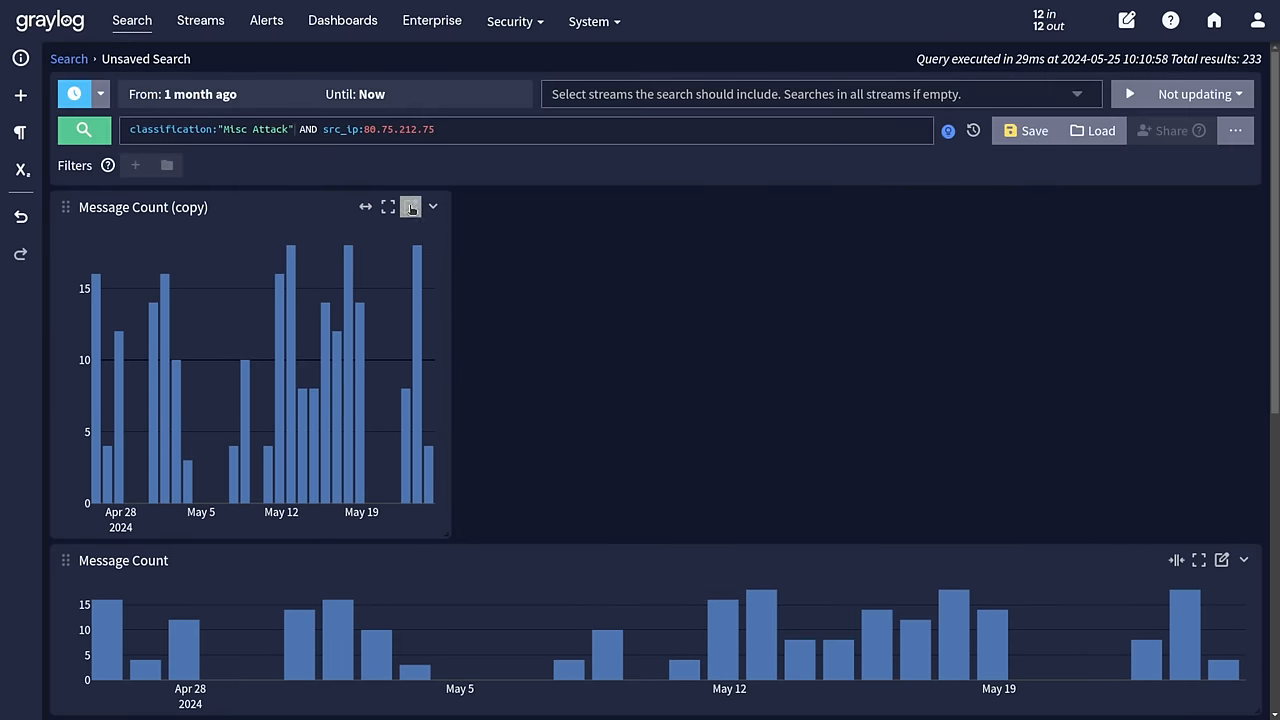
# Give the copied chart a finer time interval so it shows many narrow bars.
pyautogui.click(412, 206)
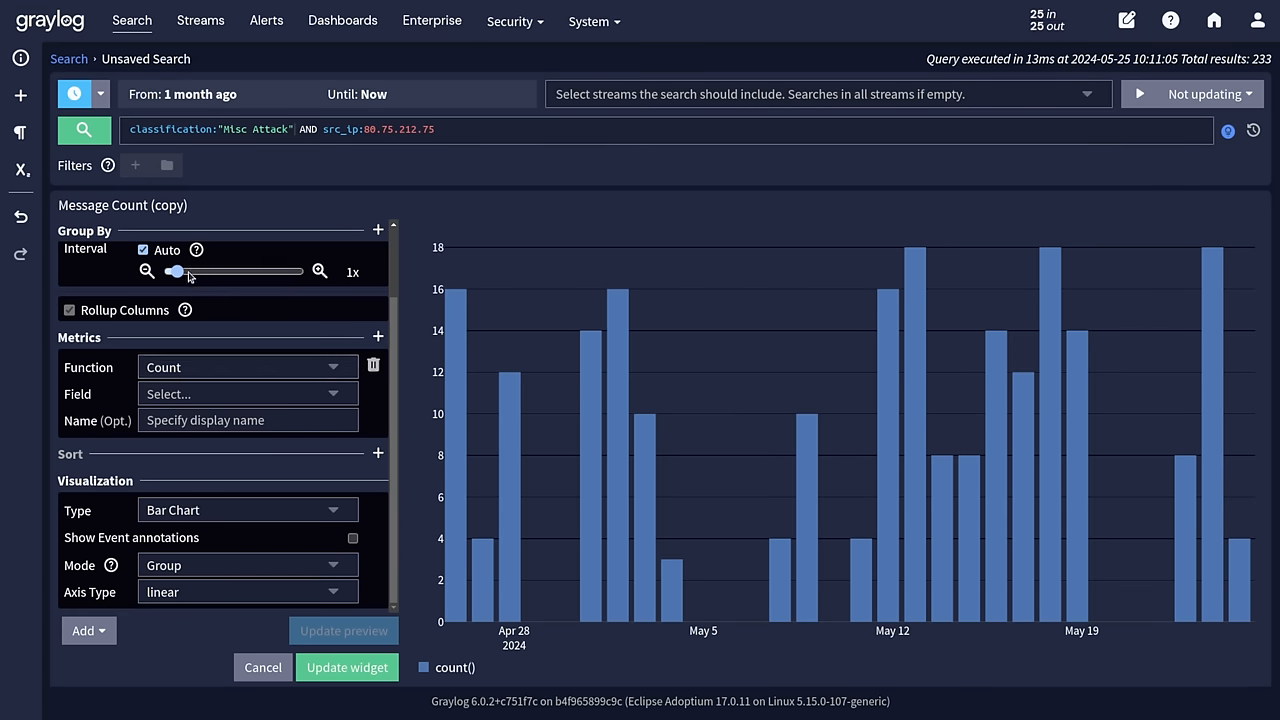
pyautogui.moveTo(176, 272); pyautogui.dragTo(204, 272)
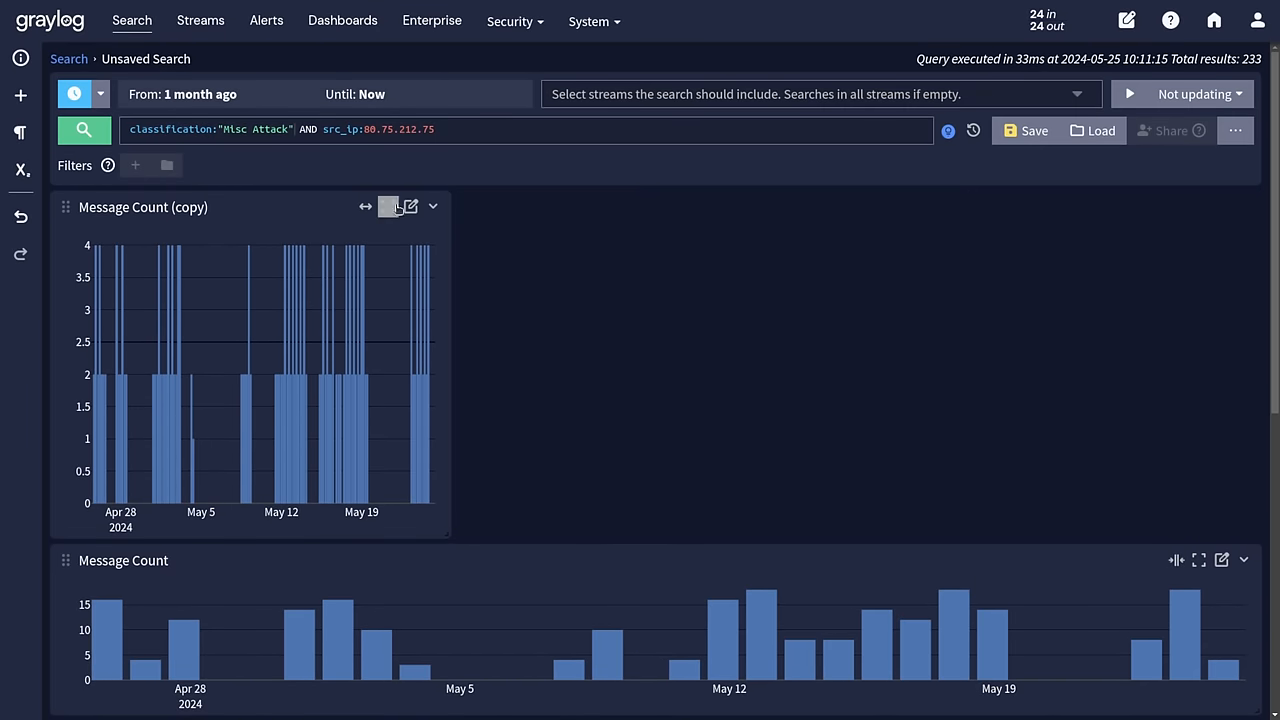
pyautogui.scroll(-3)
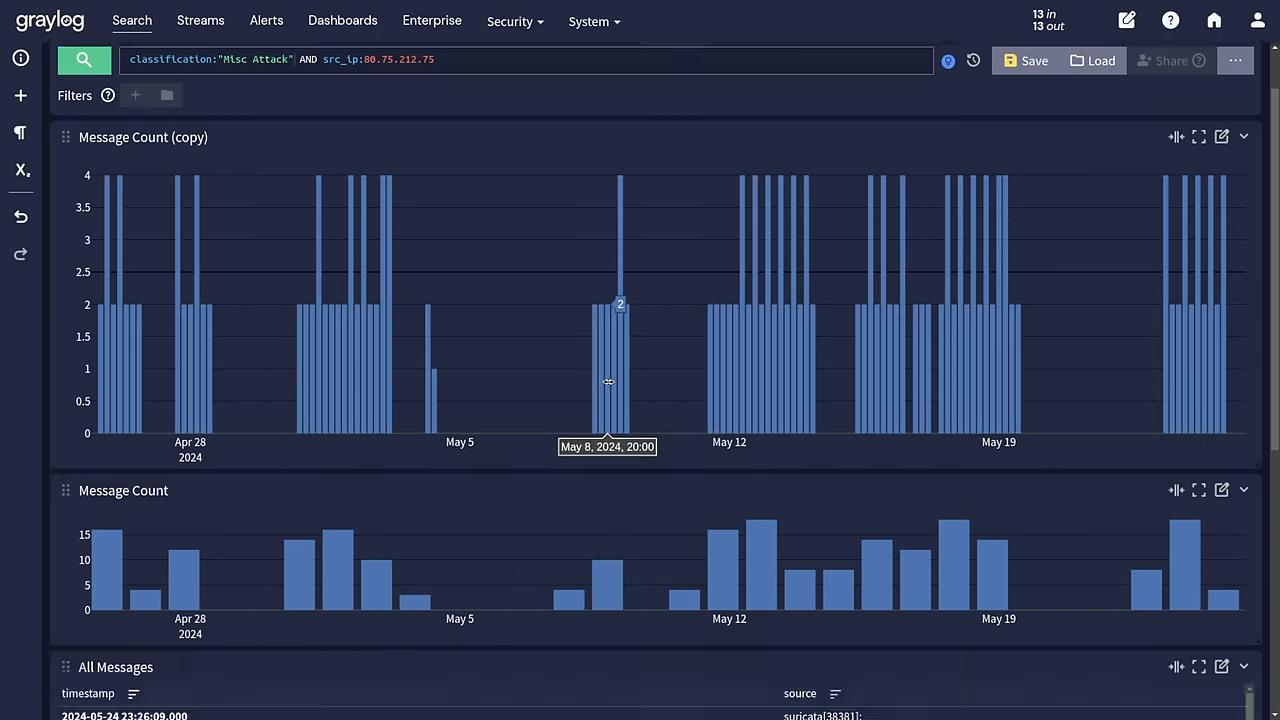
pyautogui.scroll(-3)
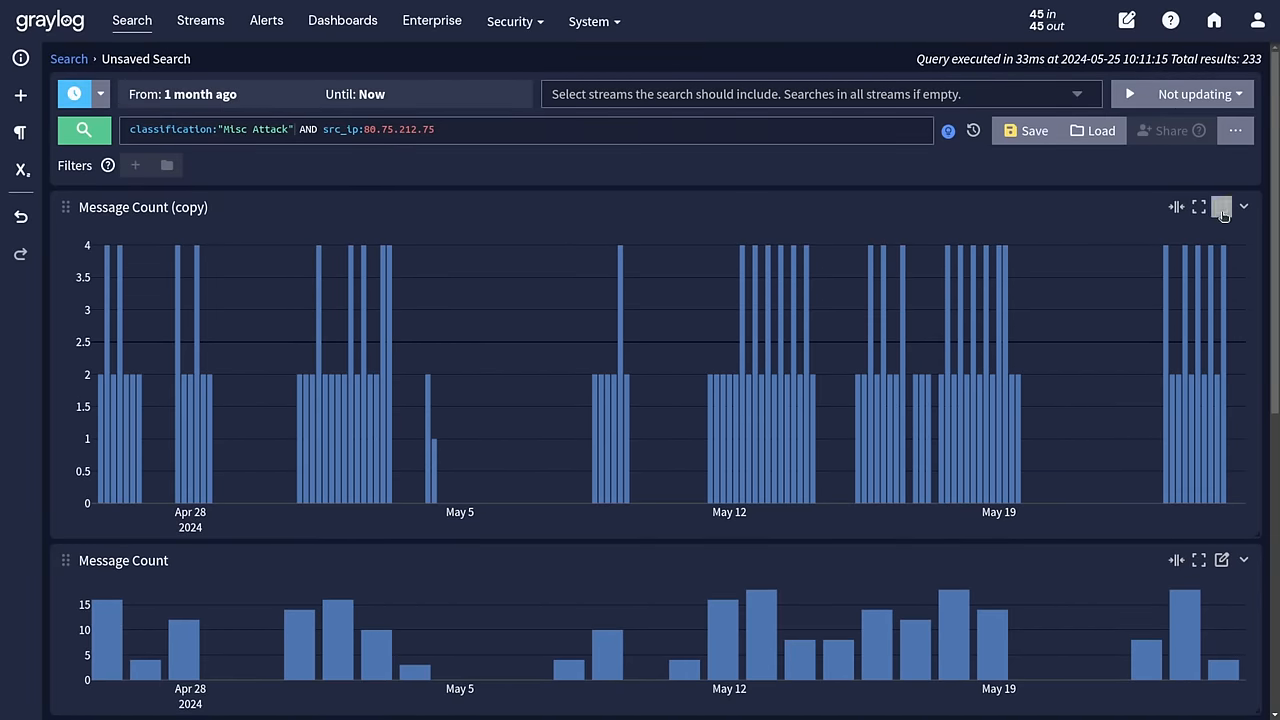
pyautogui.moveTo(1222, 206)
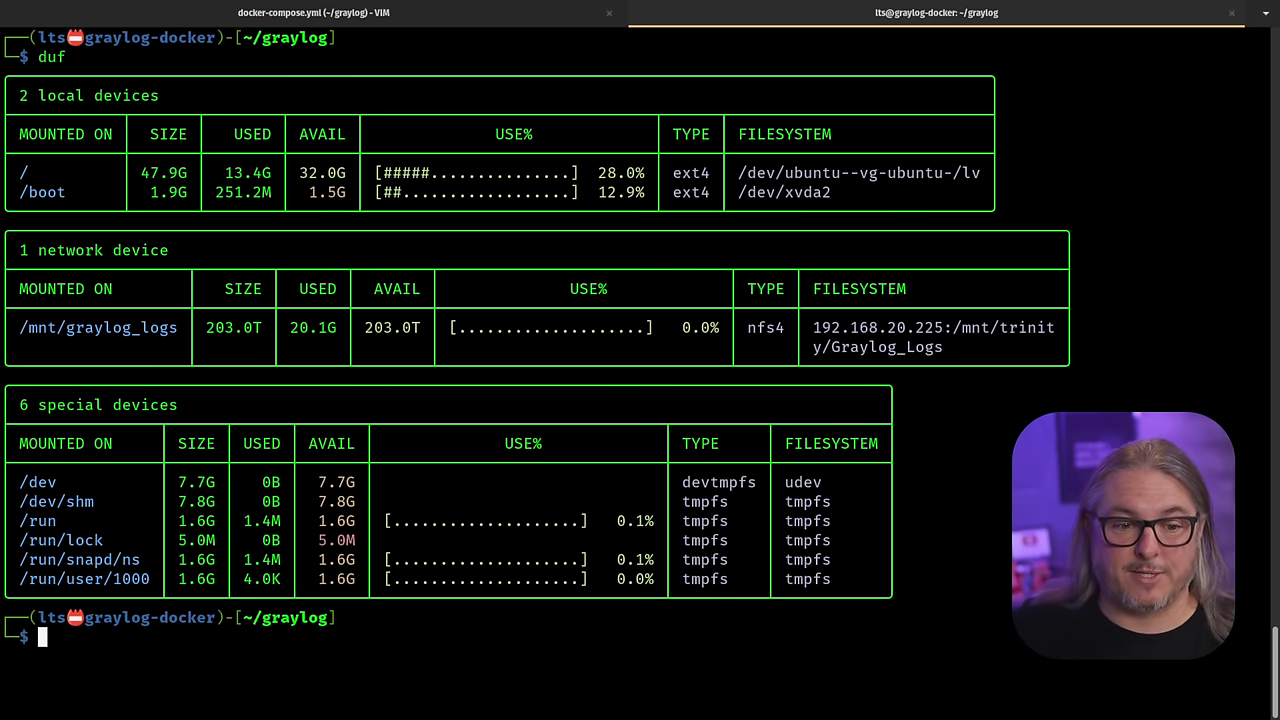
pyautogui.moveTo(32, 324)
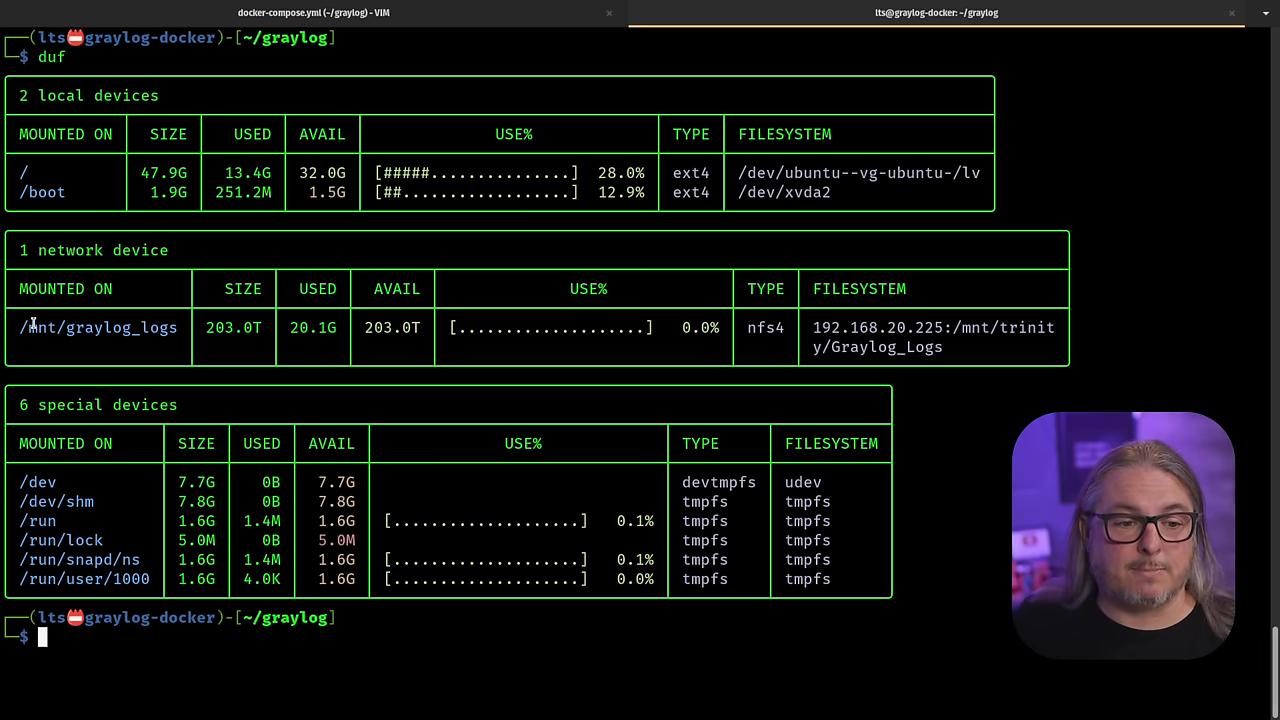
pyautogui.doubleClick(98, 328)
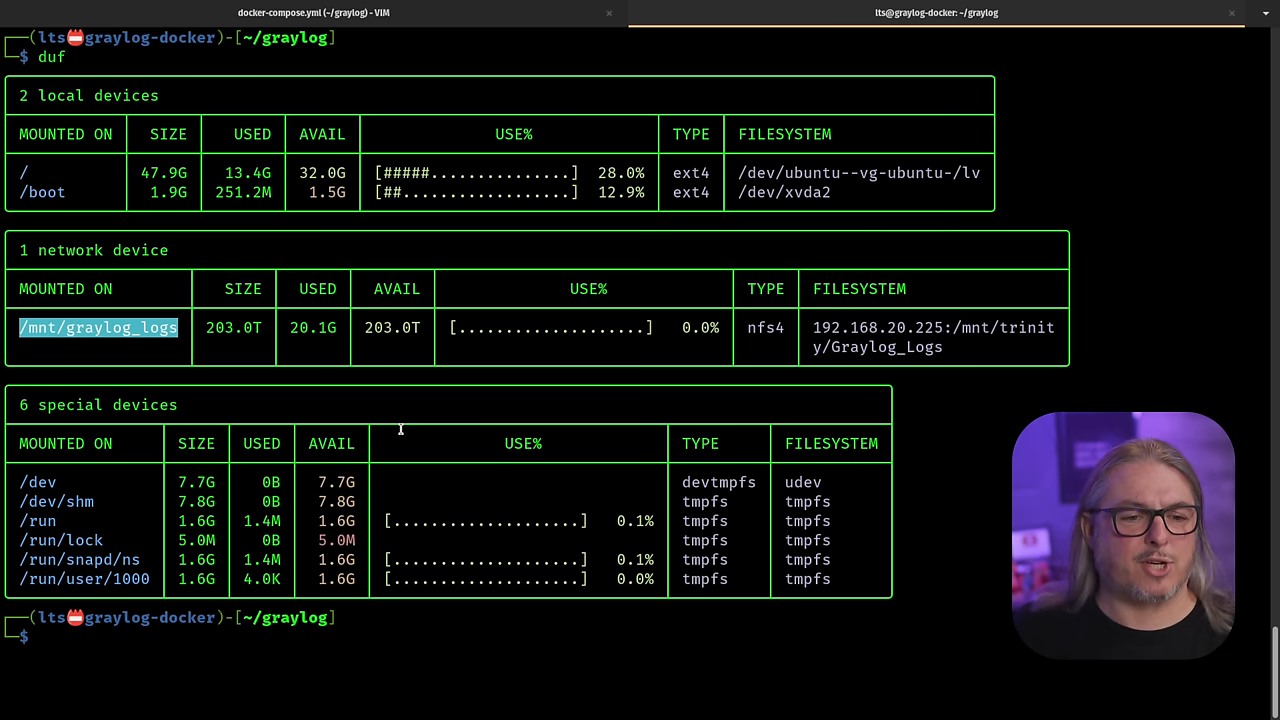
pyautogui.moveTo(548, 540)
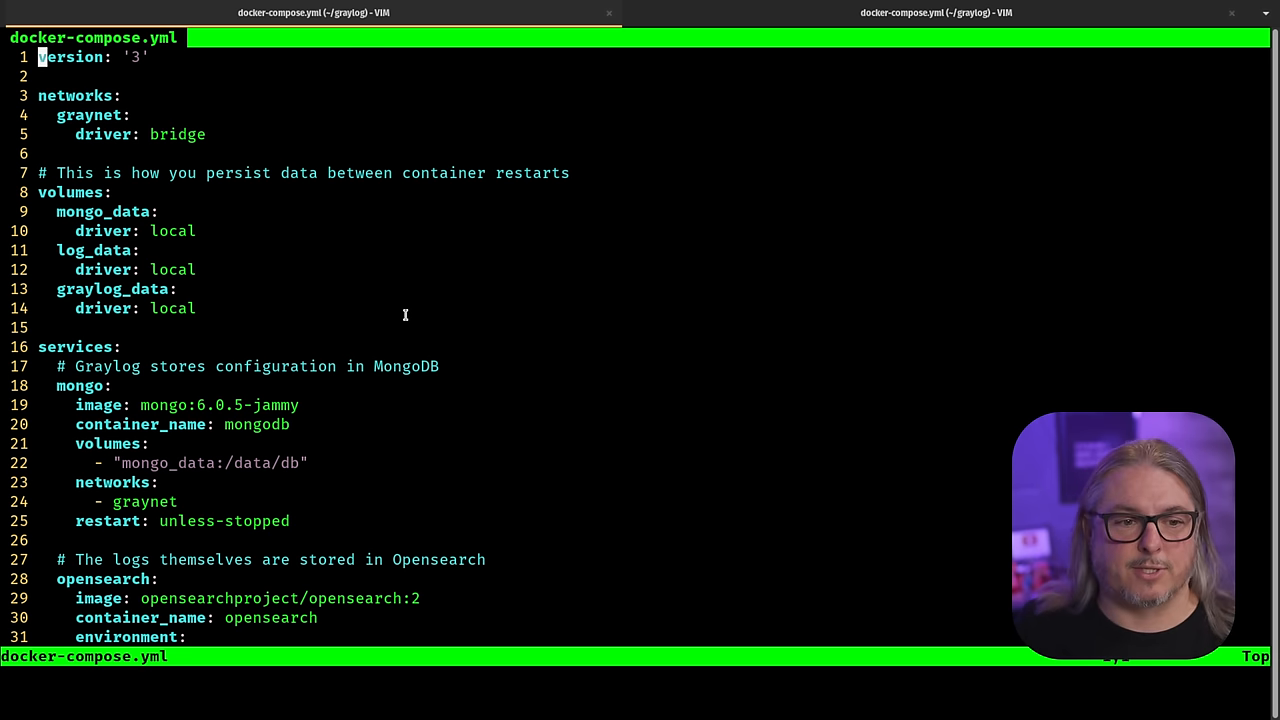
pyautogui.moveTo(712, 12)
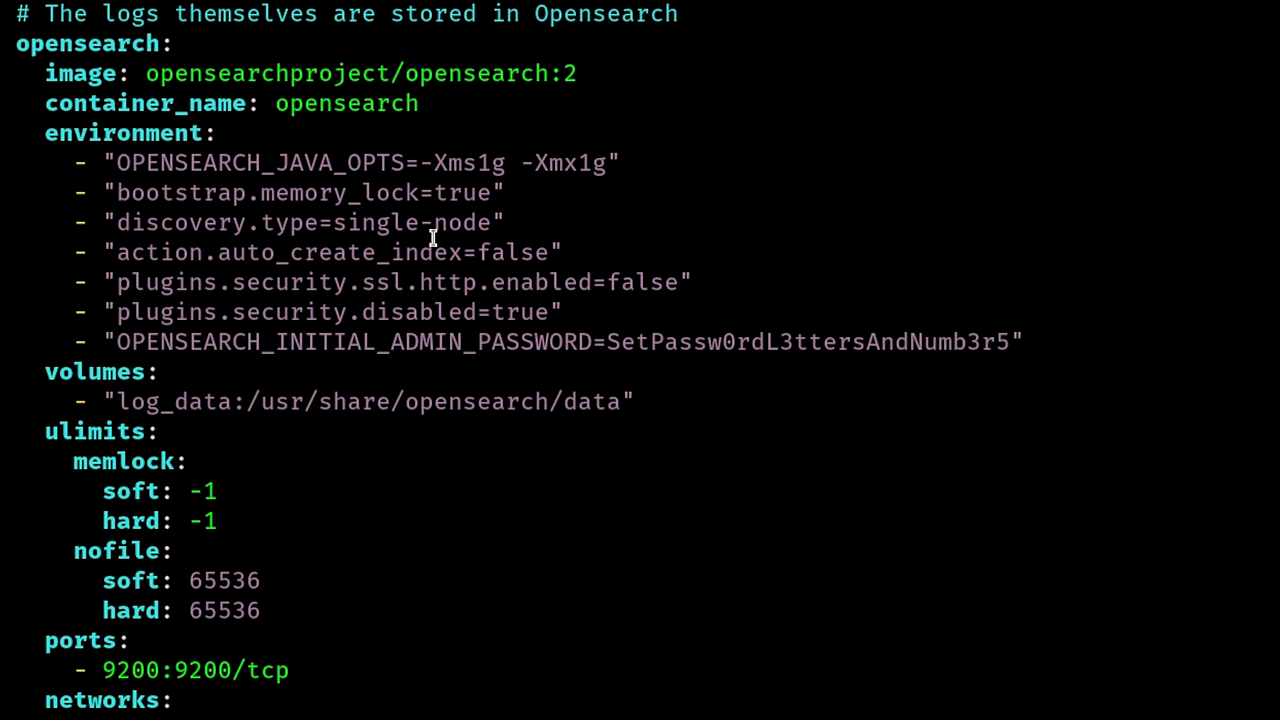
# Open docker-compose.yml in Vim and bring the opensearch service block into view.
pyautogui.doubleClick(168, 400)
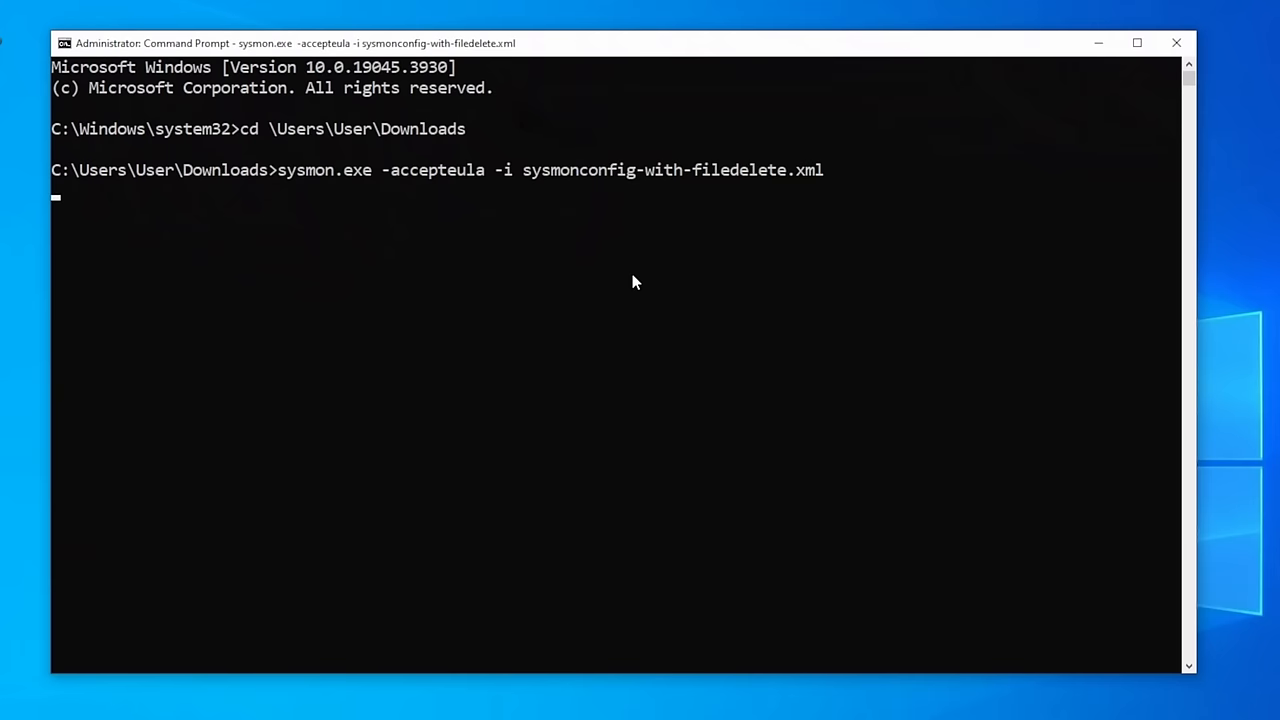
# Run sysmon.exe -accepteula -i sysmonconfig-with-filedelete.xml so Sysmon installs and starts.
pyautogui.press('enter')
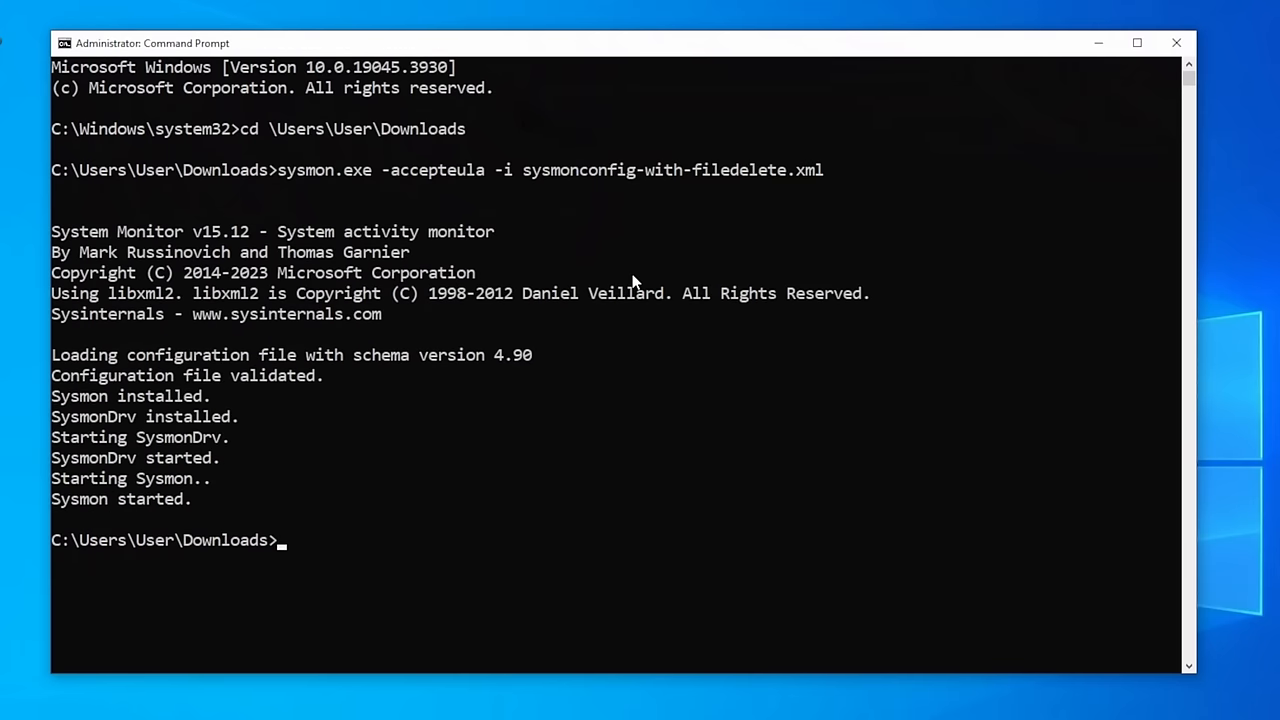